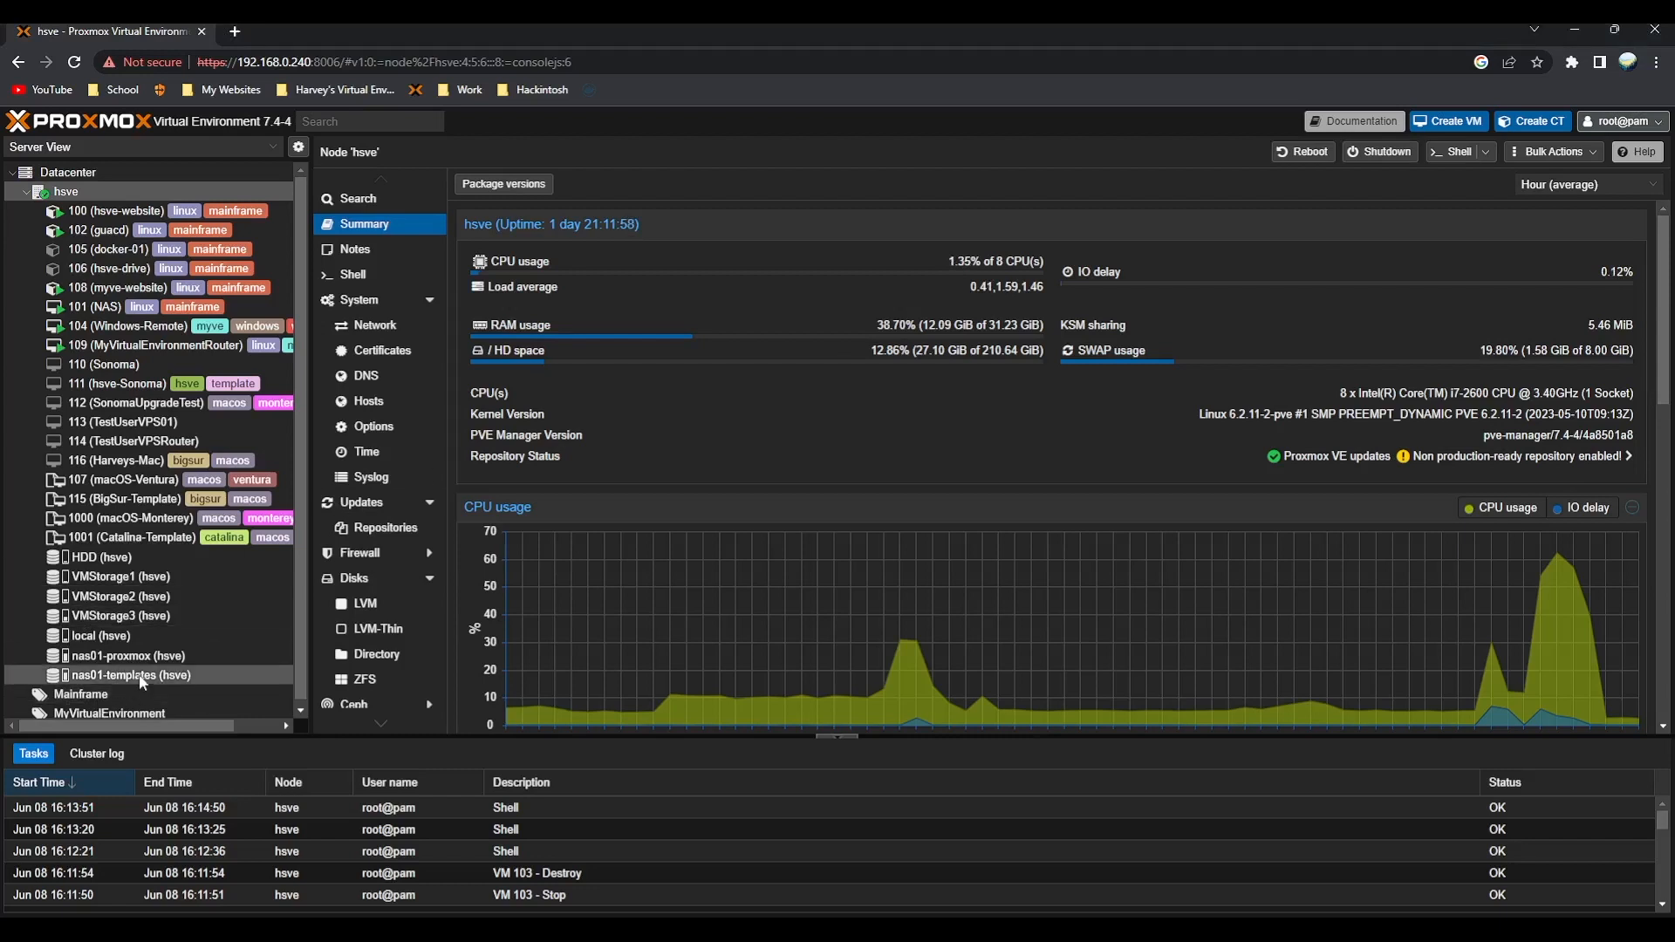
Open the nas01-templates storage backups and select the HSVE-Monterey template backup
click(128, 674)
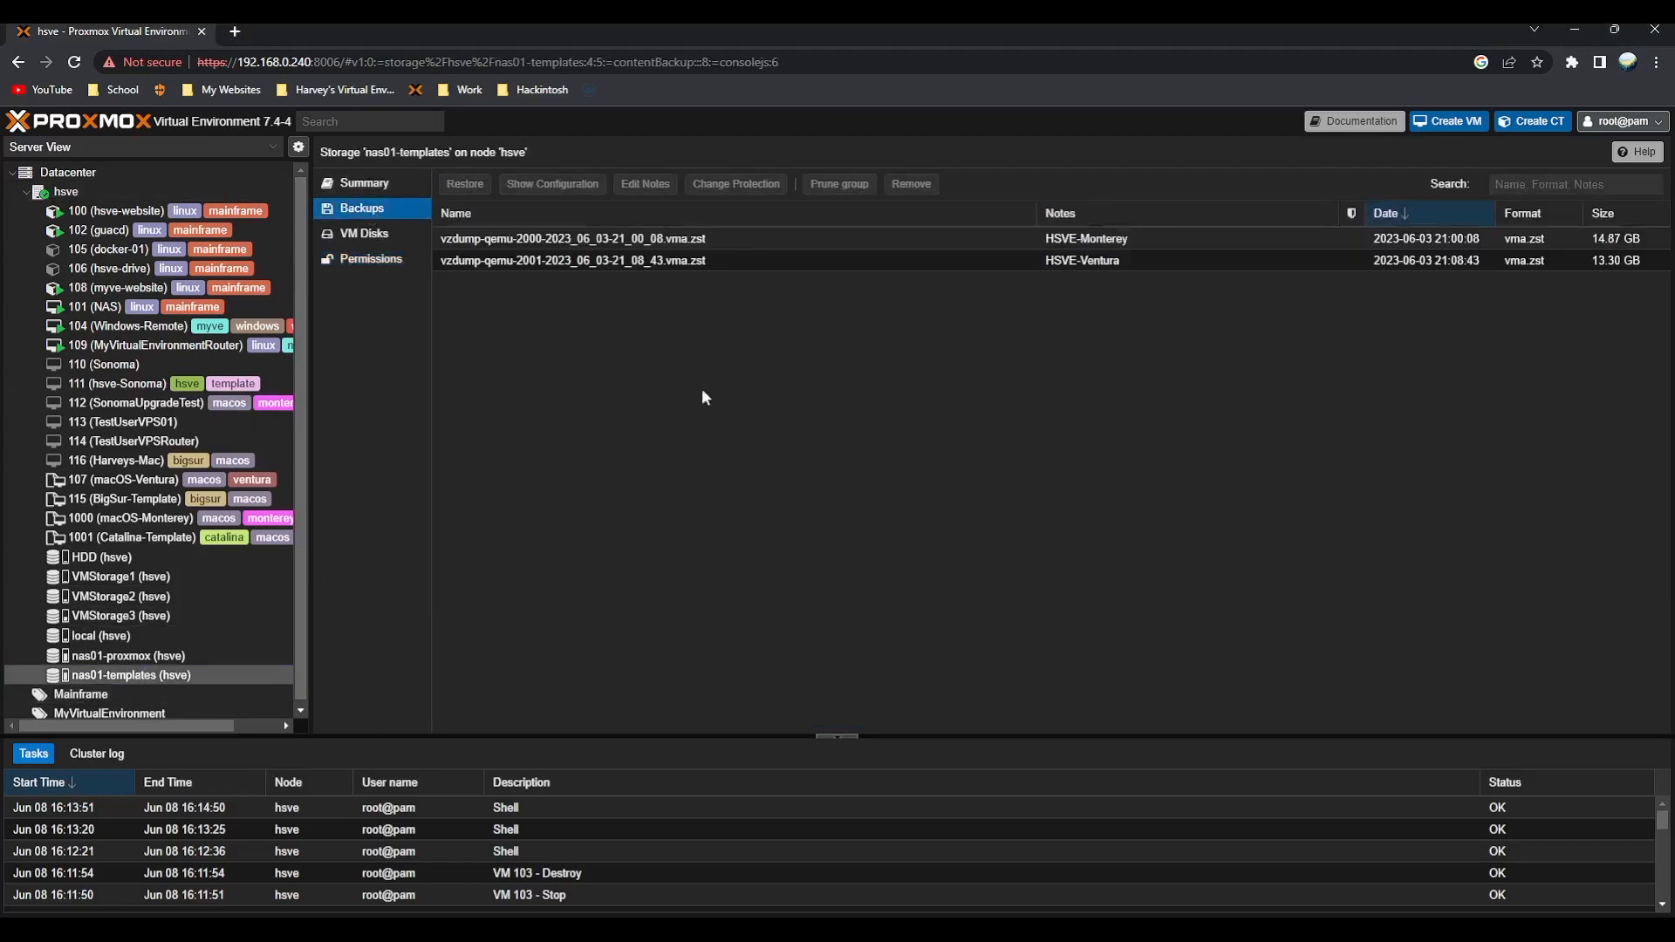
click(573, 238)
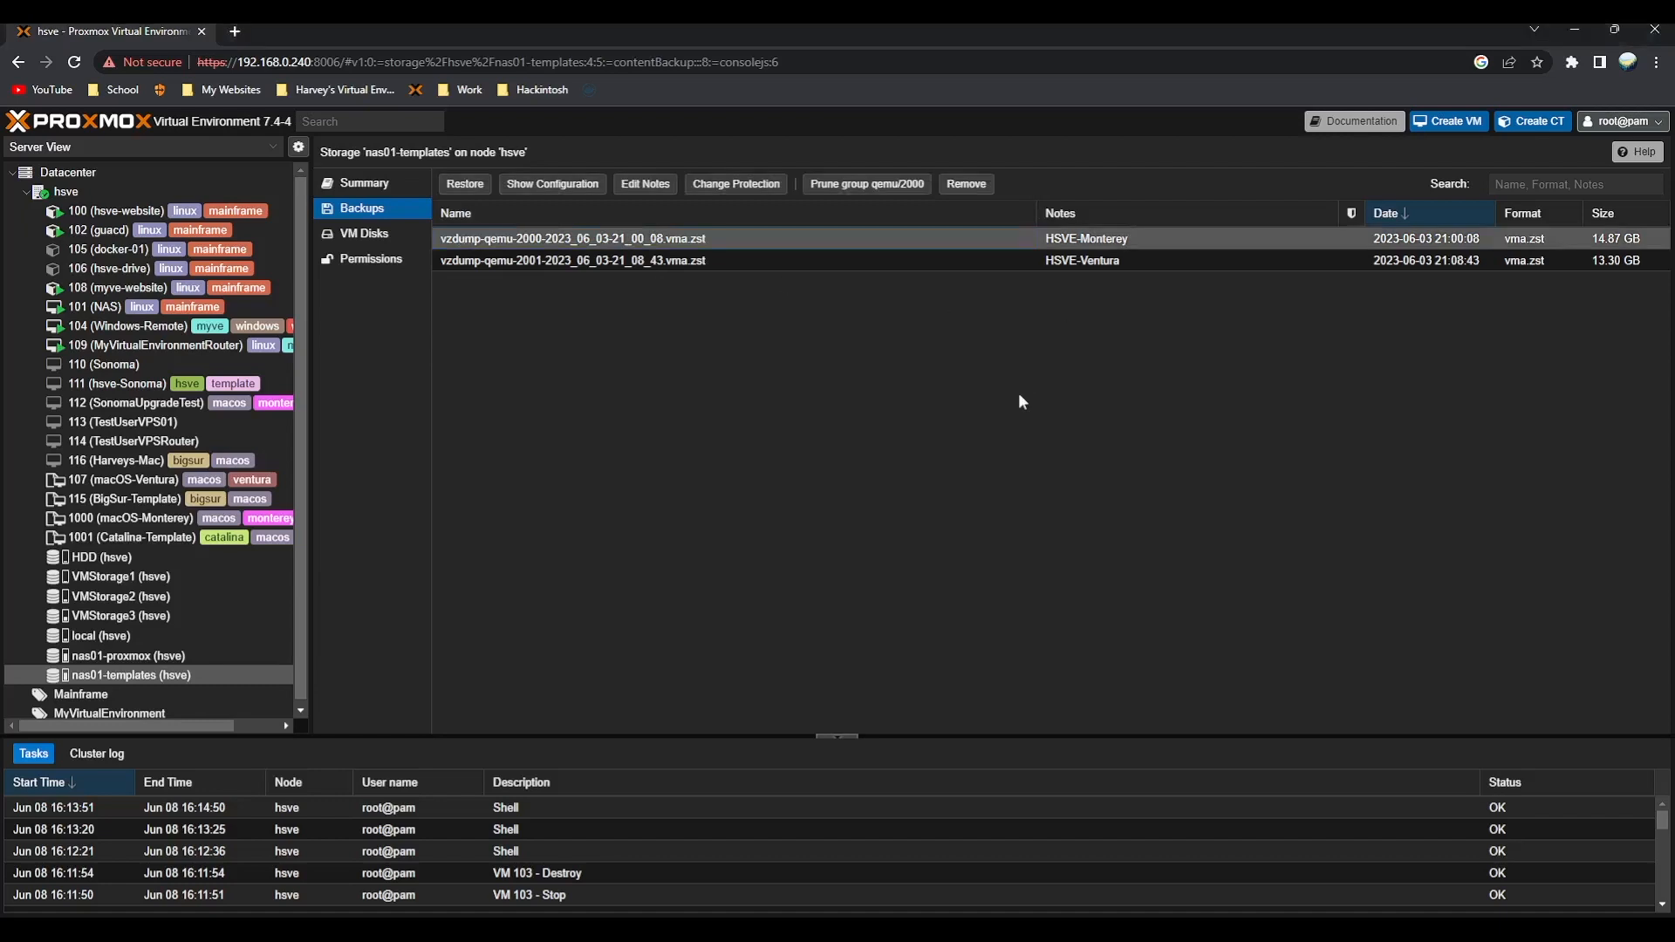
click(569, 260)
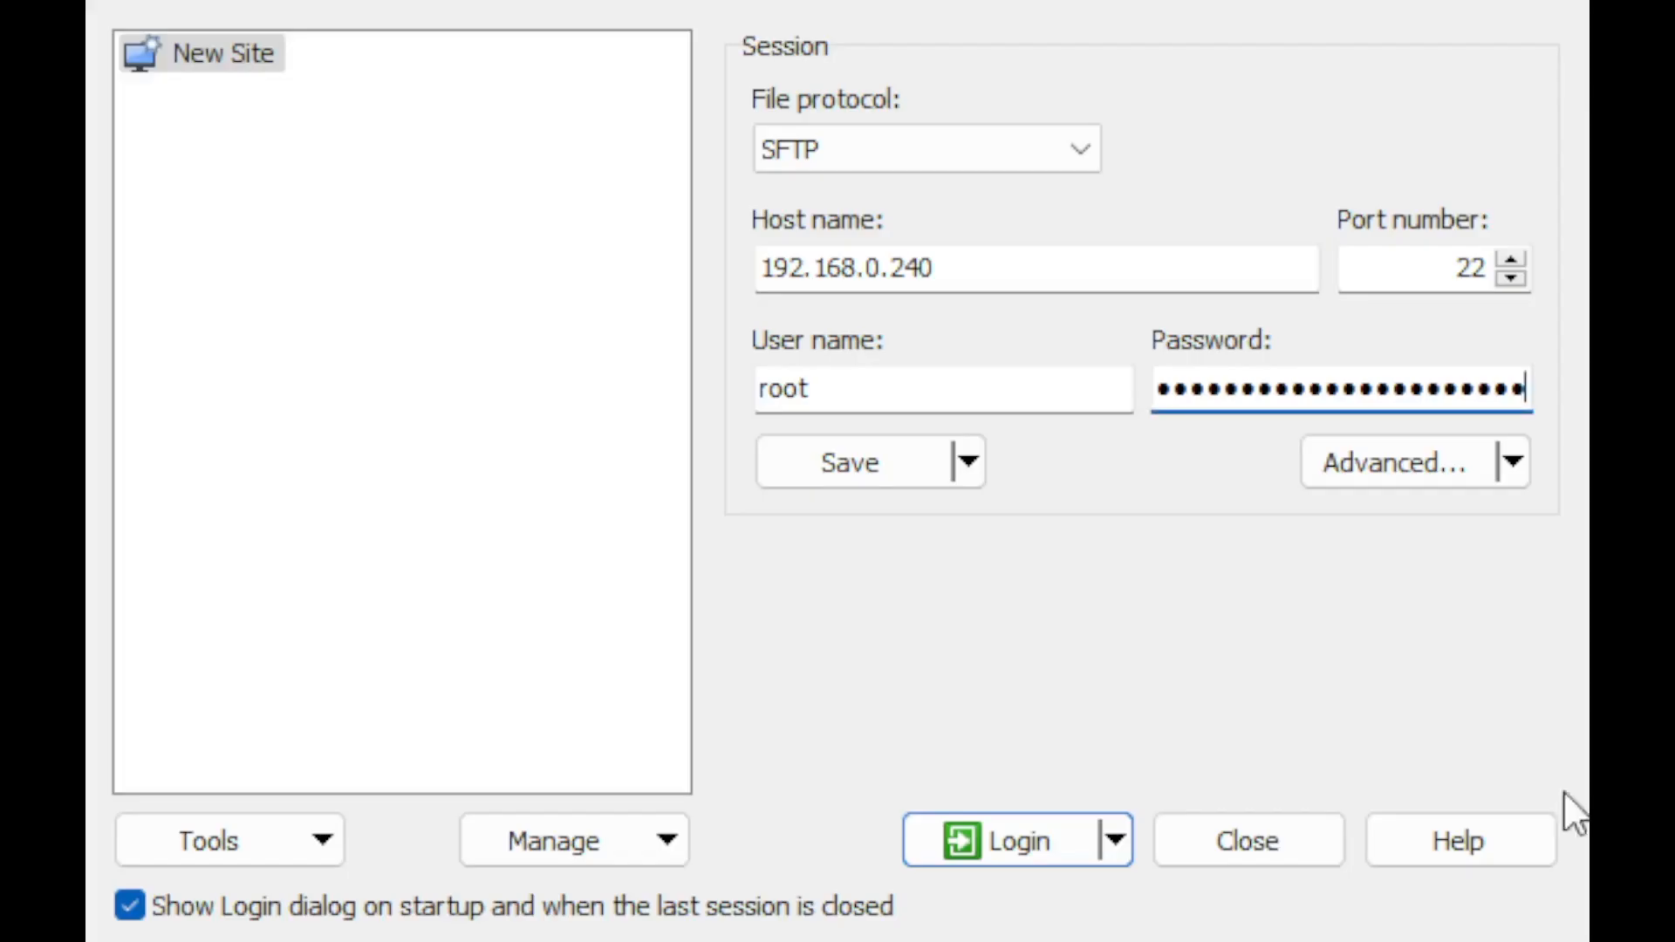
mouse_move(842, 475)
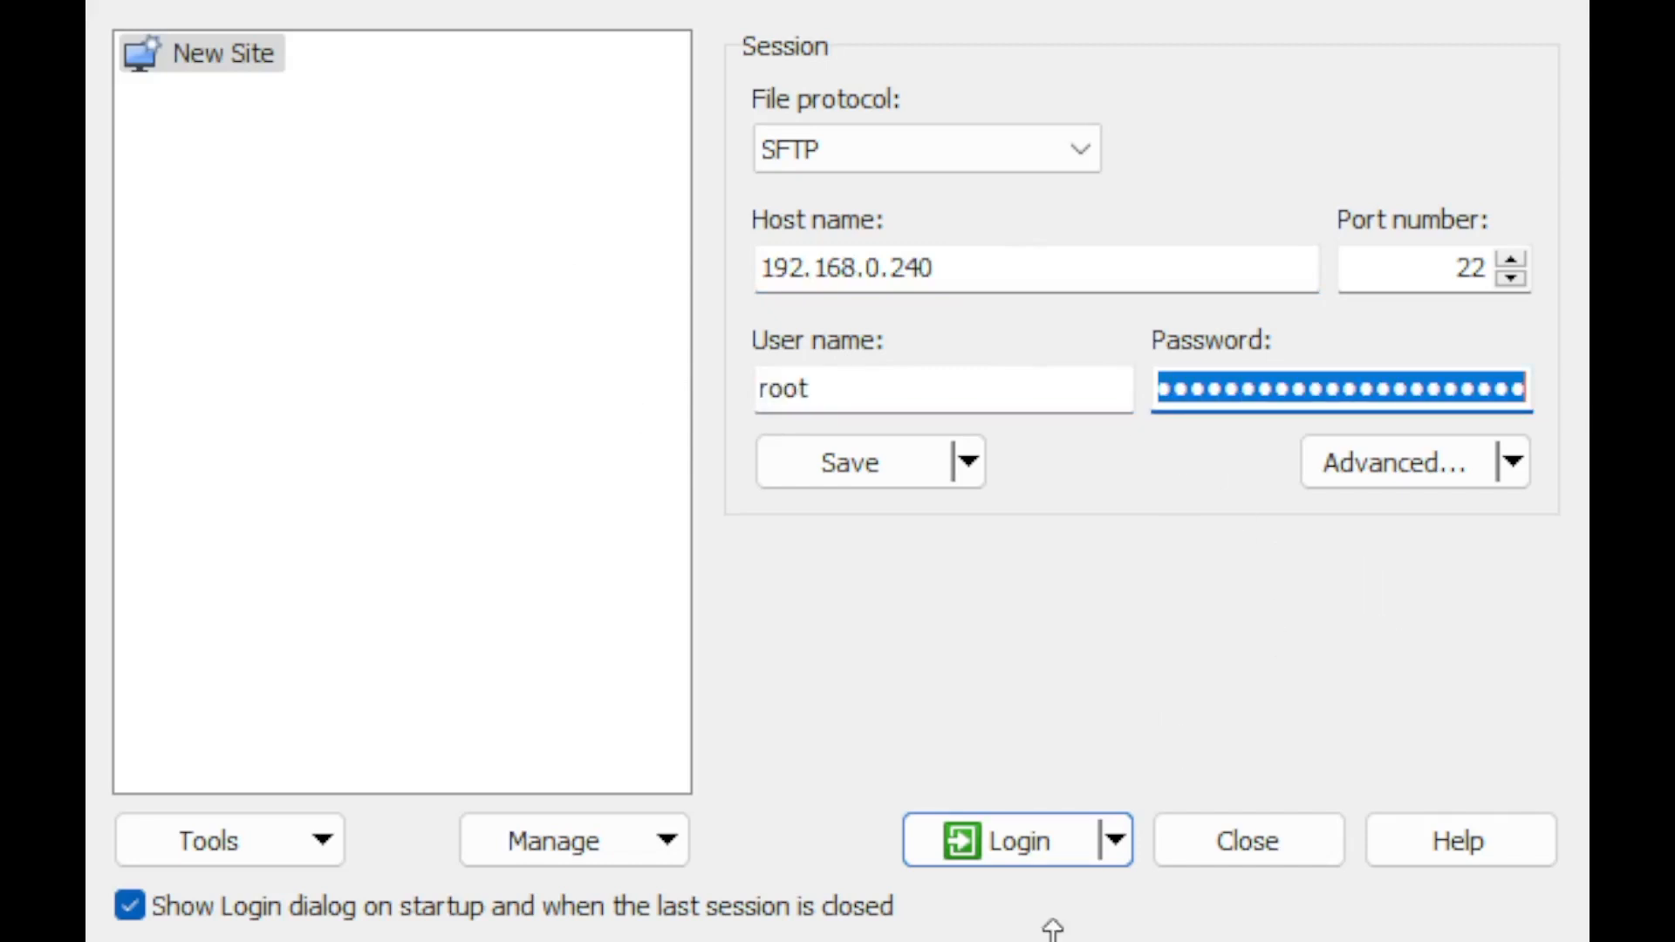
Log in over SFTP as root to 192.168.0.240 in WinSCP
click(1014, 840)
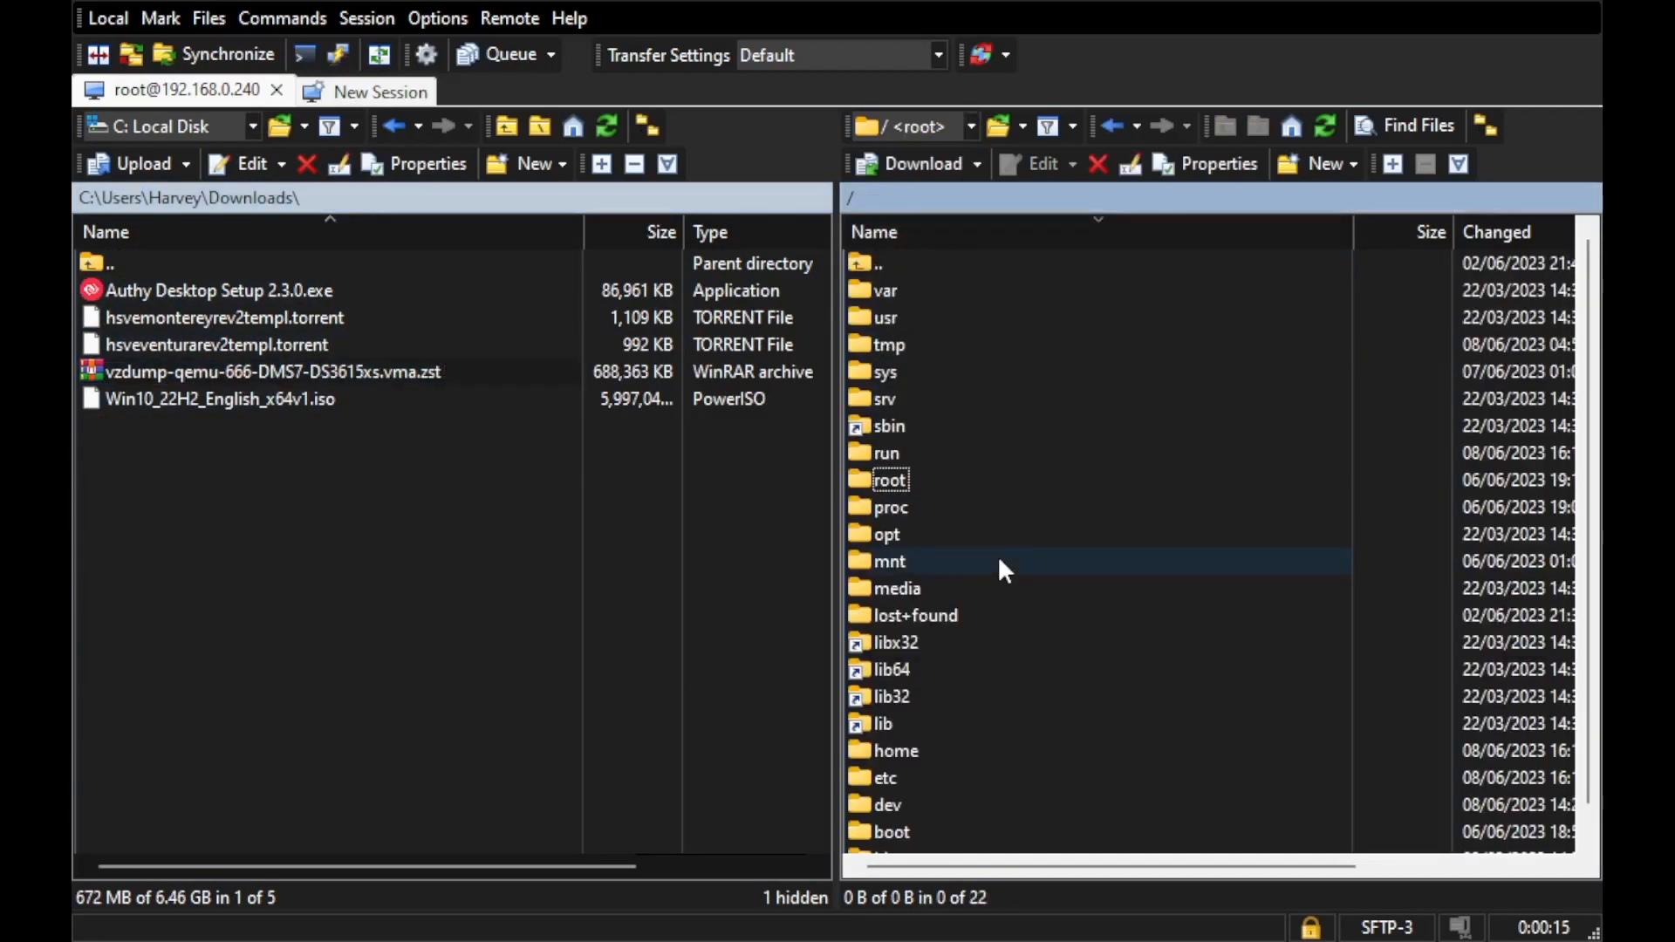
mouse_move(918, 523)
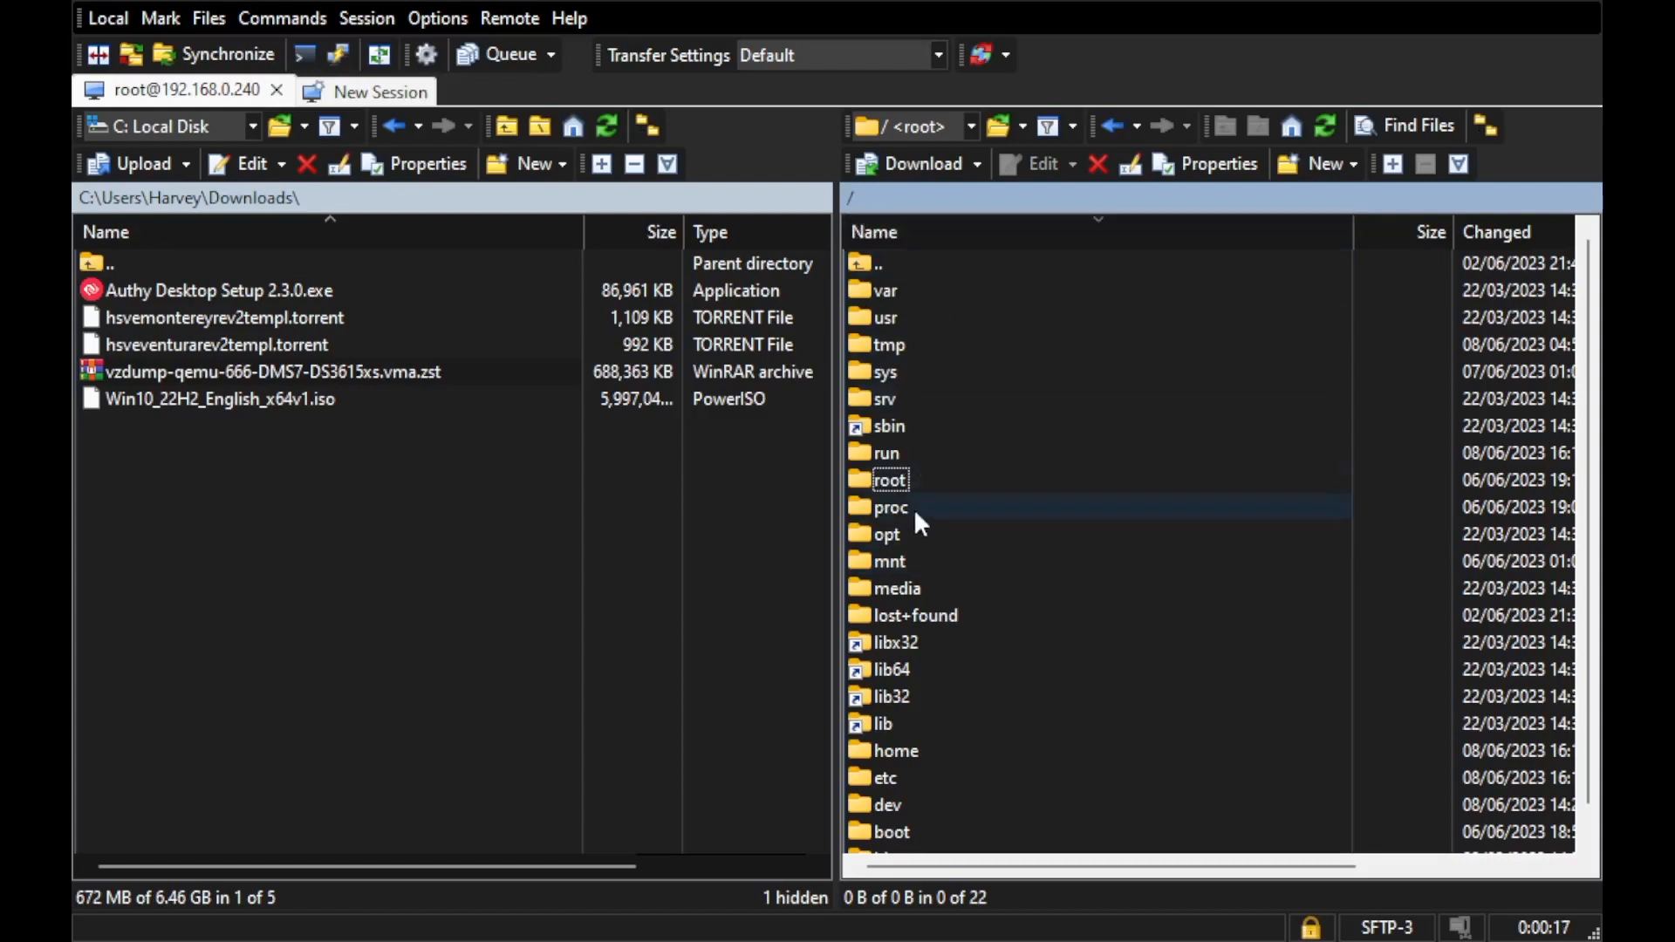
Navigate the WinSCP remote pane through /var/lib/vz into the dump folder
double_click(889, 290)
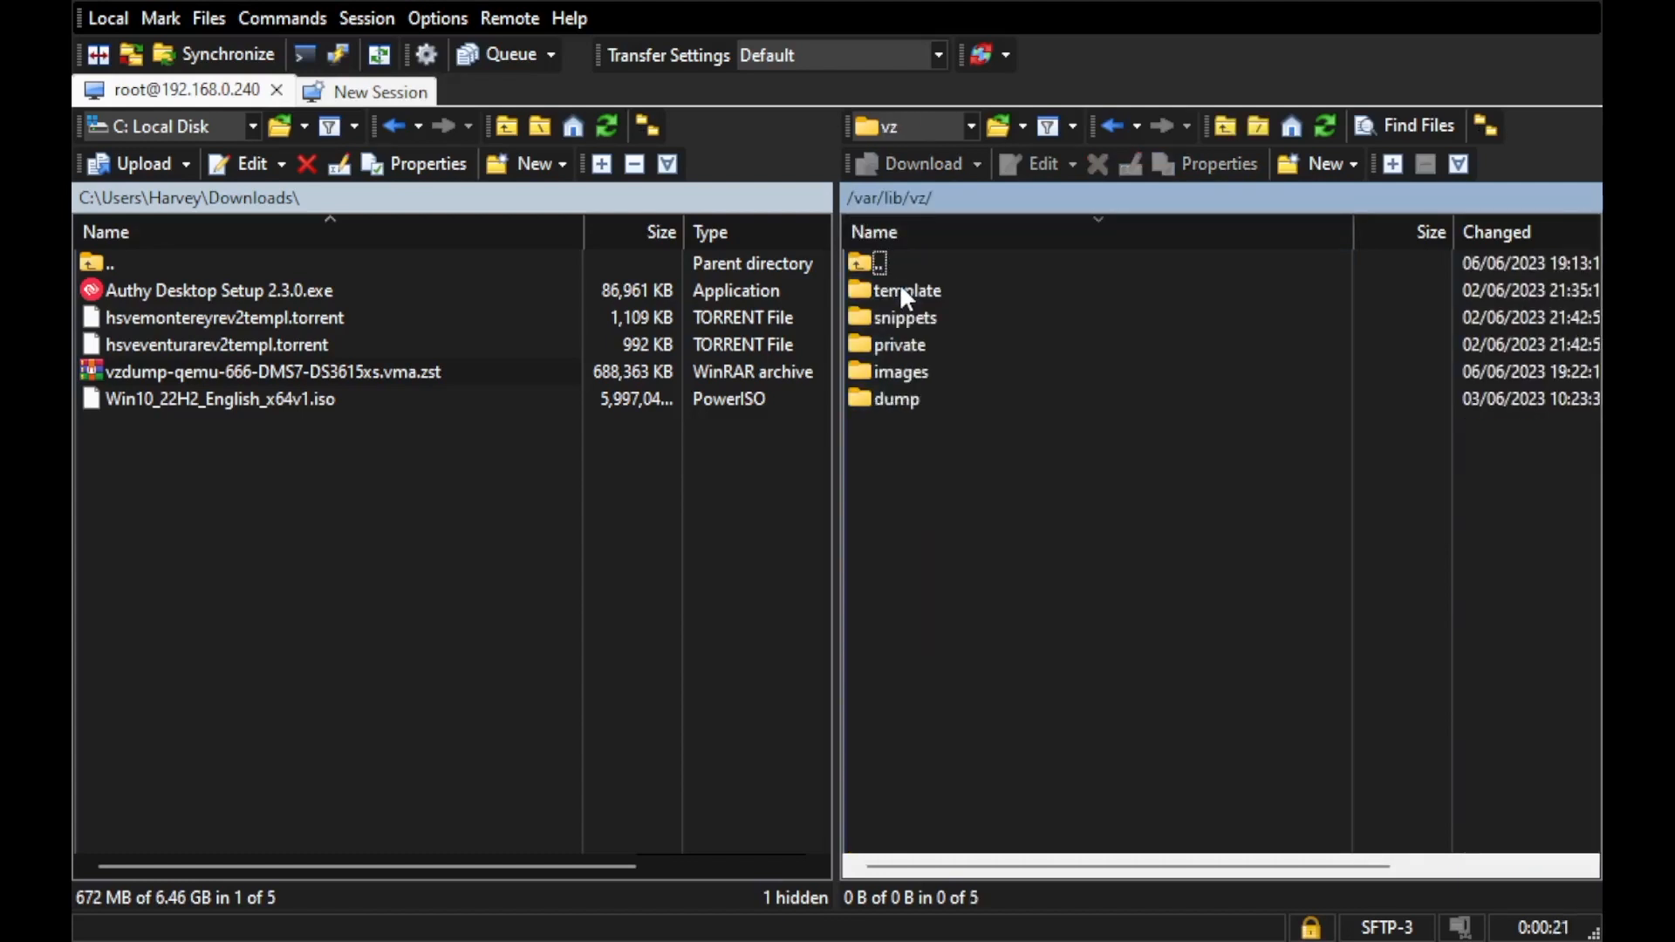
double_click(896, 399)
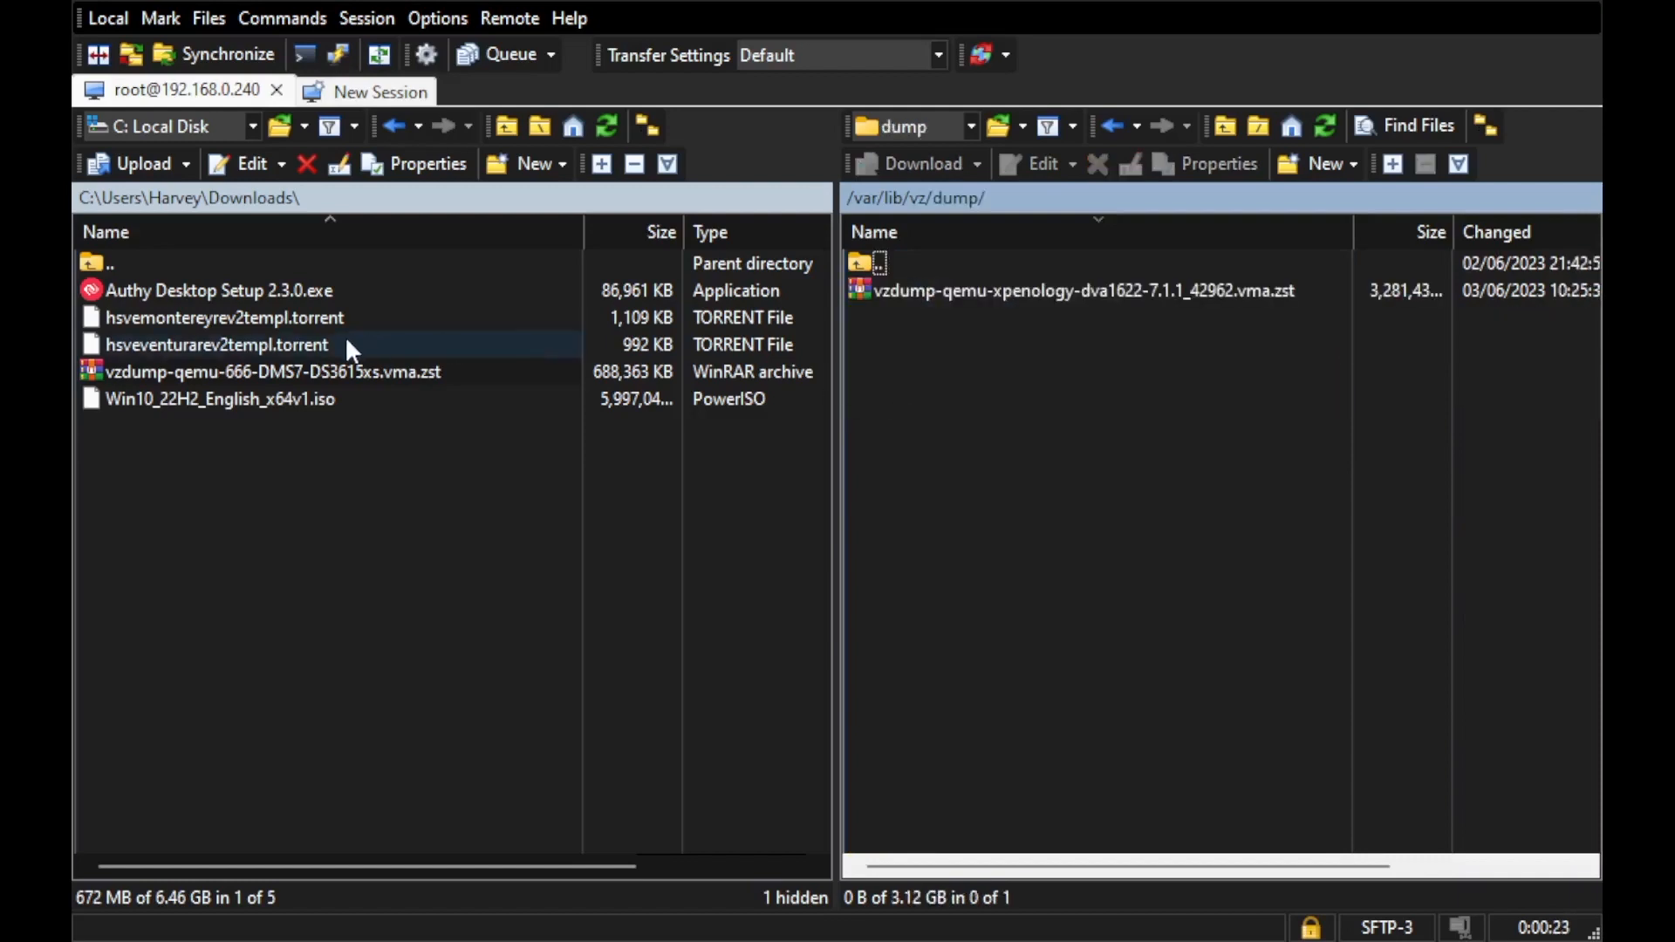
click(261, 371)
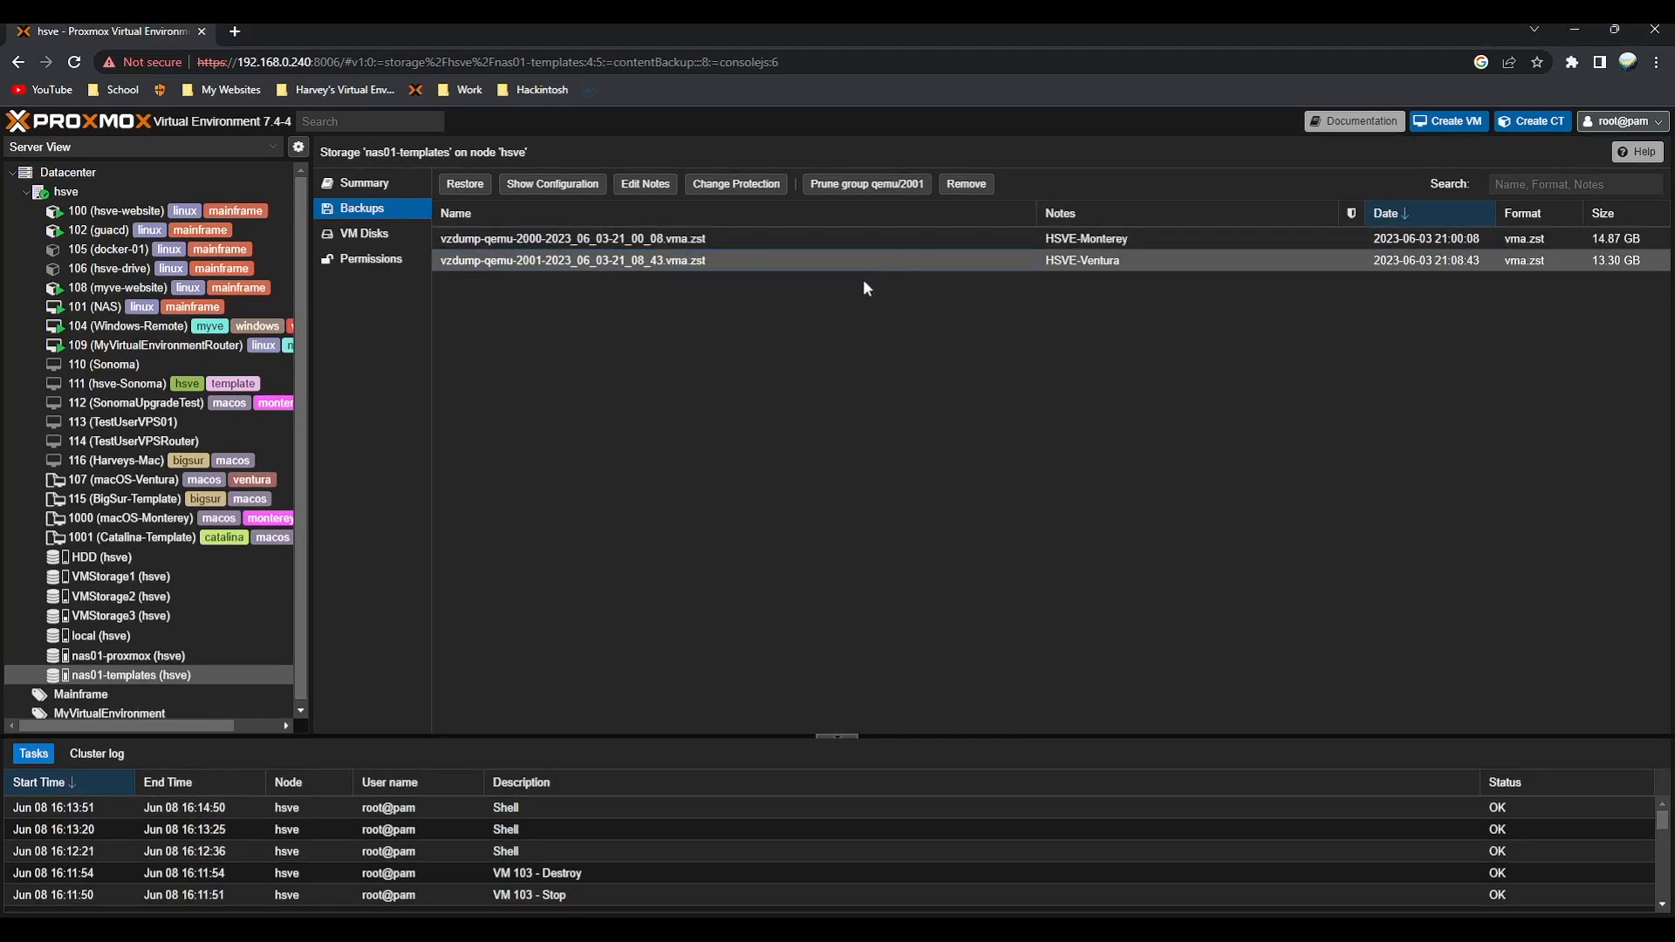
Select the HSVE-Monterey qemu-2000 backup (14.87 GB) in the nas01-templates list
click(608, 238)
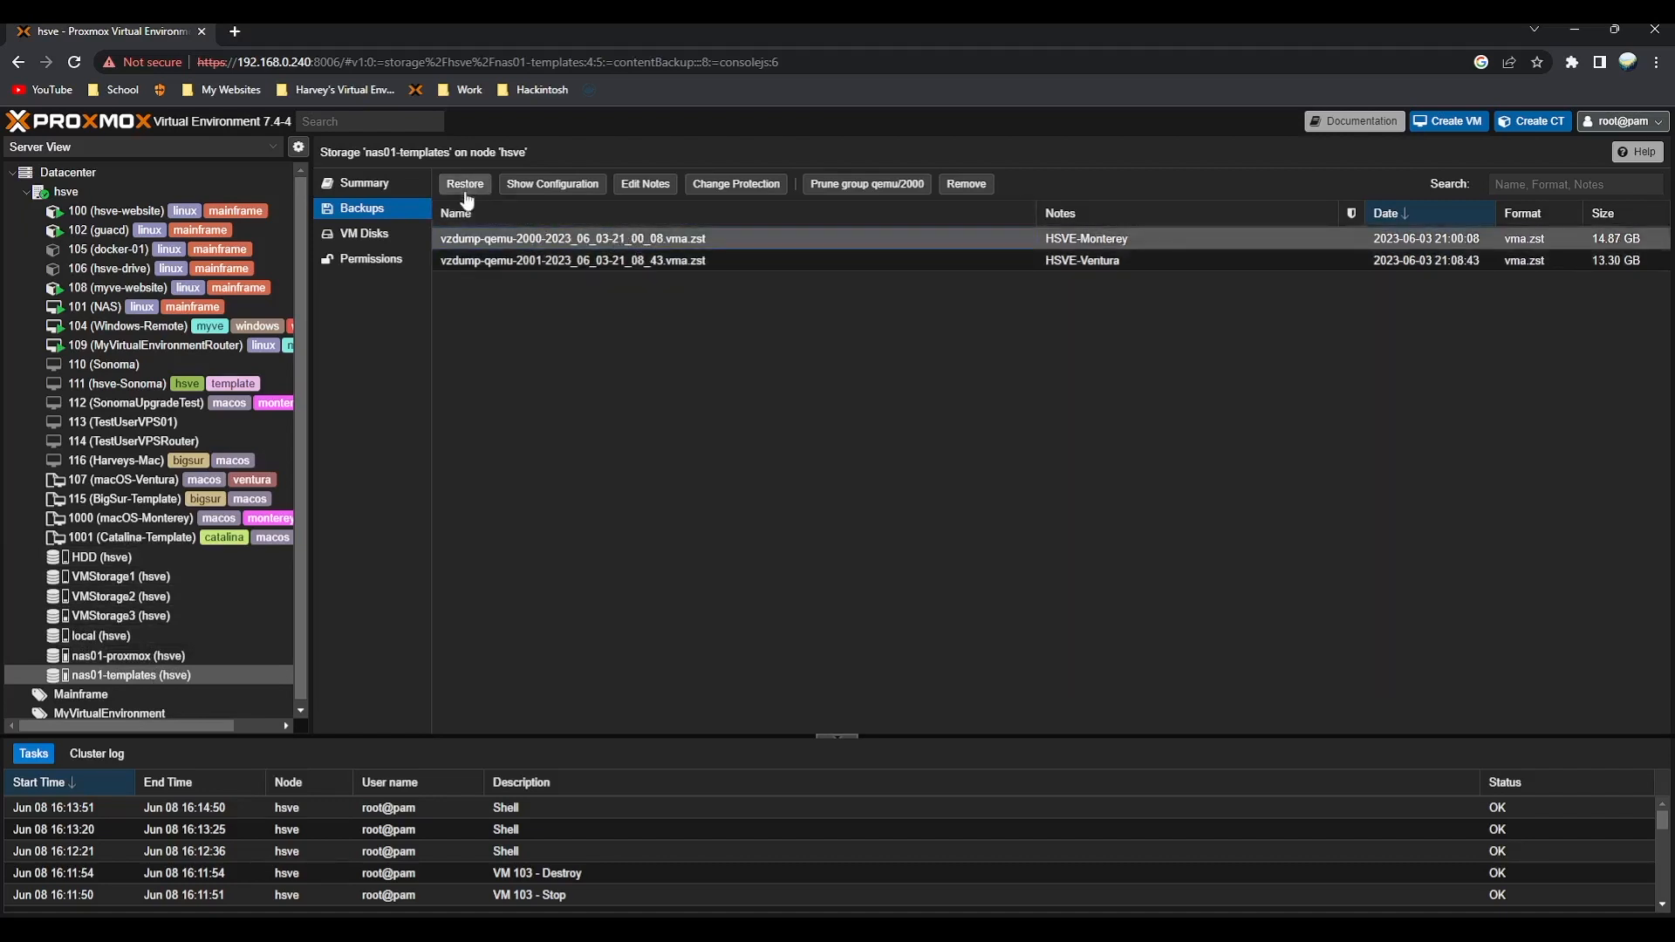
Restore the Monterey backup to VMStorage2 storage with VM ID 2000
click(464, 184)
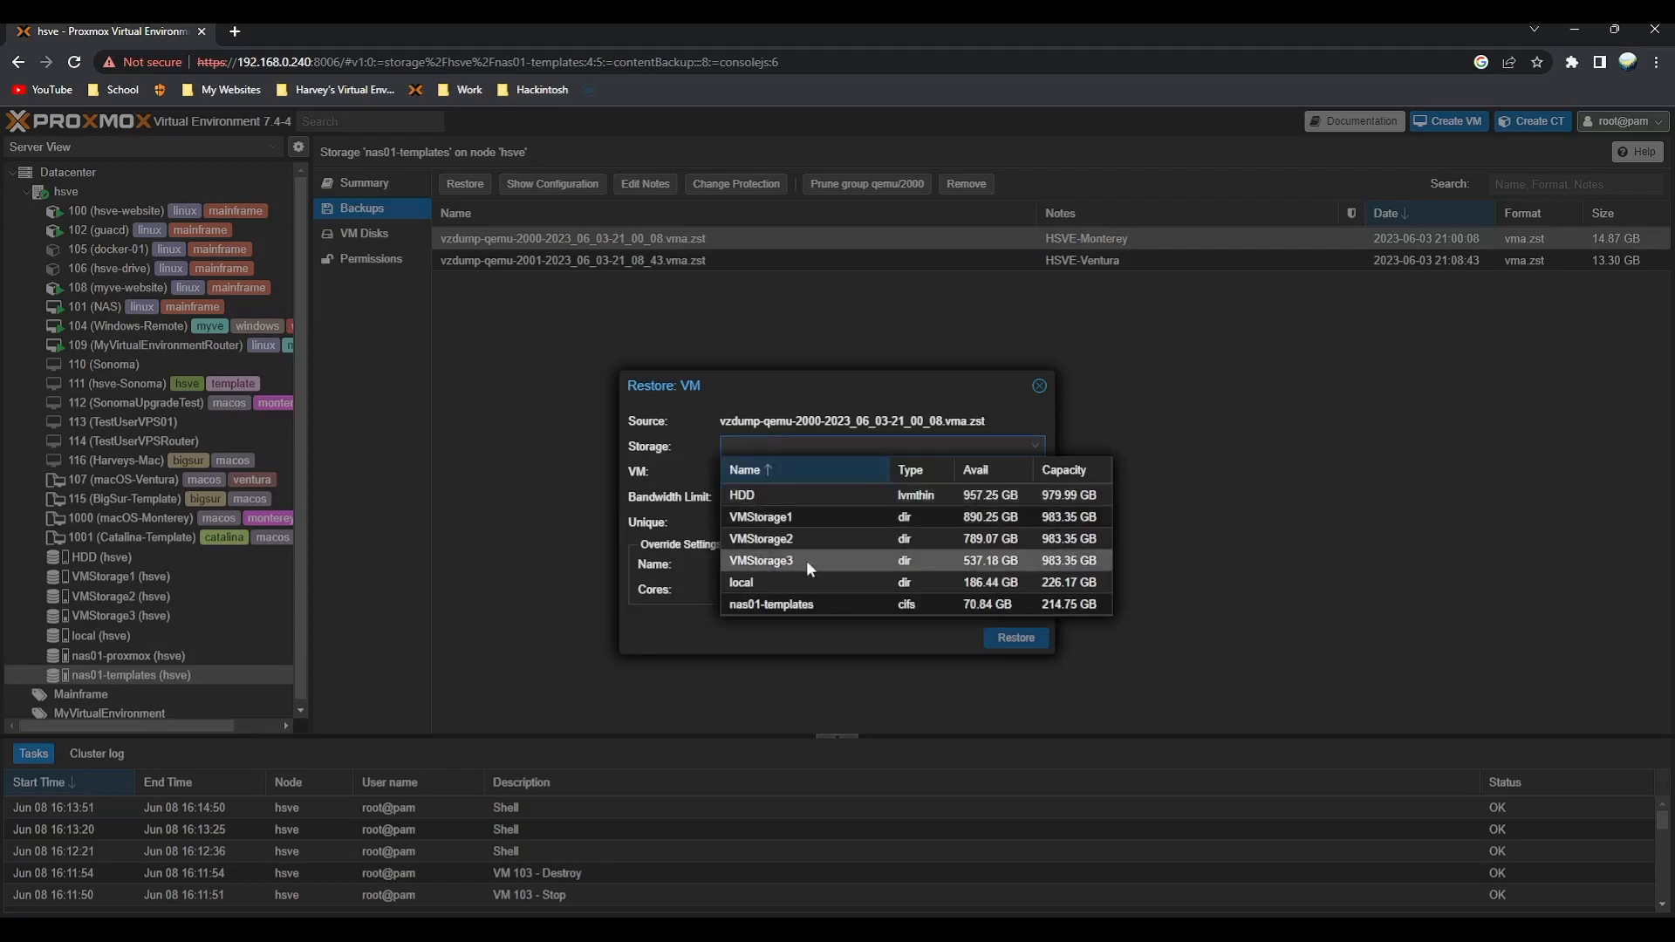
click(760, 538)
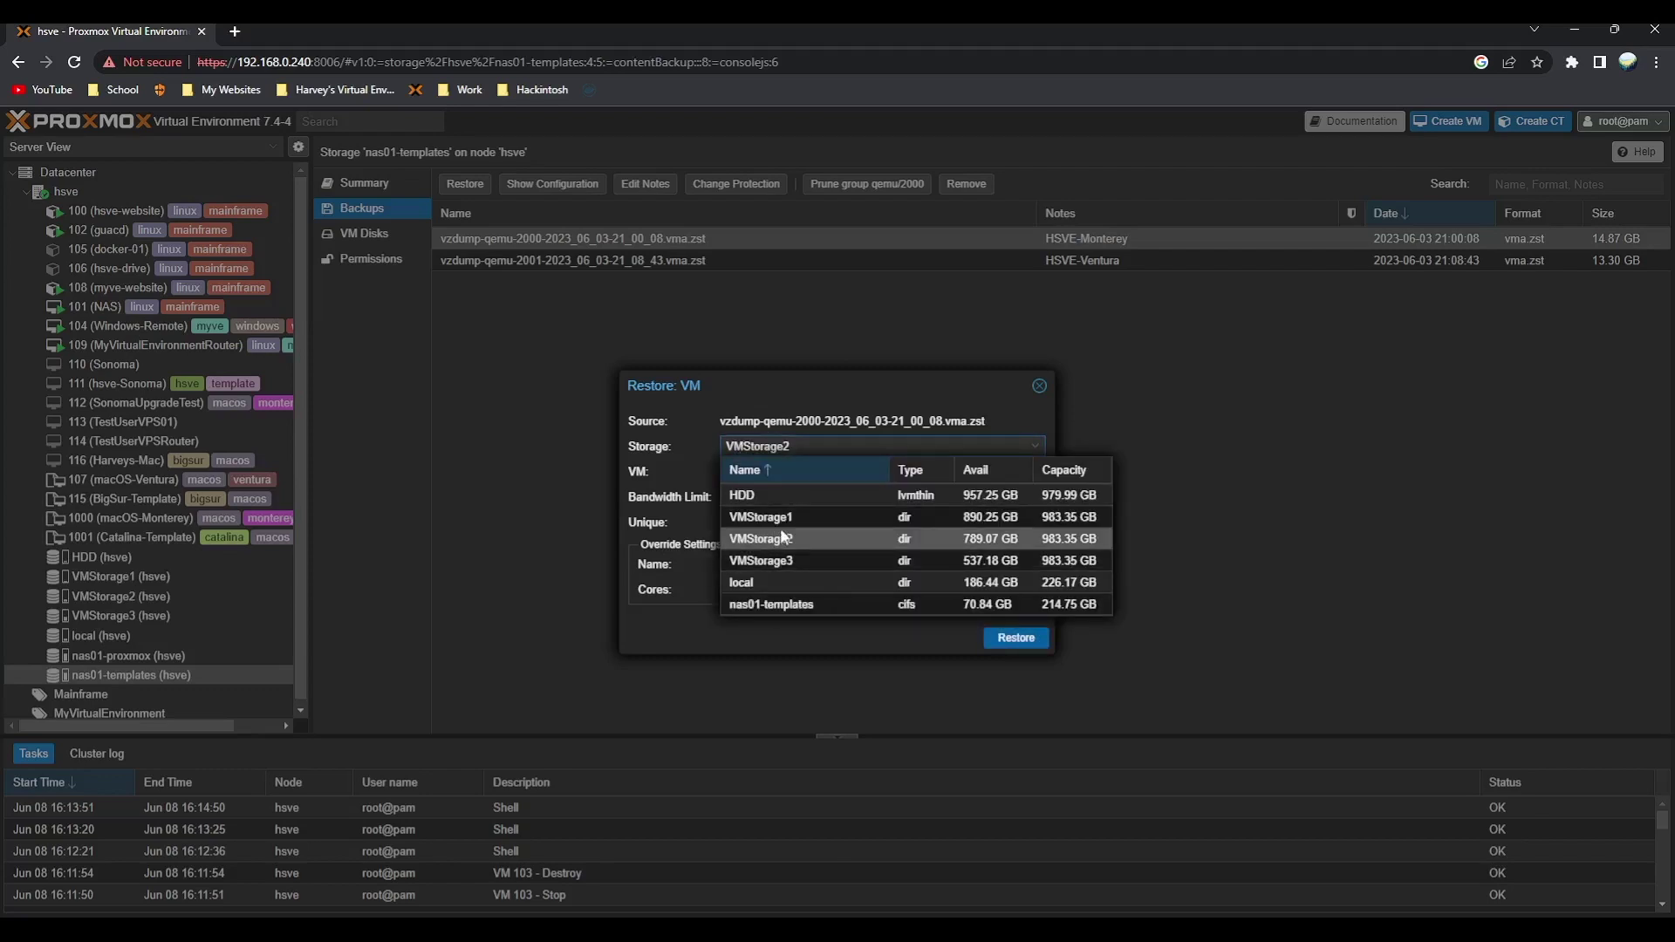
click(760, 538)
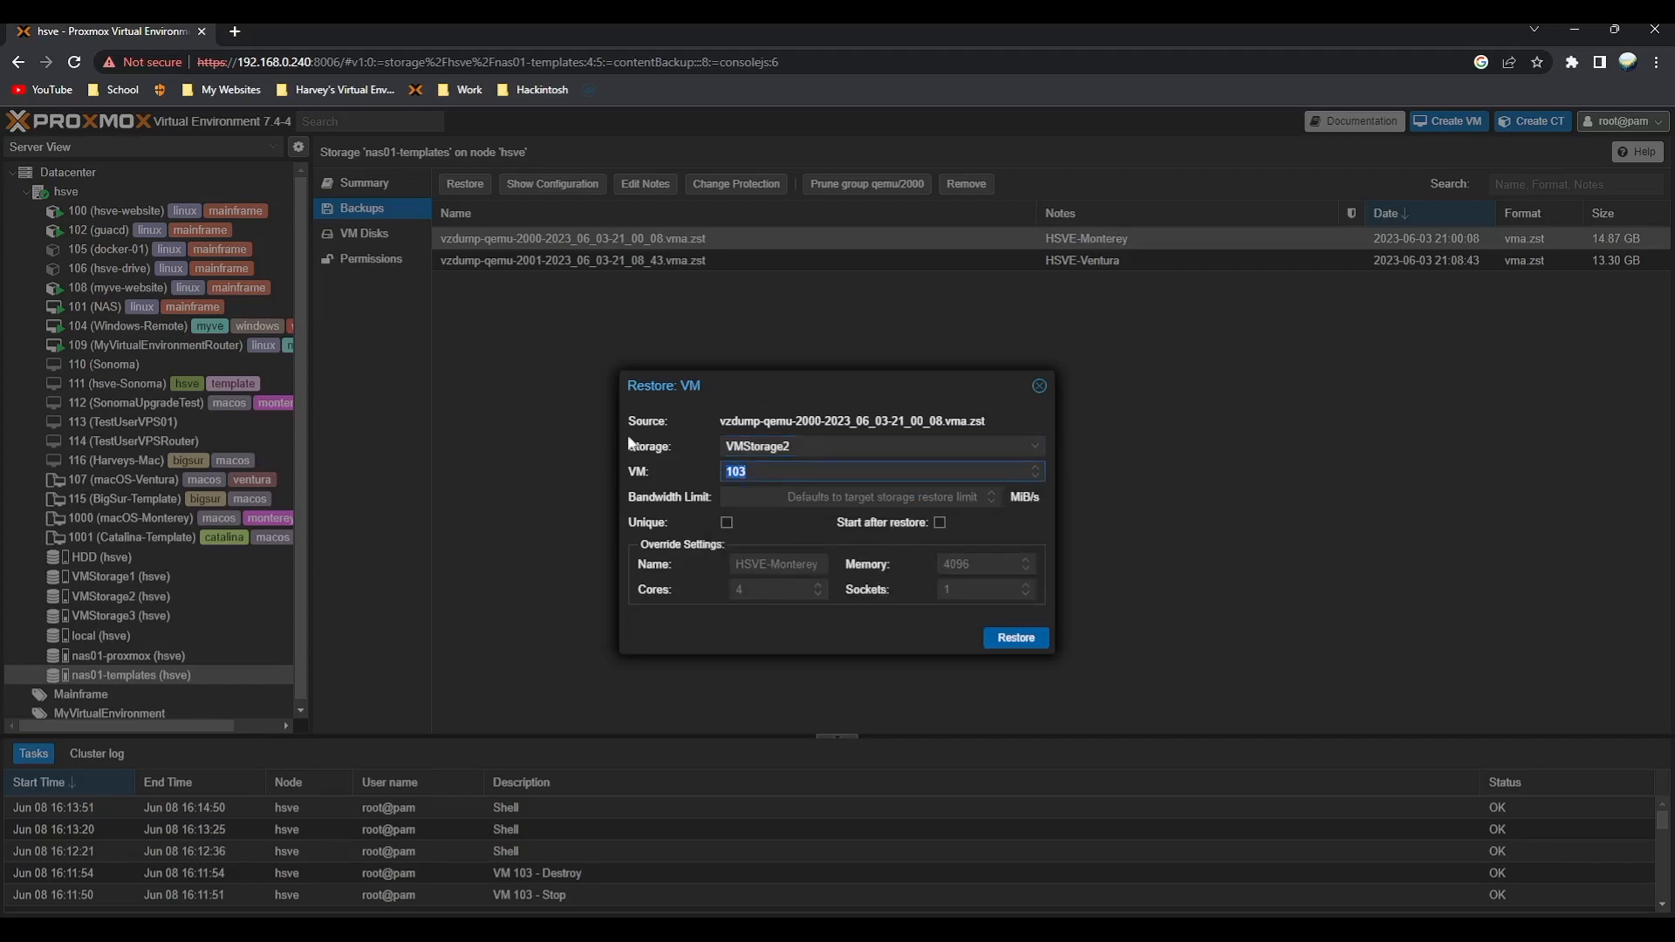
text(2000)
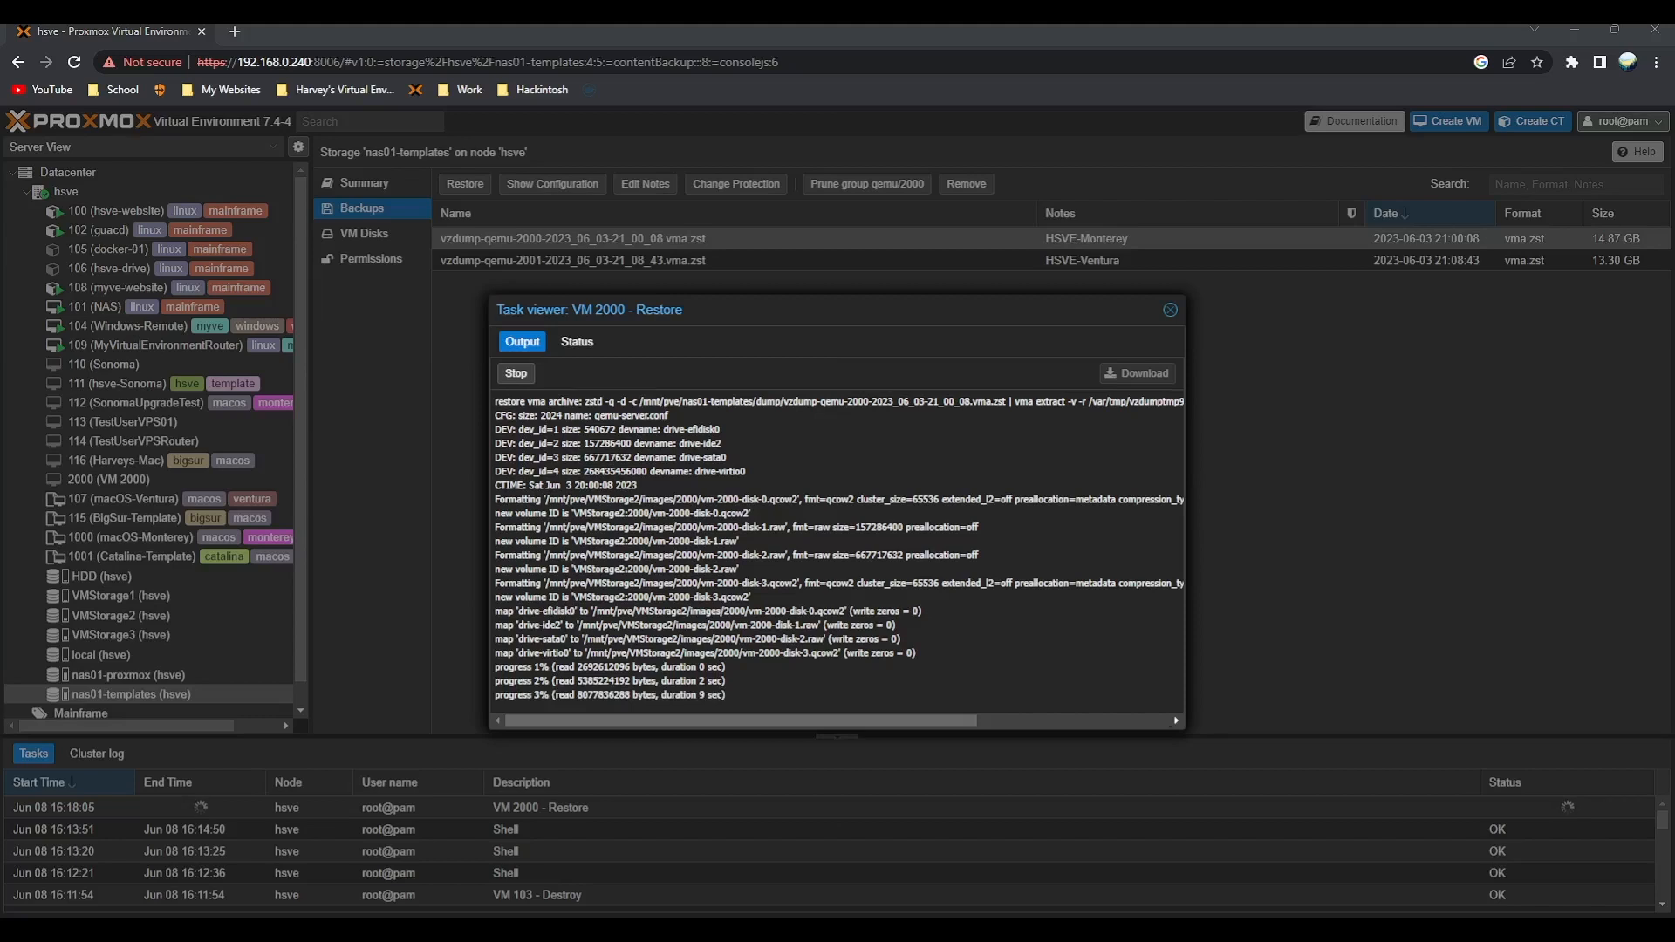
Follow the VM 2000 restore task output until it finishes
scroll(down, 3)
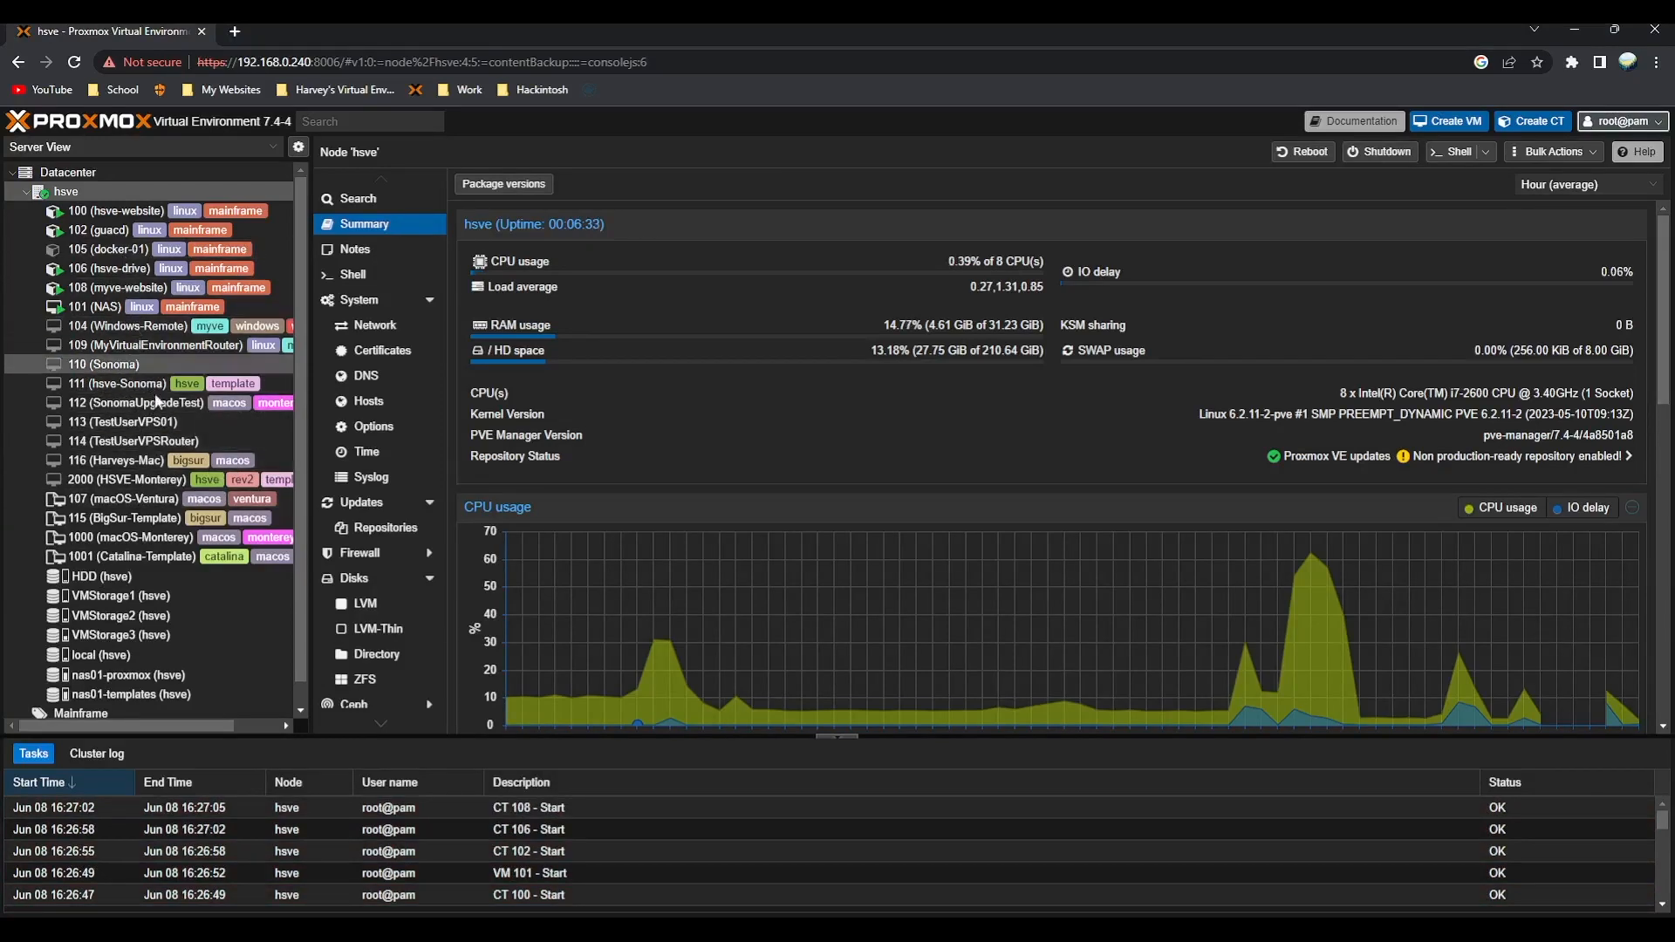
View VM 2000 HSVE-Monterey's summary and scroll its notes on Apple setup and AMD boot arguments
click(103, 478)
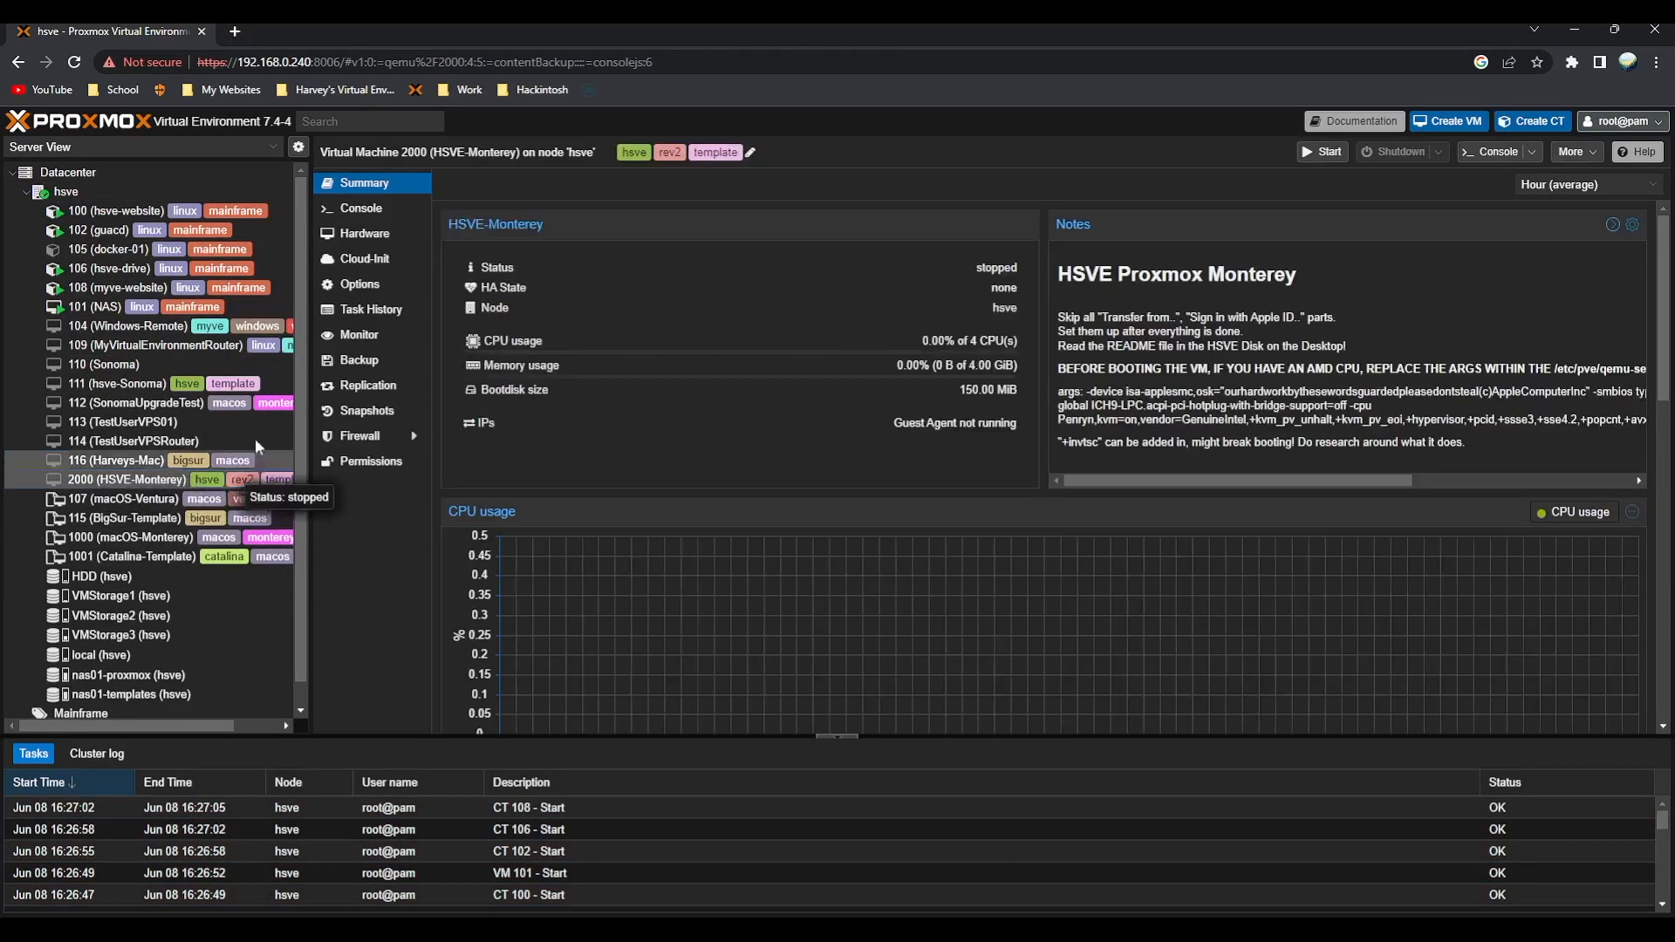
click(359, 208)
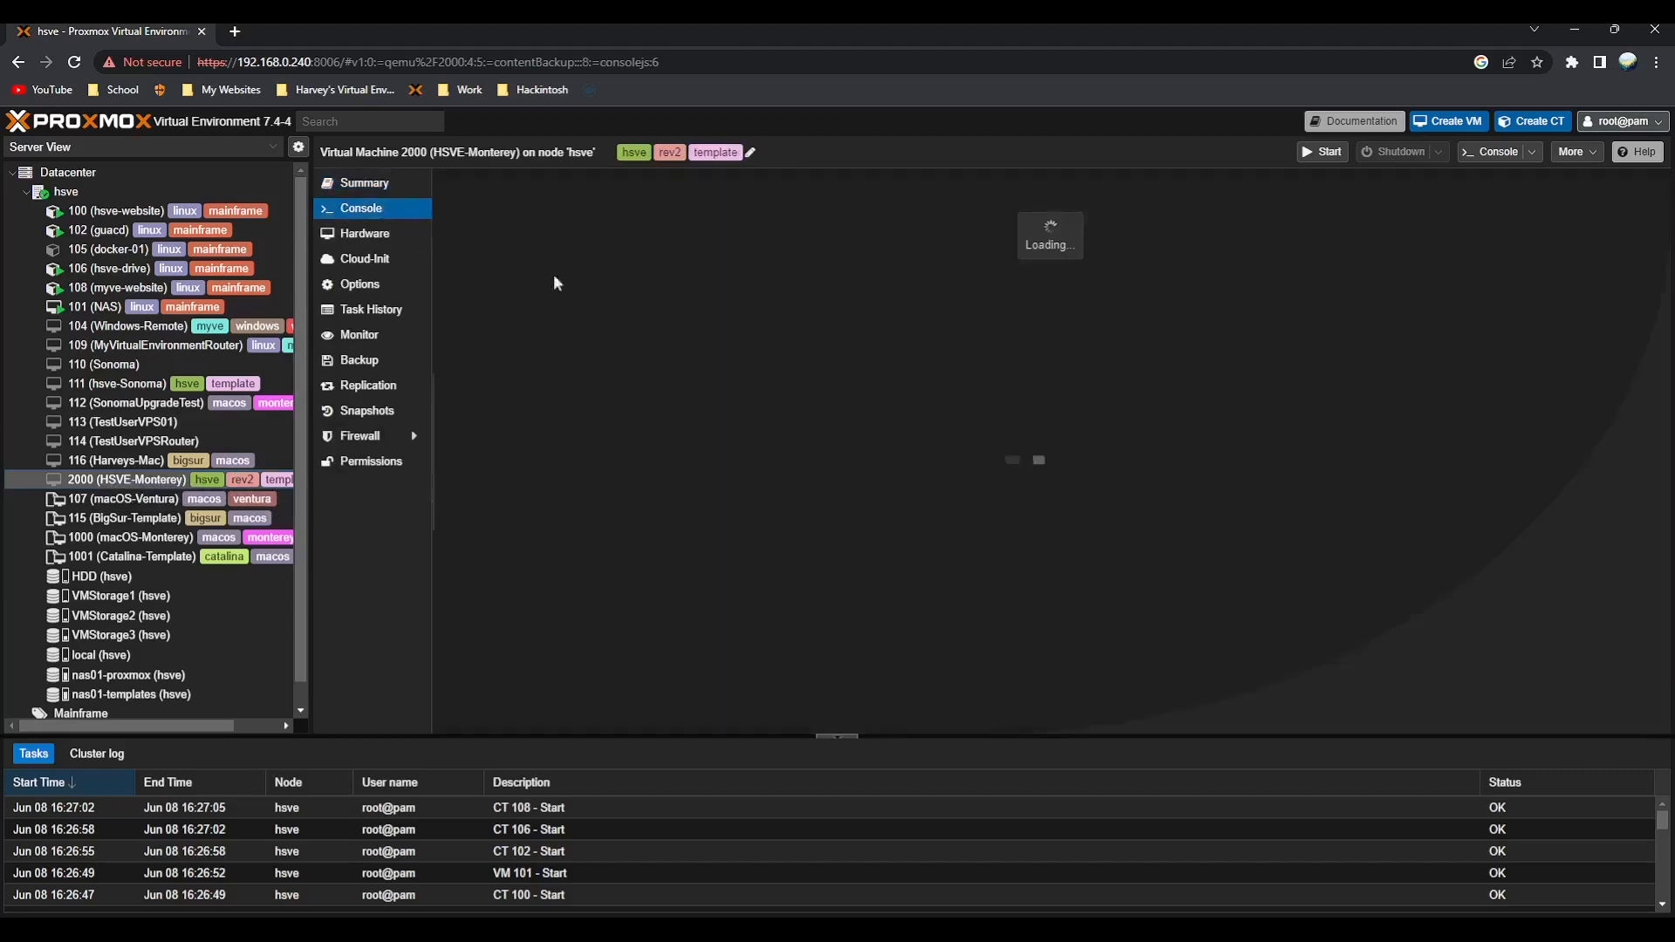
click(364, 182)
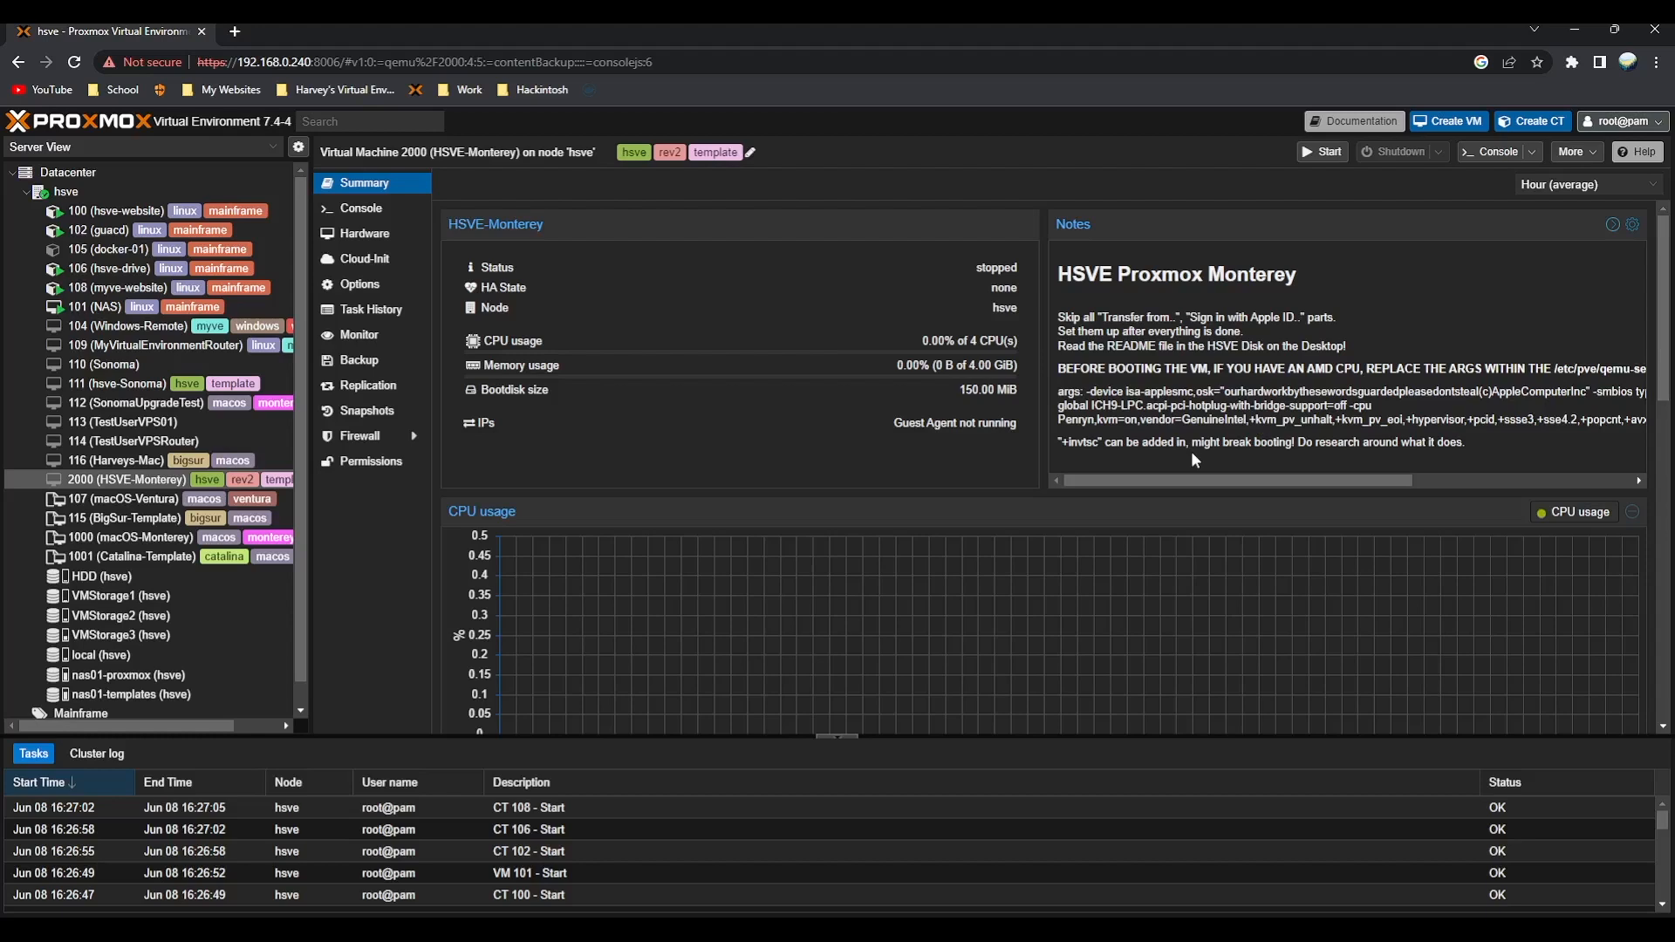
drag(1175, 481, 1250, 480)
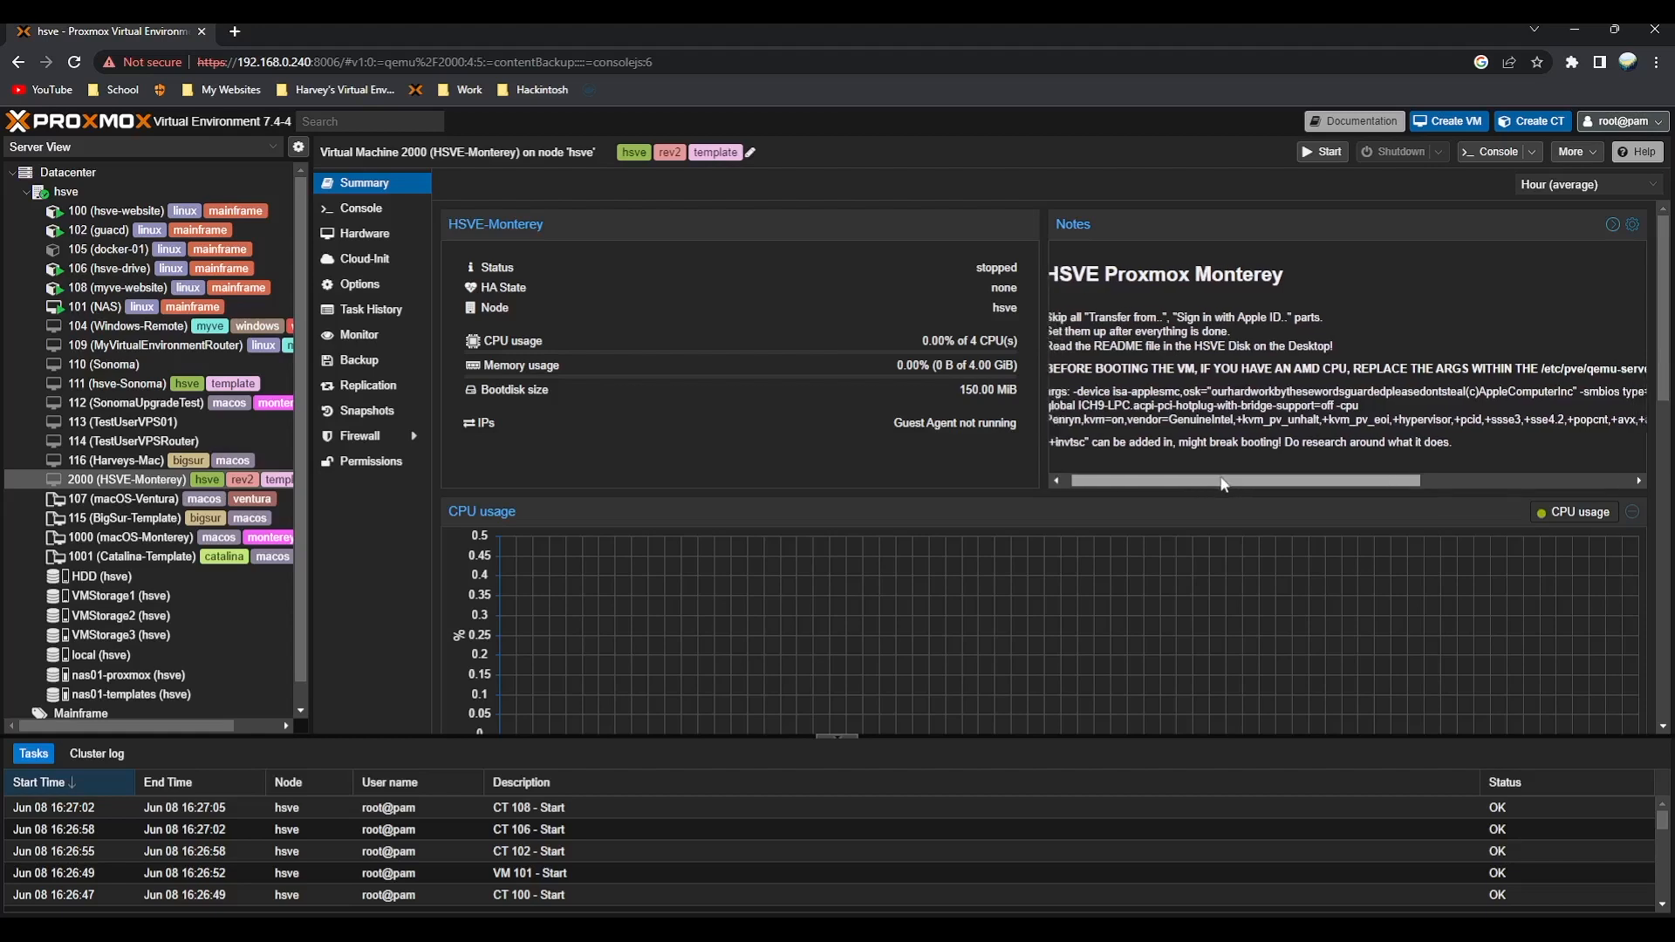
drag(1057, 391, 1432, 417)
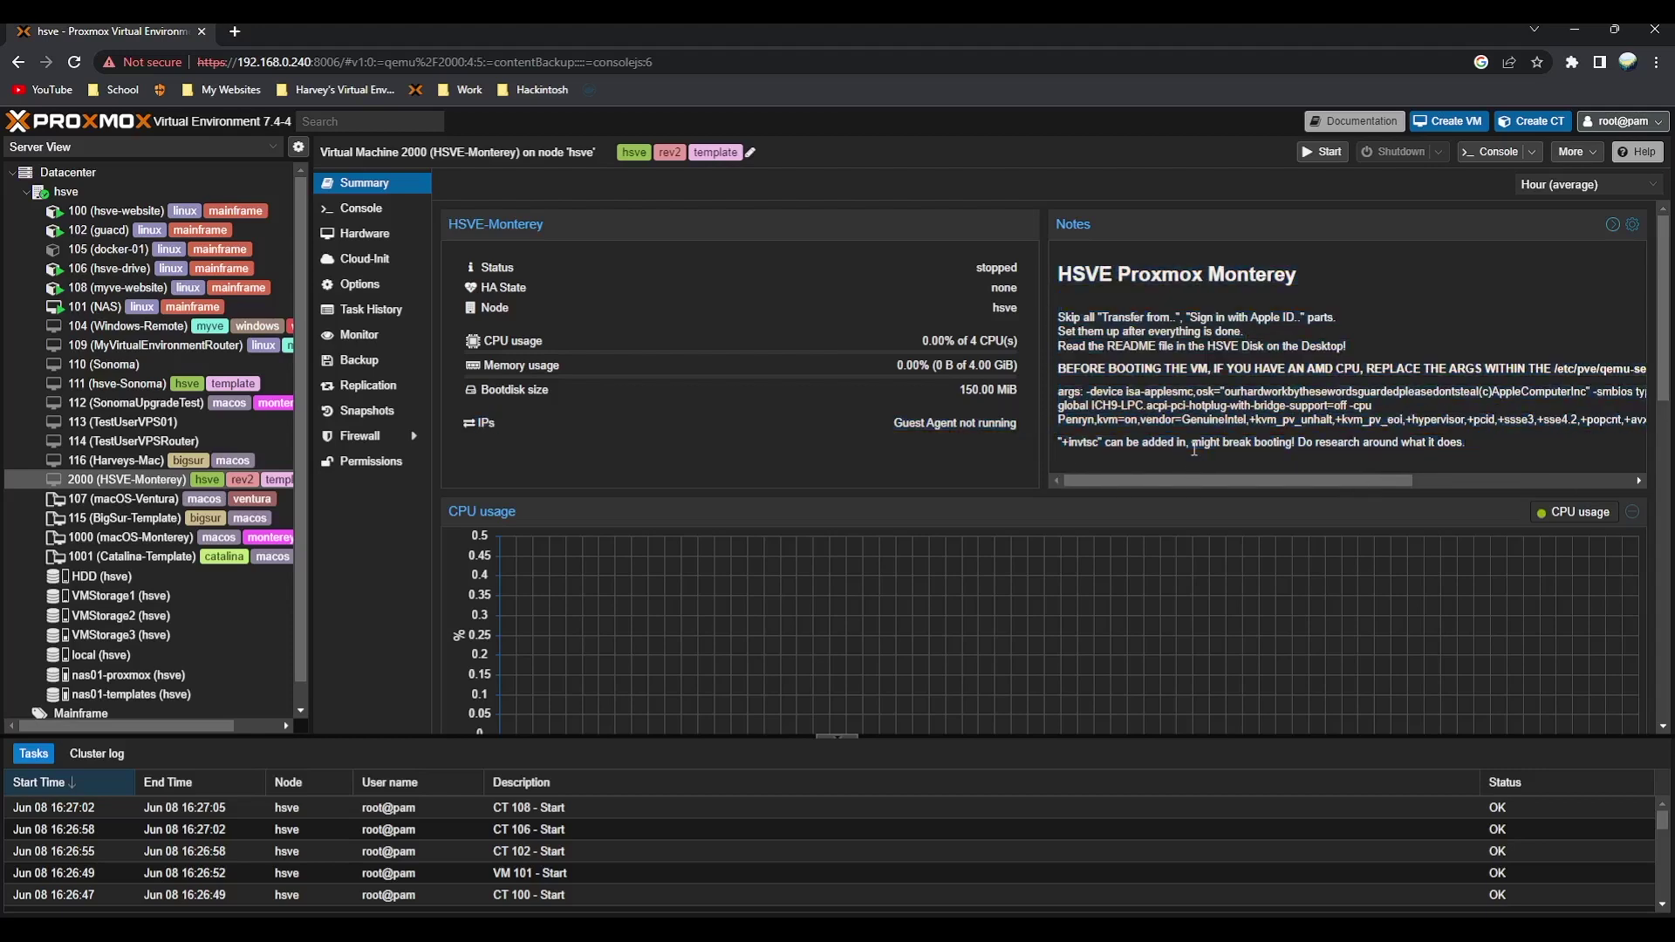
Start VM 2000 from its console view
click(360, 207)
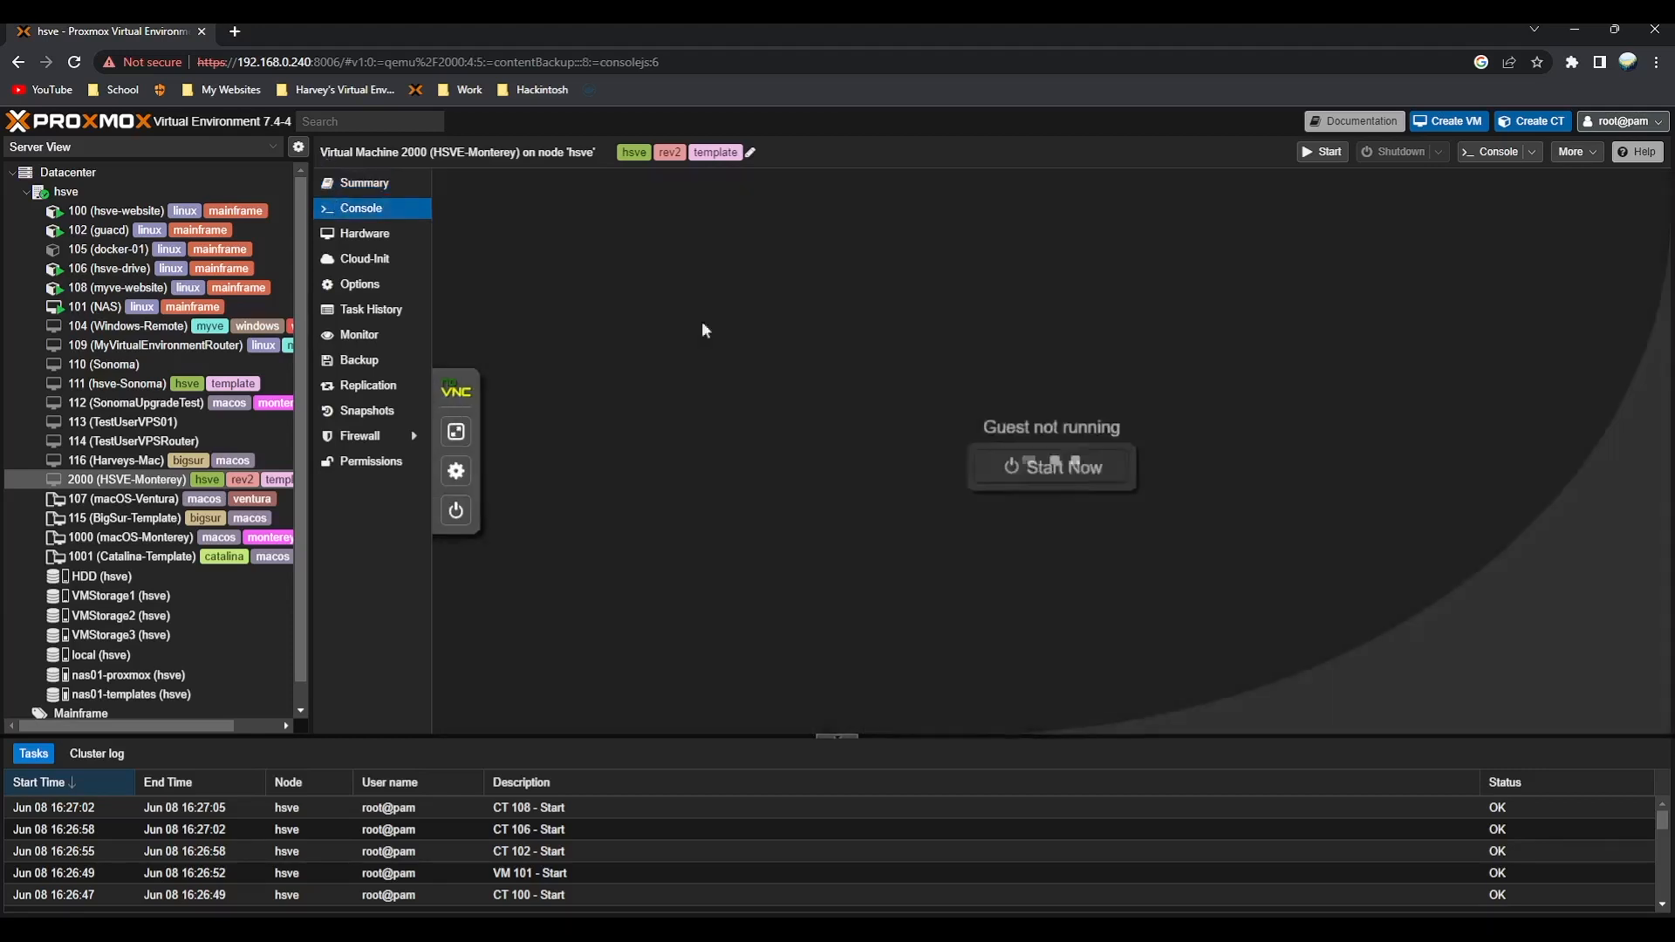
click(1051, 467)
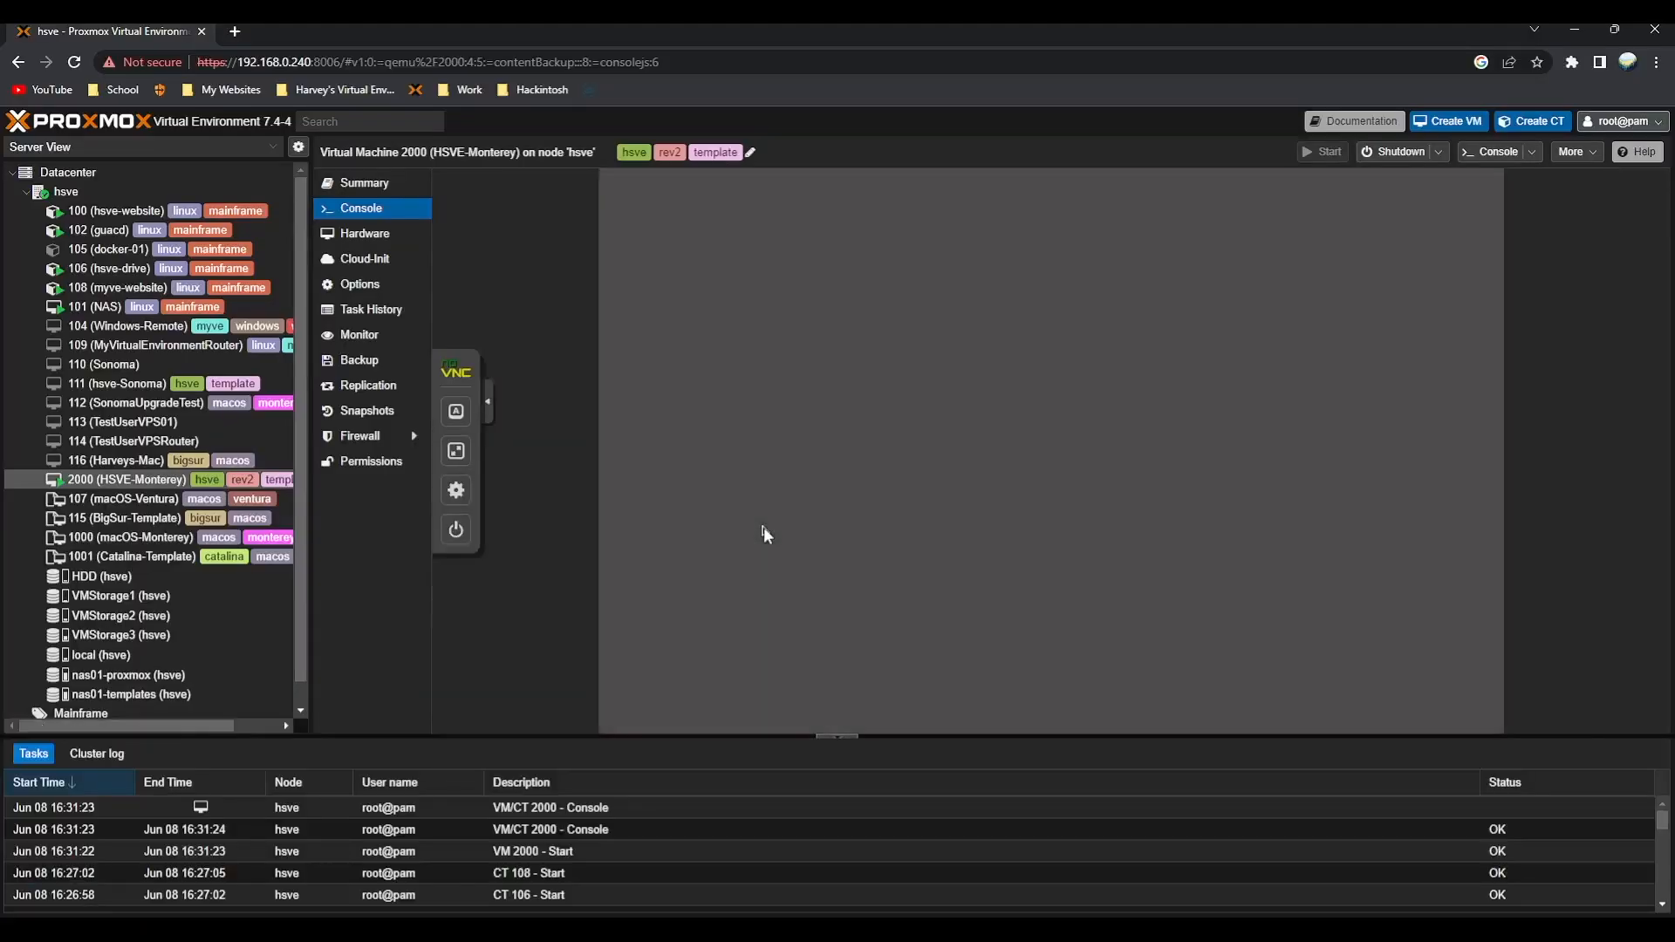
mouse_move(857, 483)
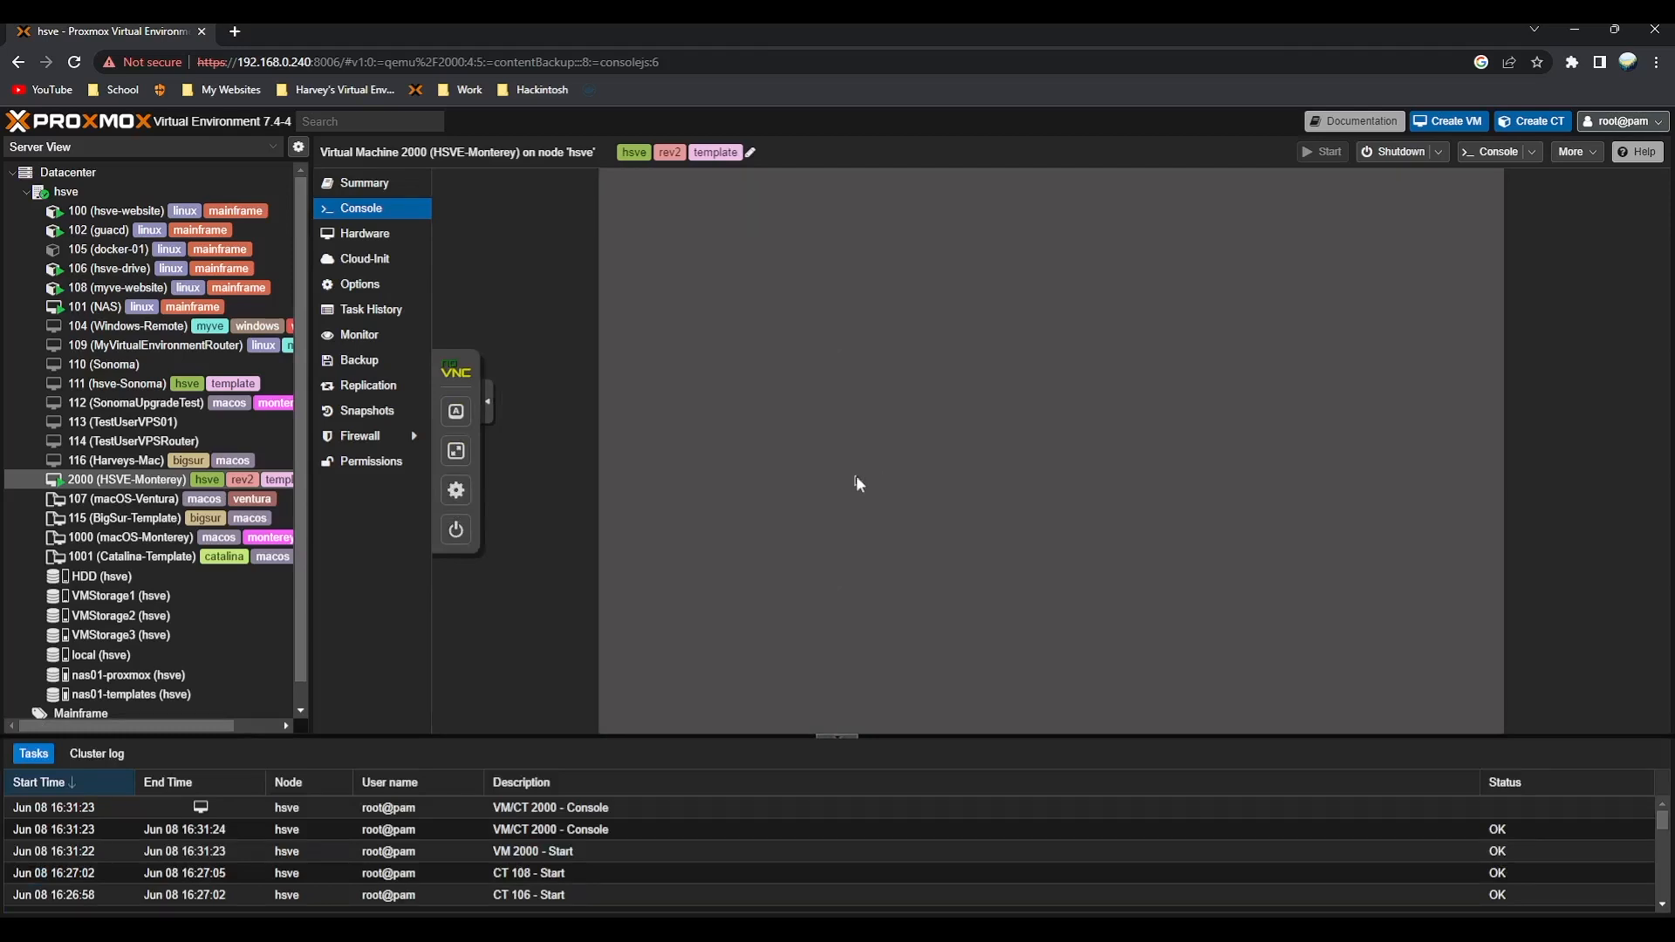
mouse_move(811, 588)
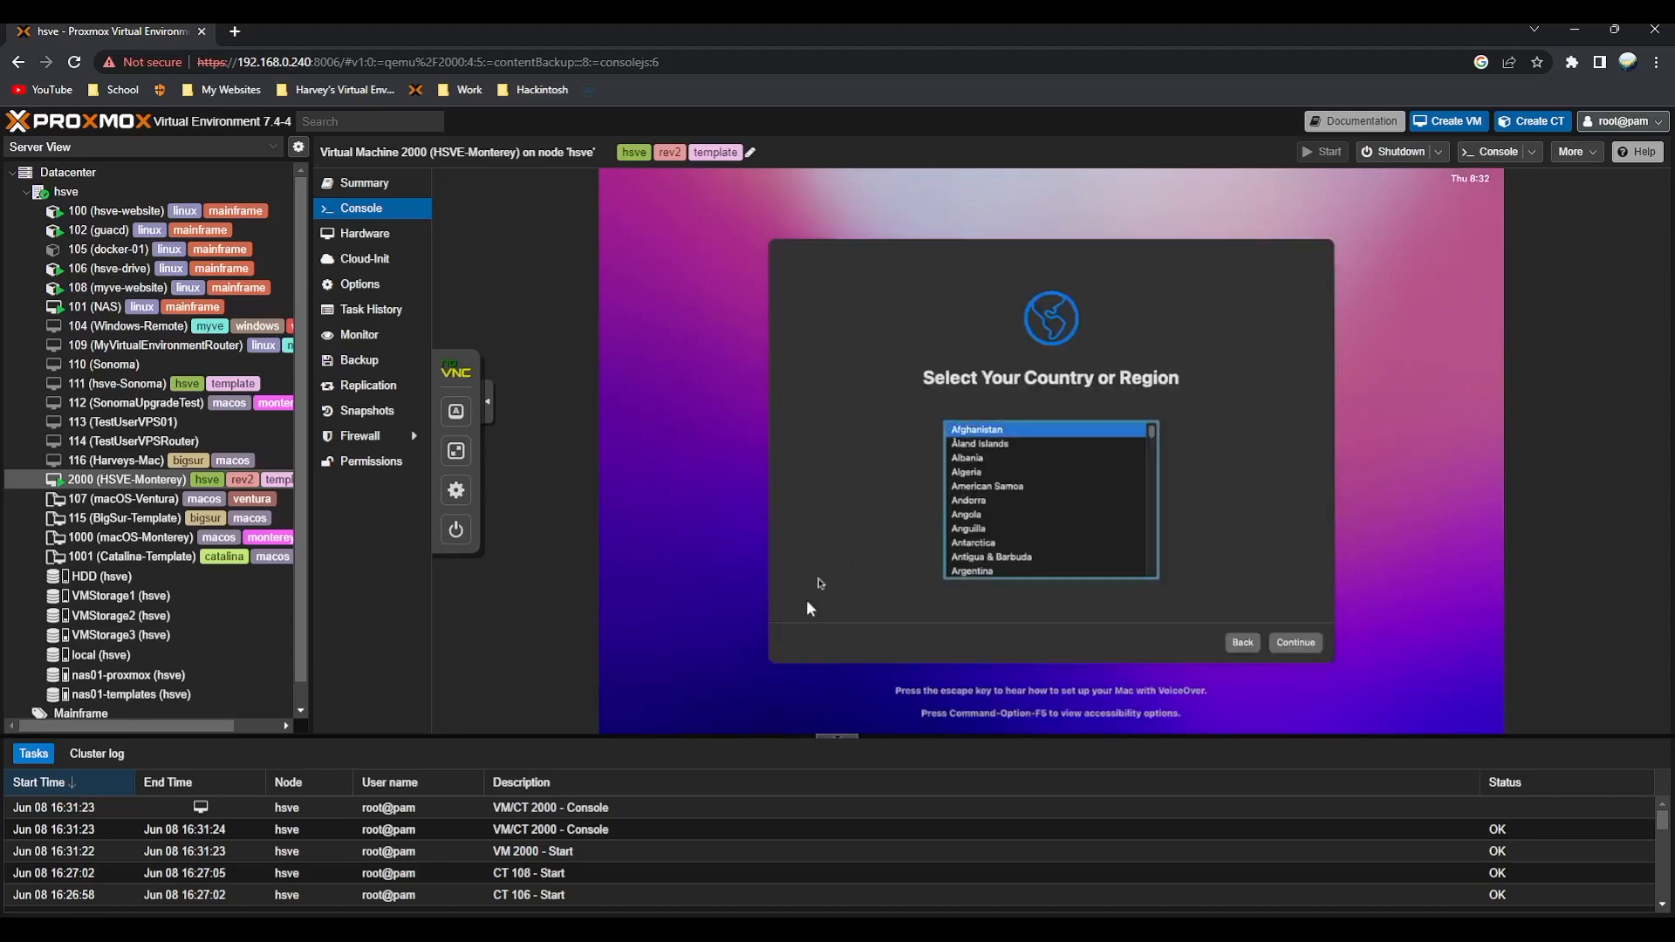
mouse_move(916, 569)
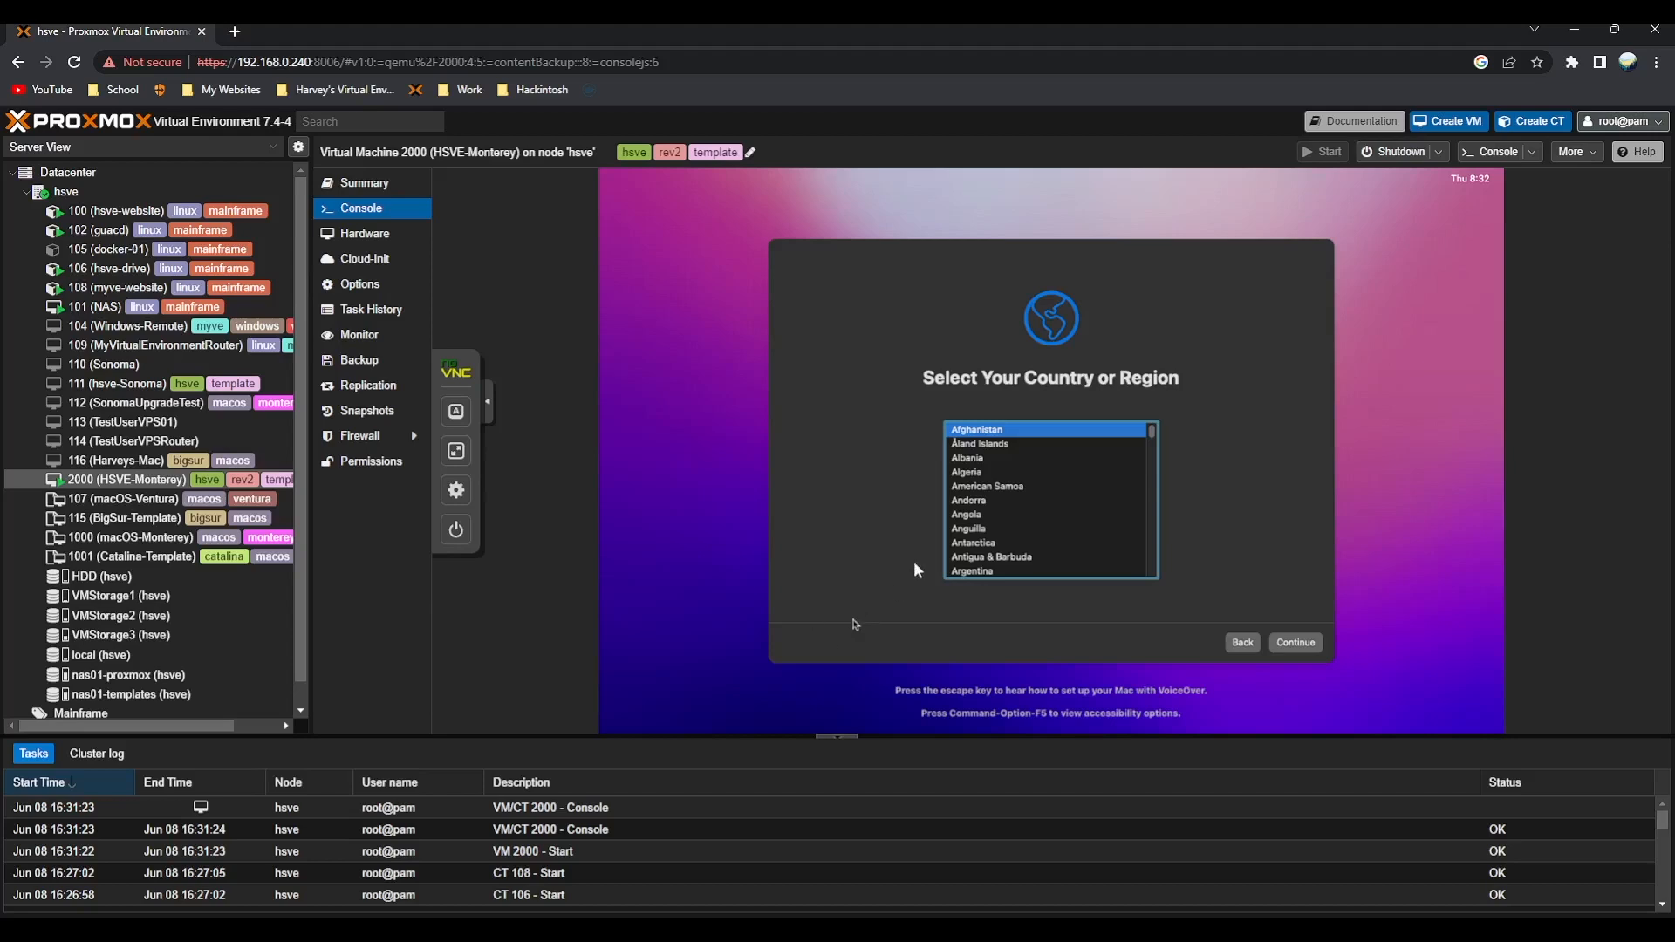
mouse_move(1094, 612)
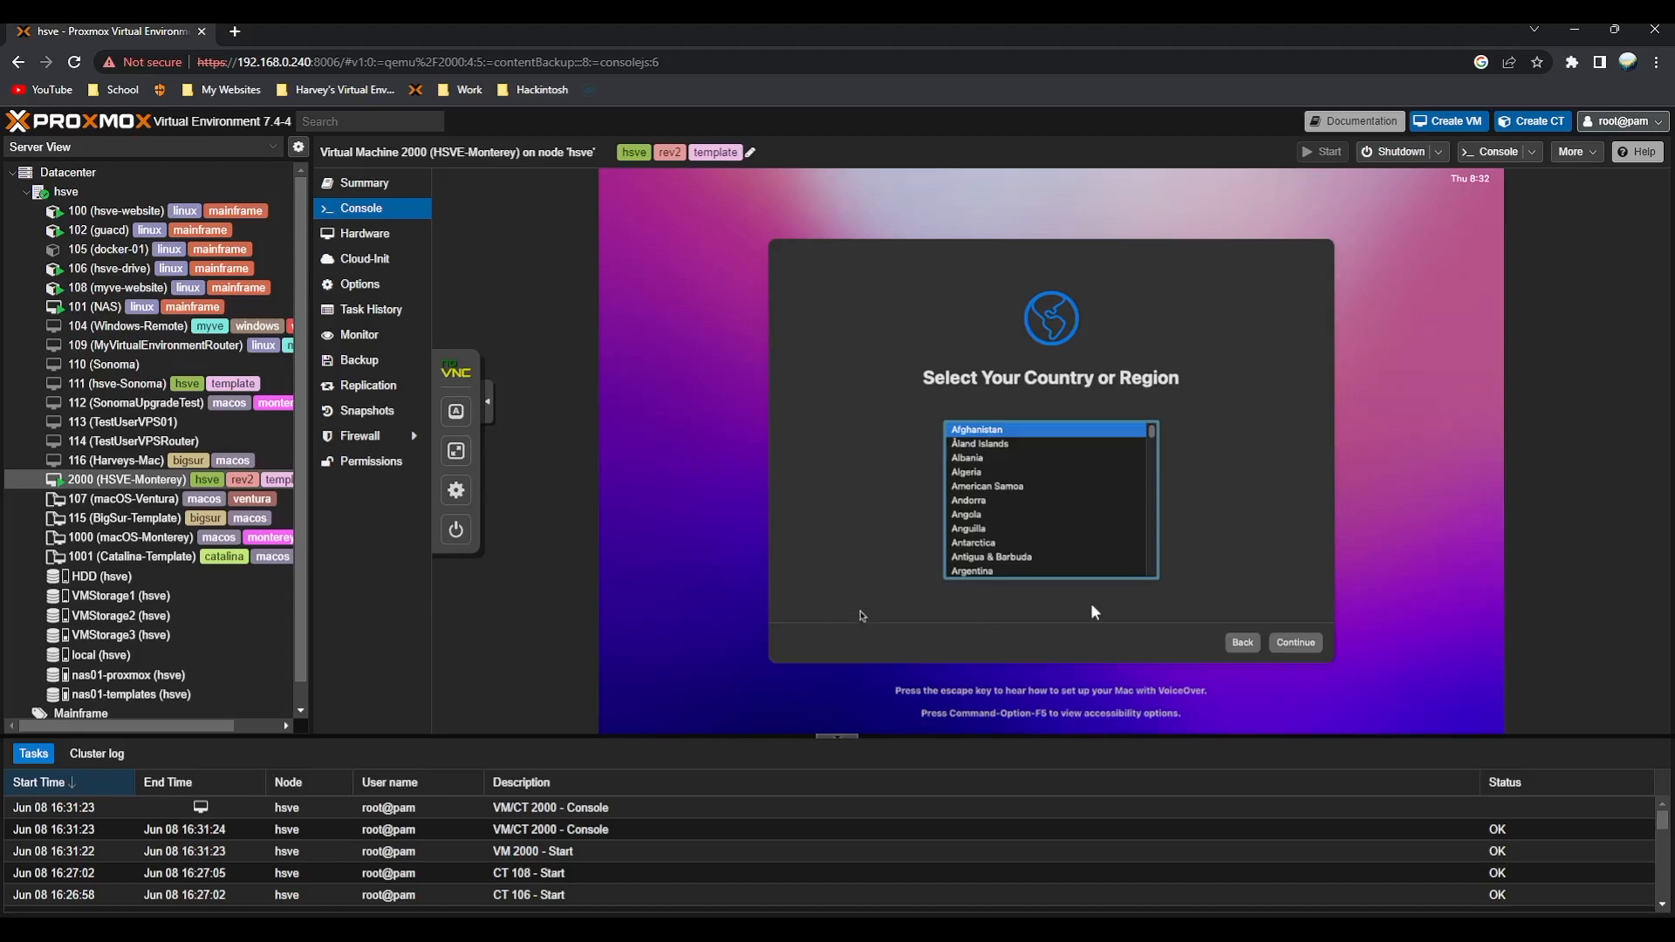
mouse_move(1055, 596)
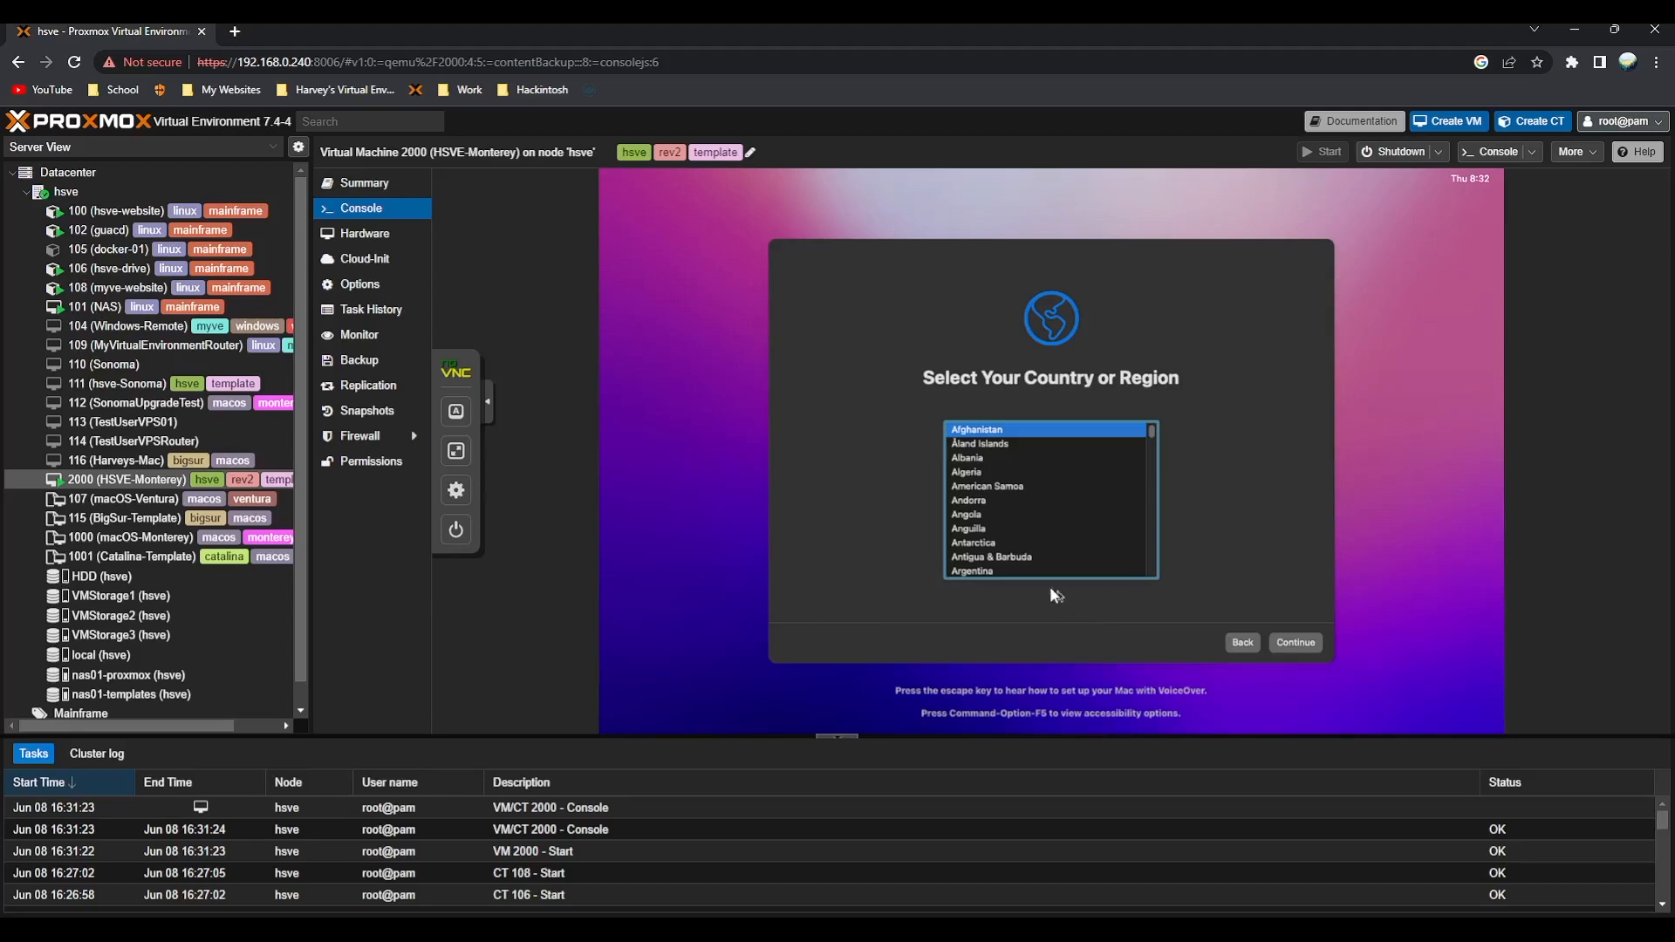
mouse_move(872, 711)
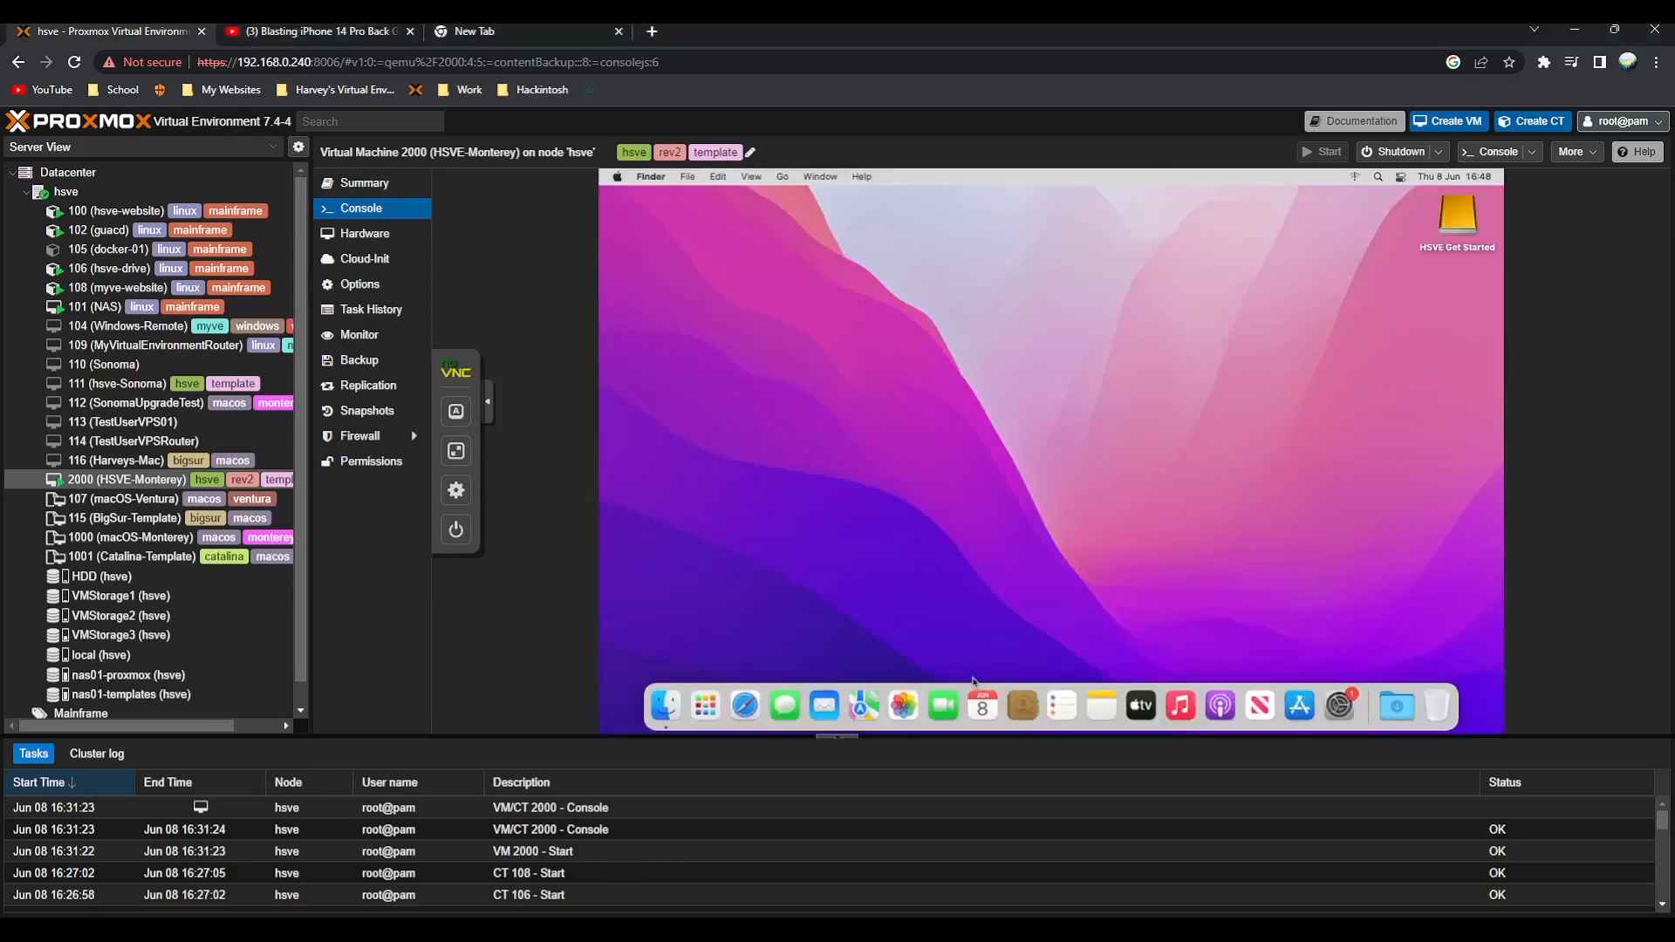
Go fullscreen in noVNC, open the HSVE Get Started disk and its HSVE README.pdf
click(455, 451)
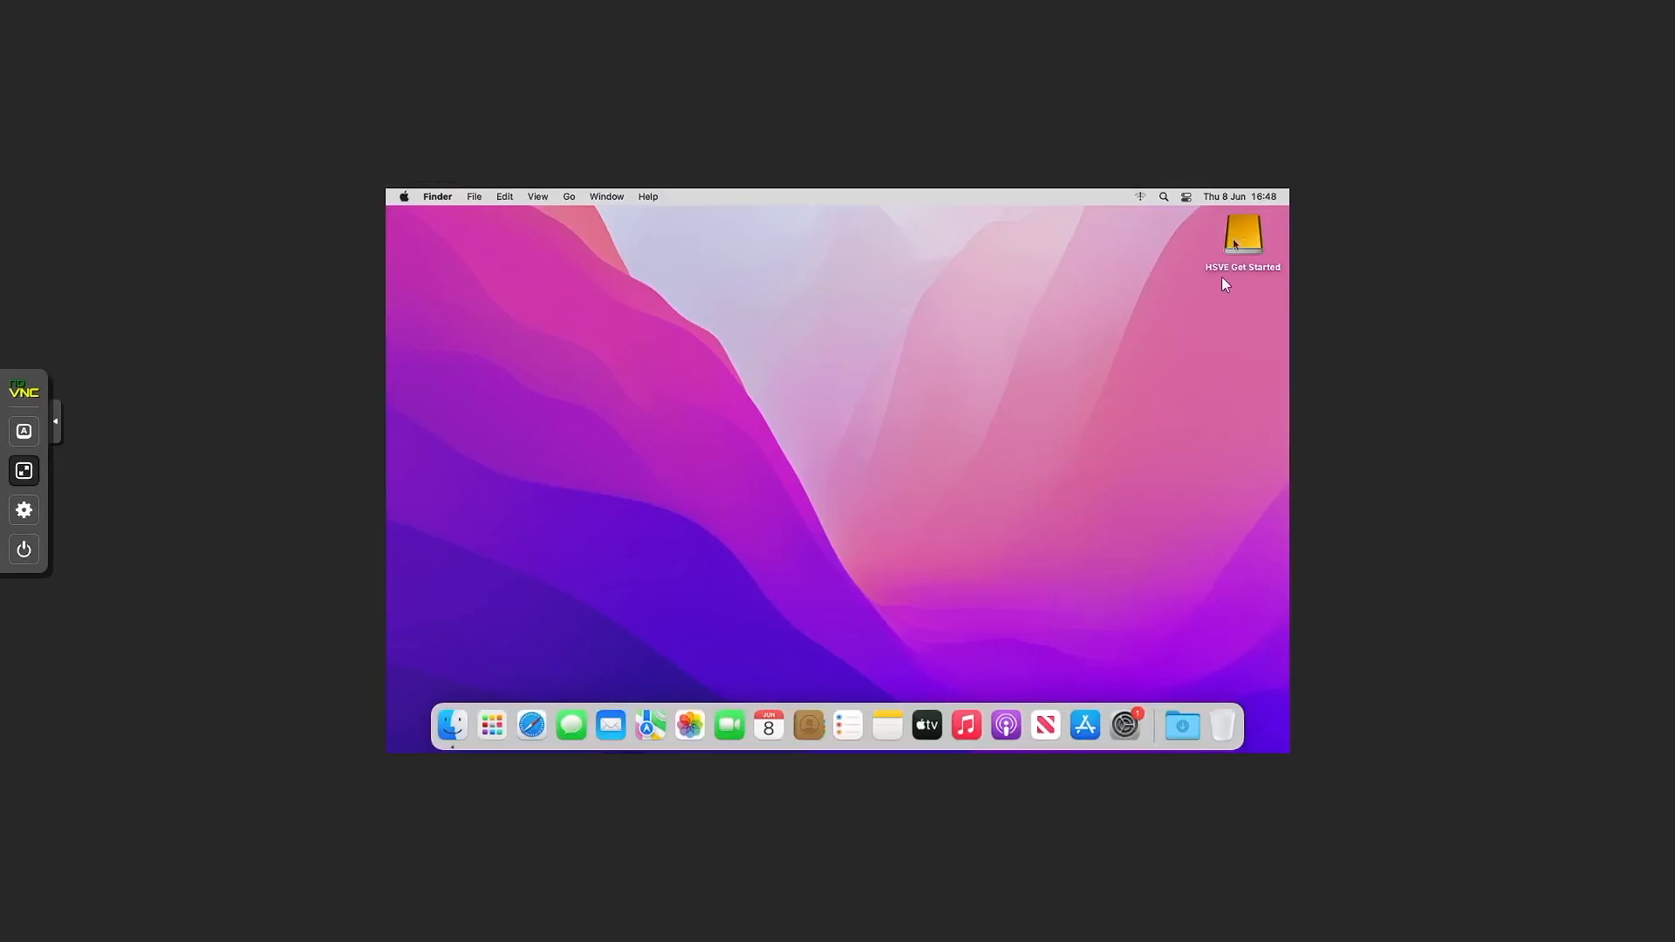
click(23, 510)
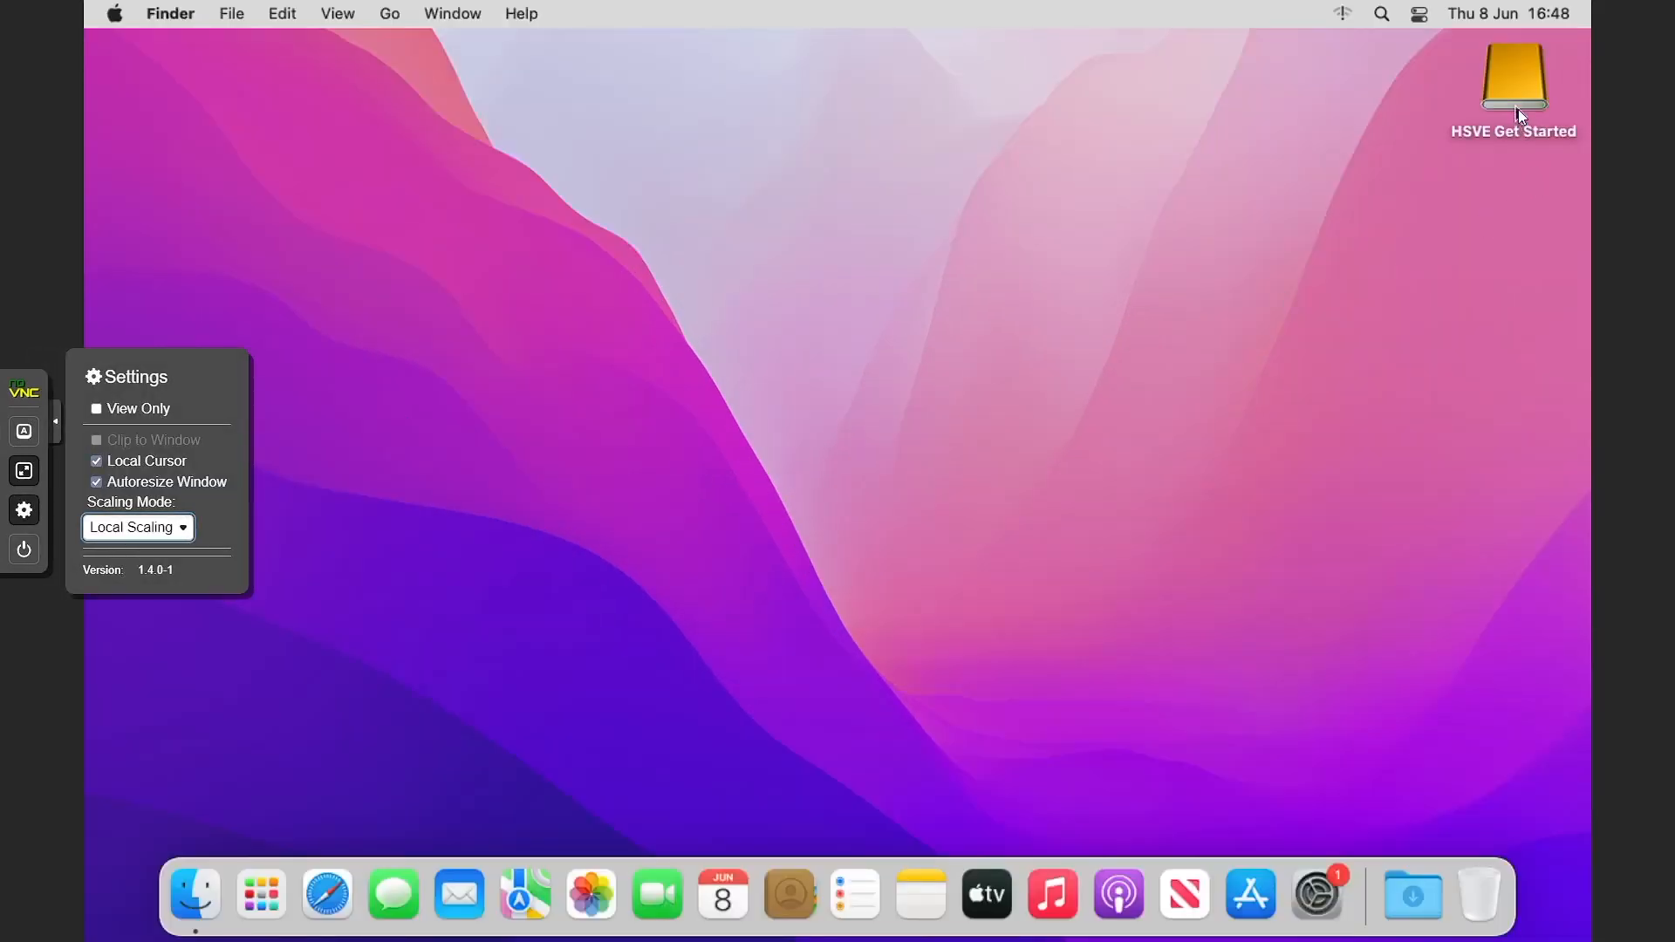
double_click(1514, 77)
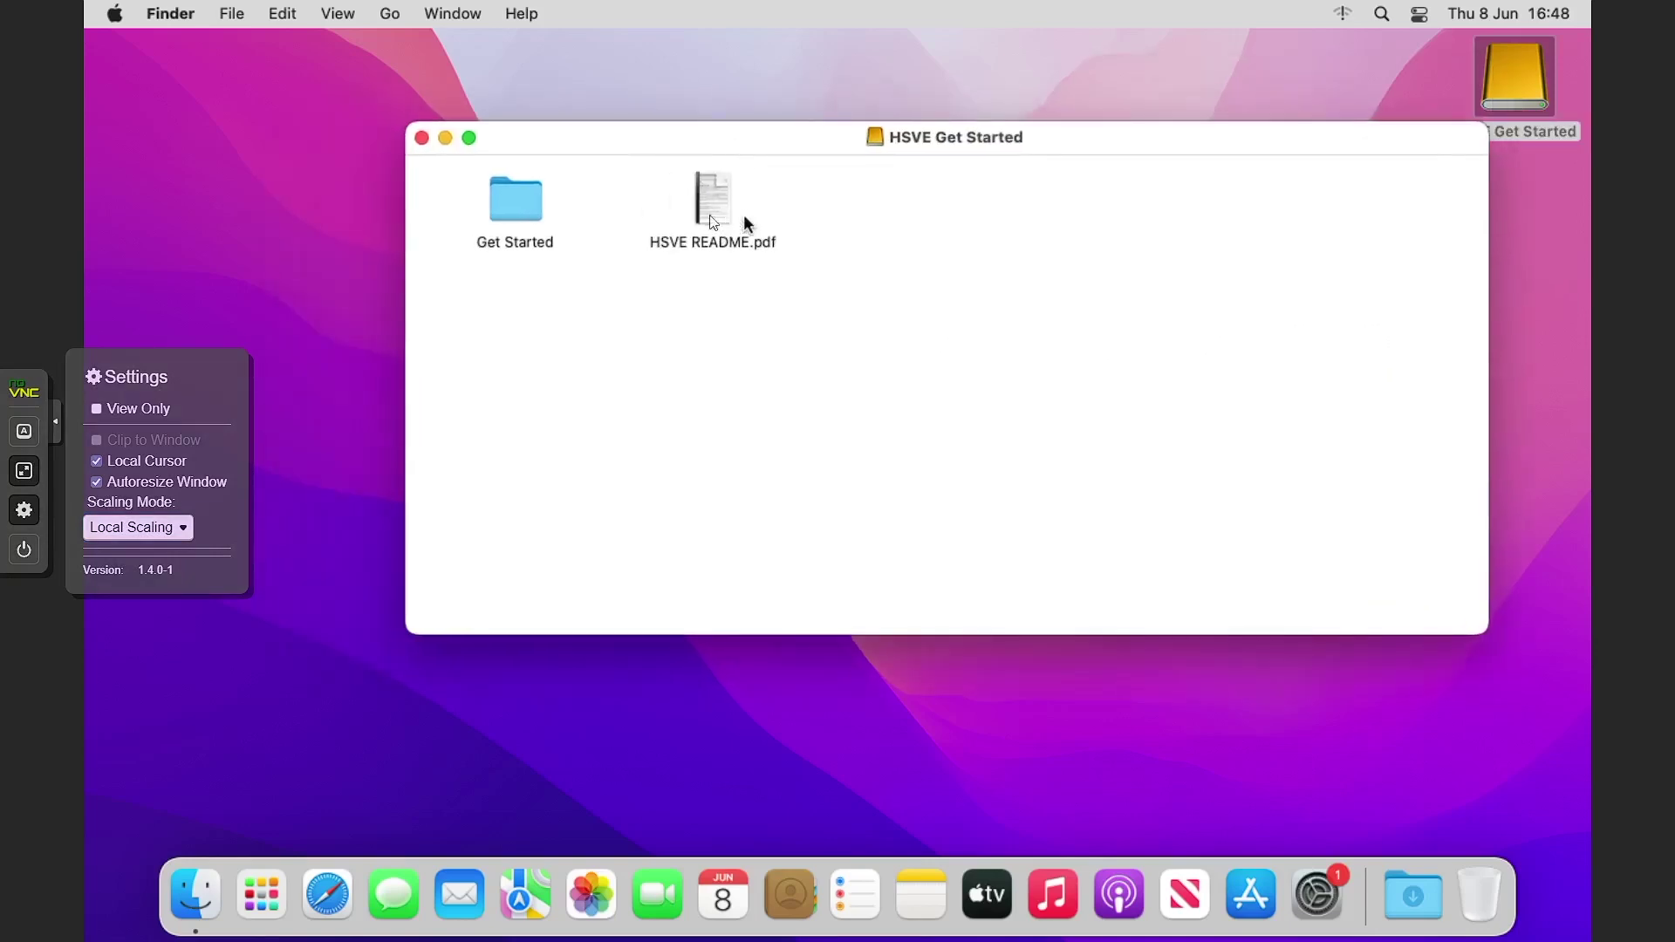
click(712, 199)
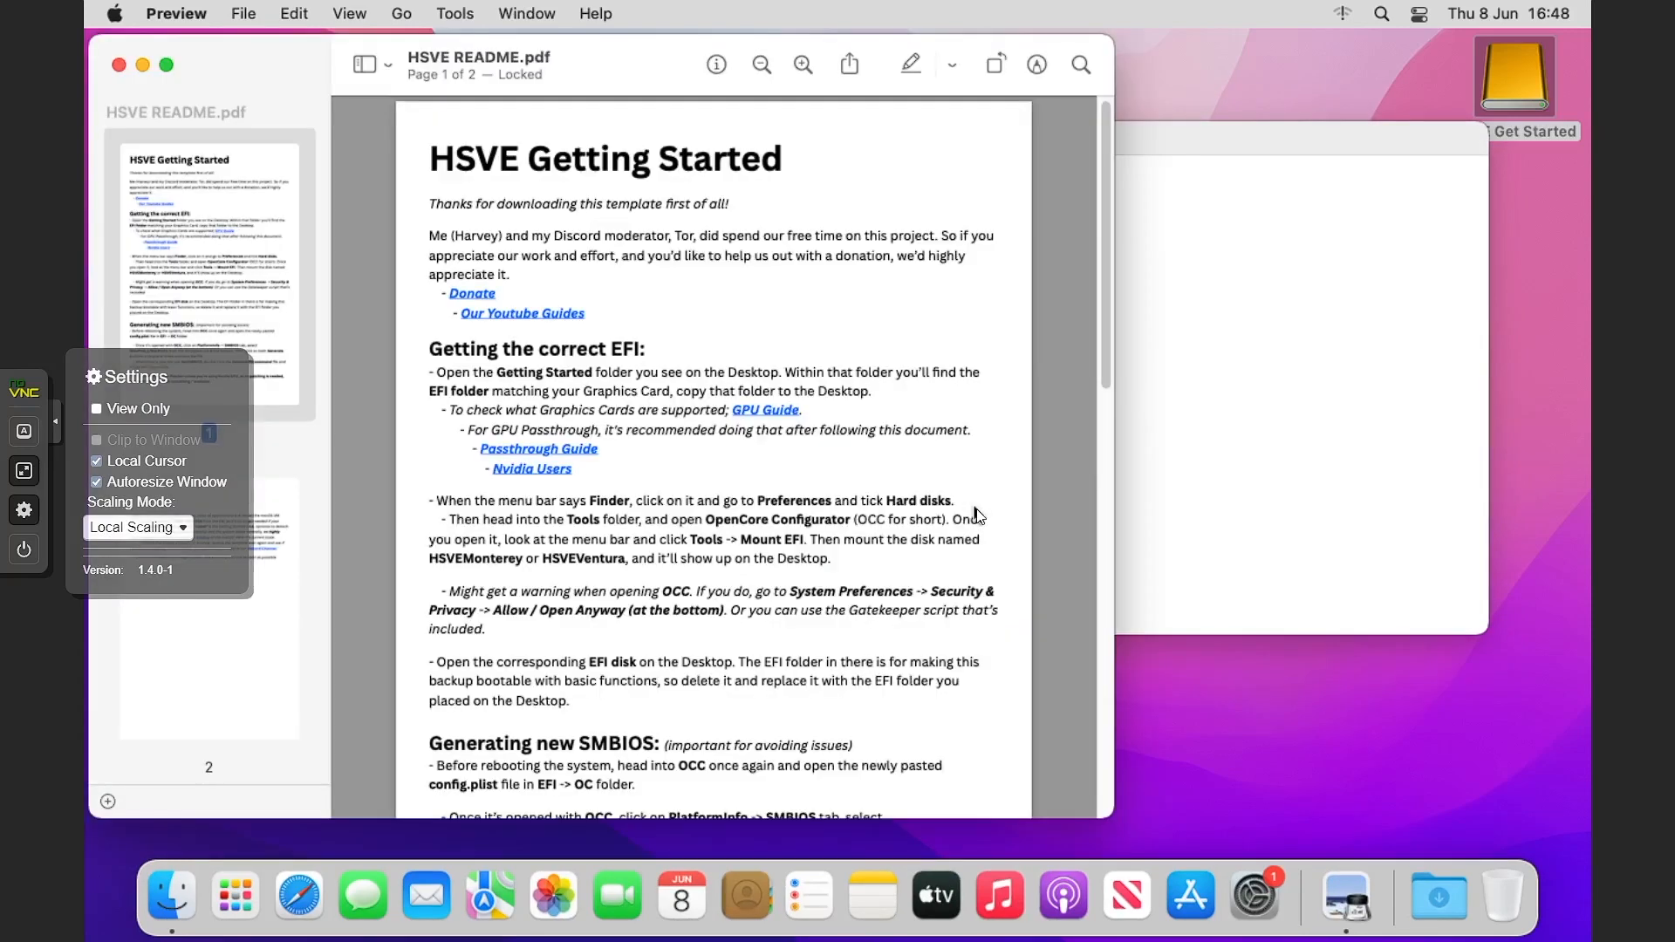
Scroll through the HSVE README, then close the HSVE Get Started window
scroll(down, 3)
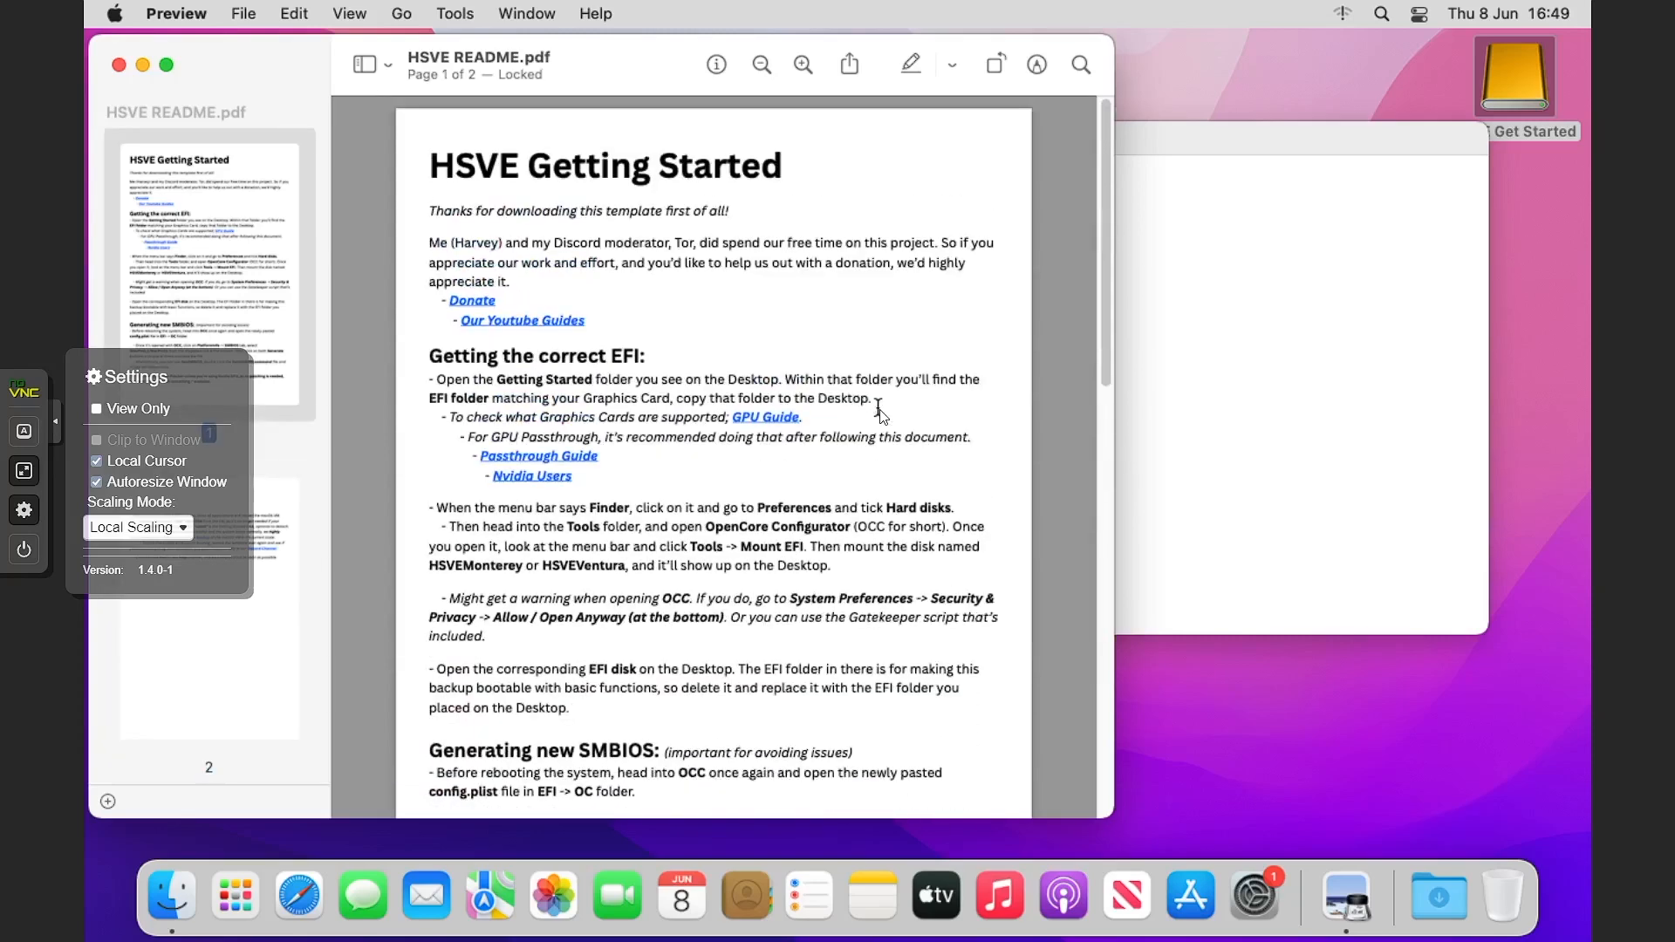
mouse_move(119, 67)
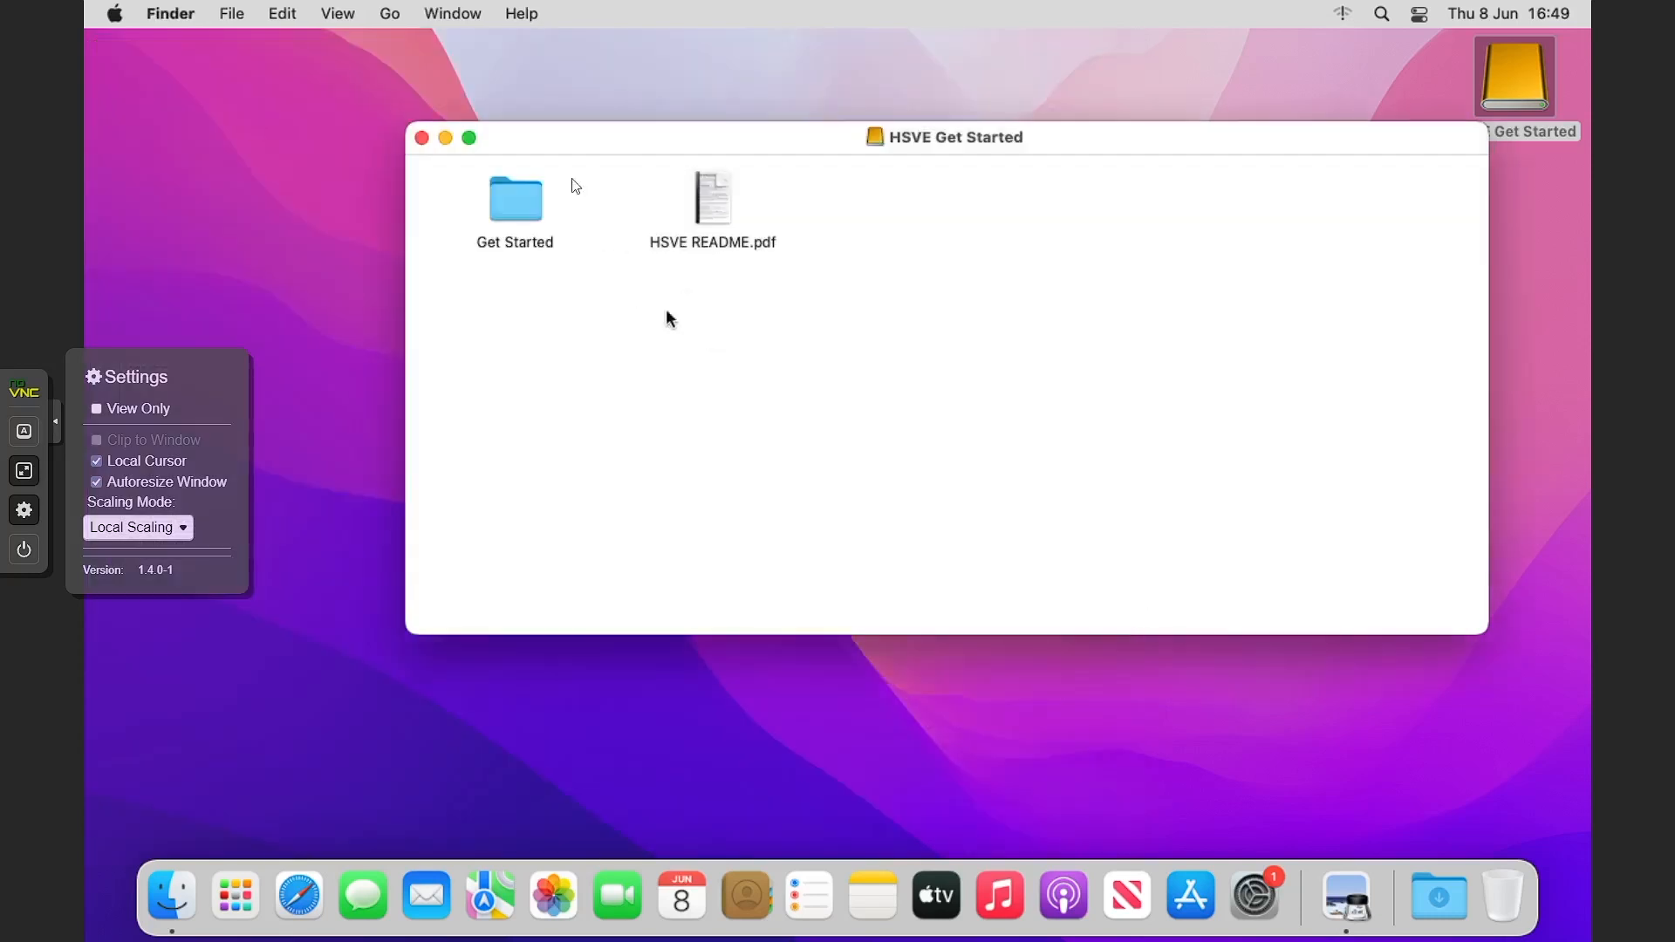
mouse_move(755, 314)
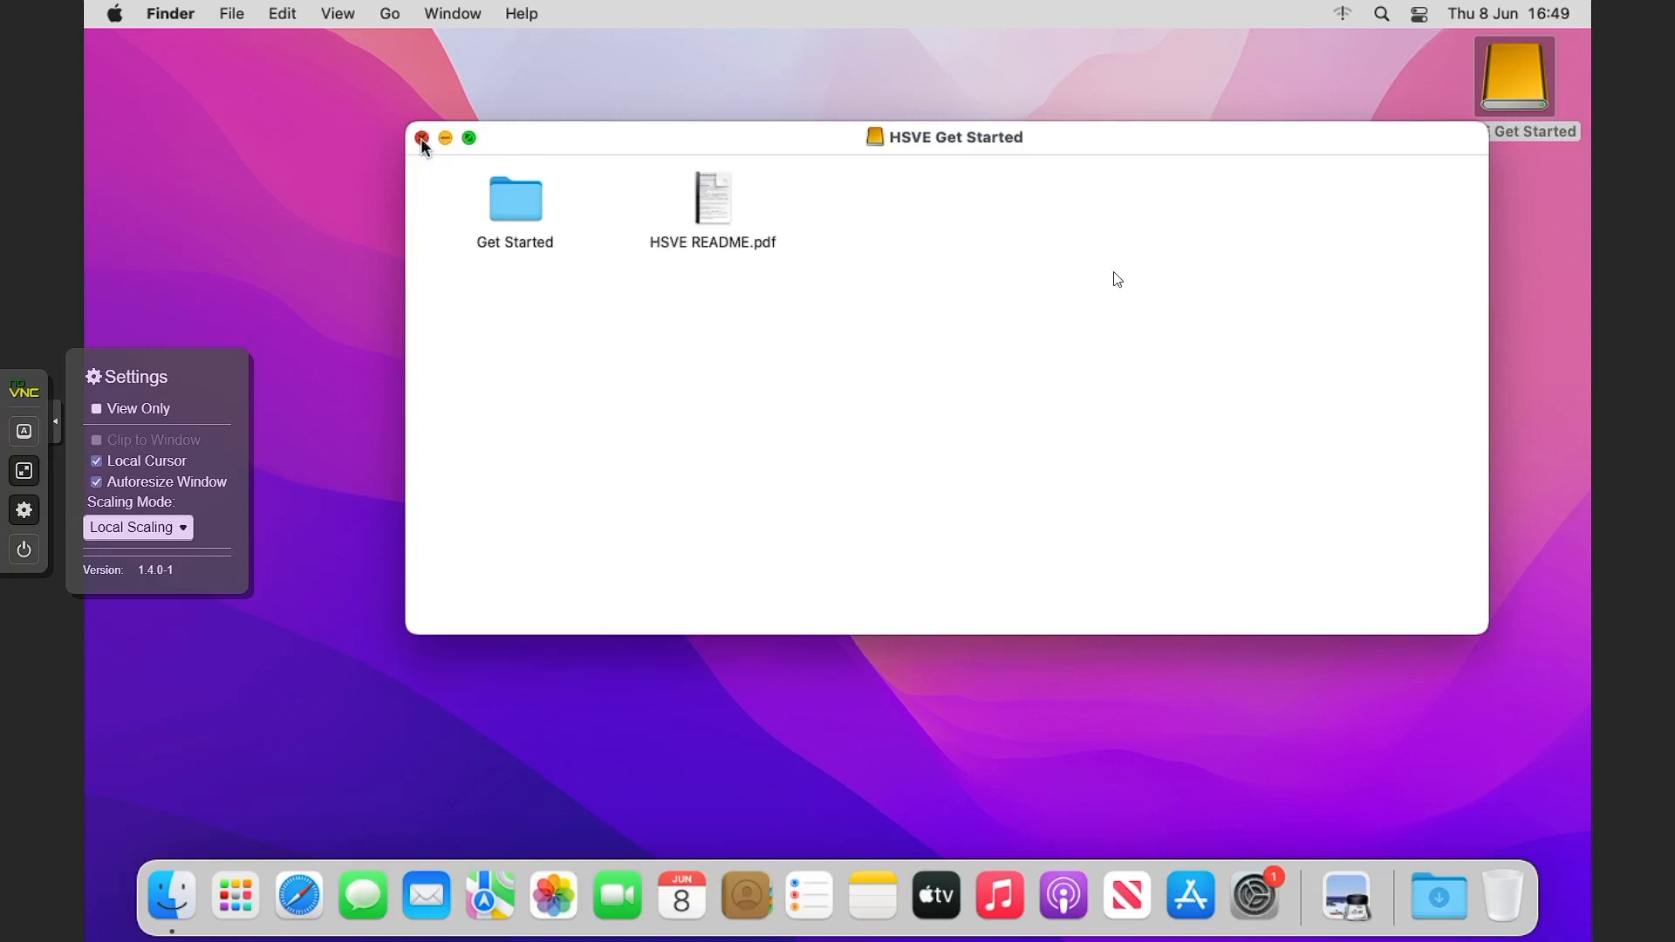
click(422, 138)
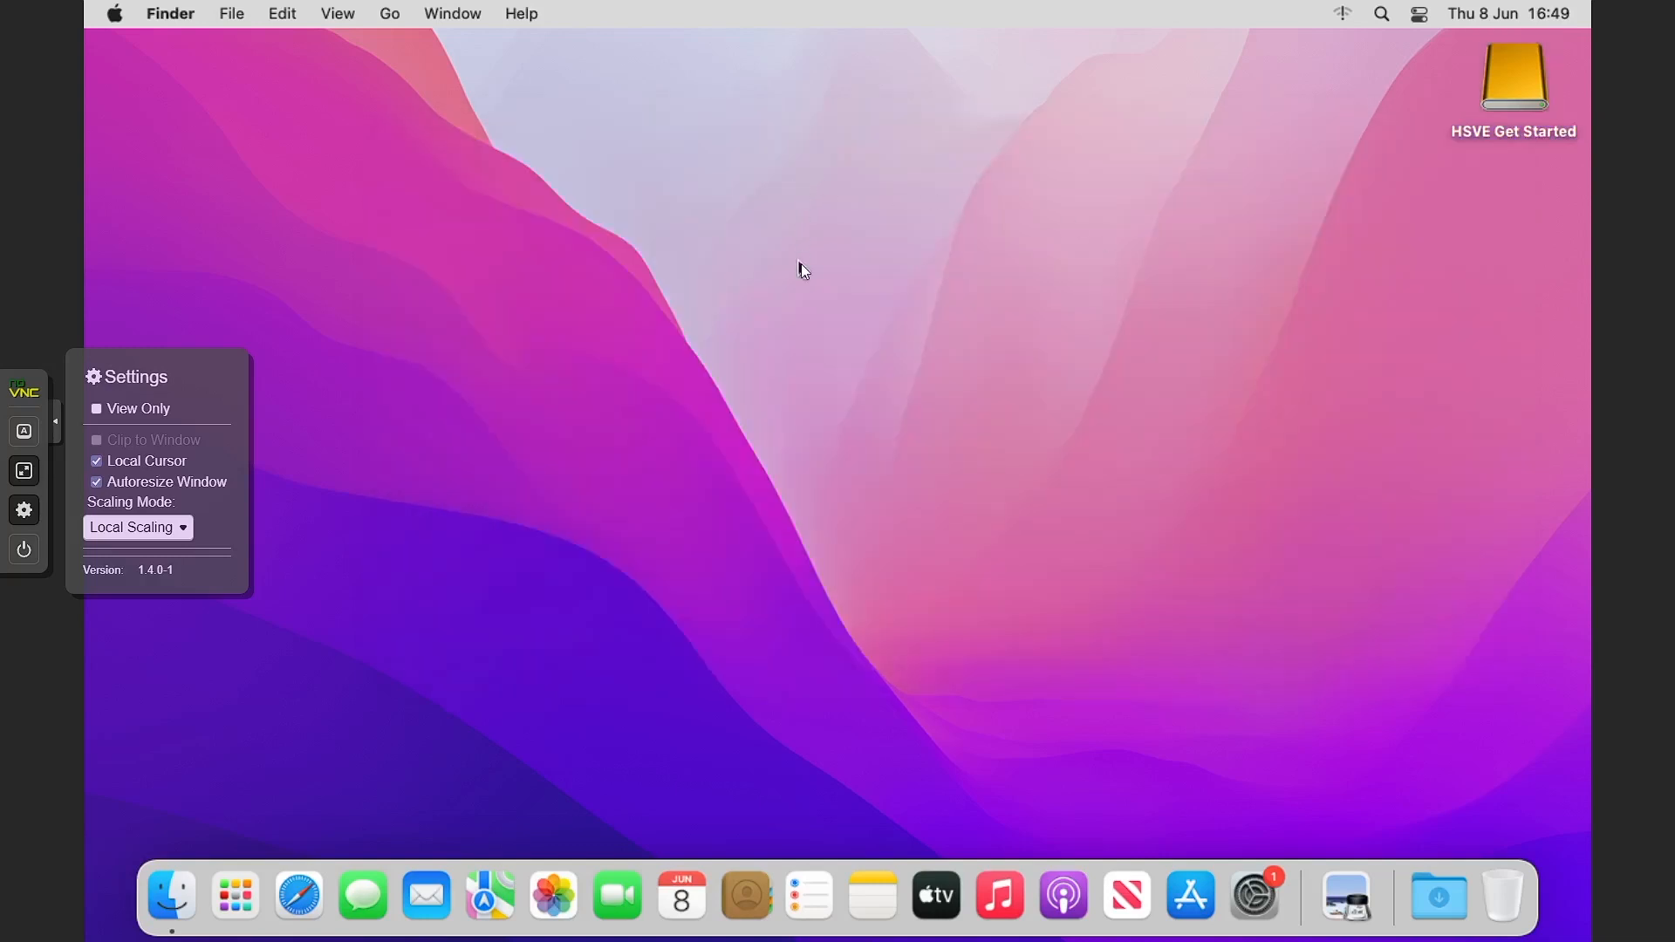
mouse_move(1432, 173)
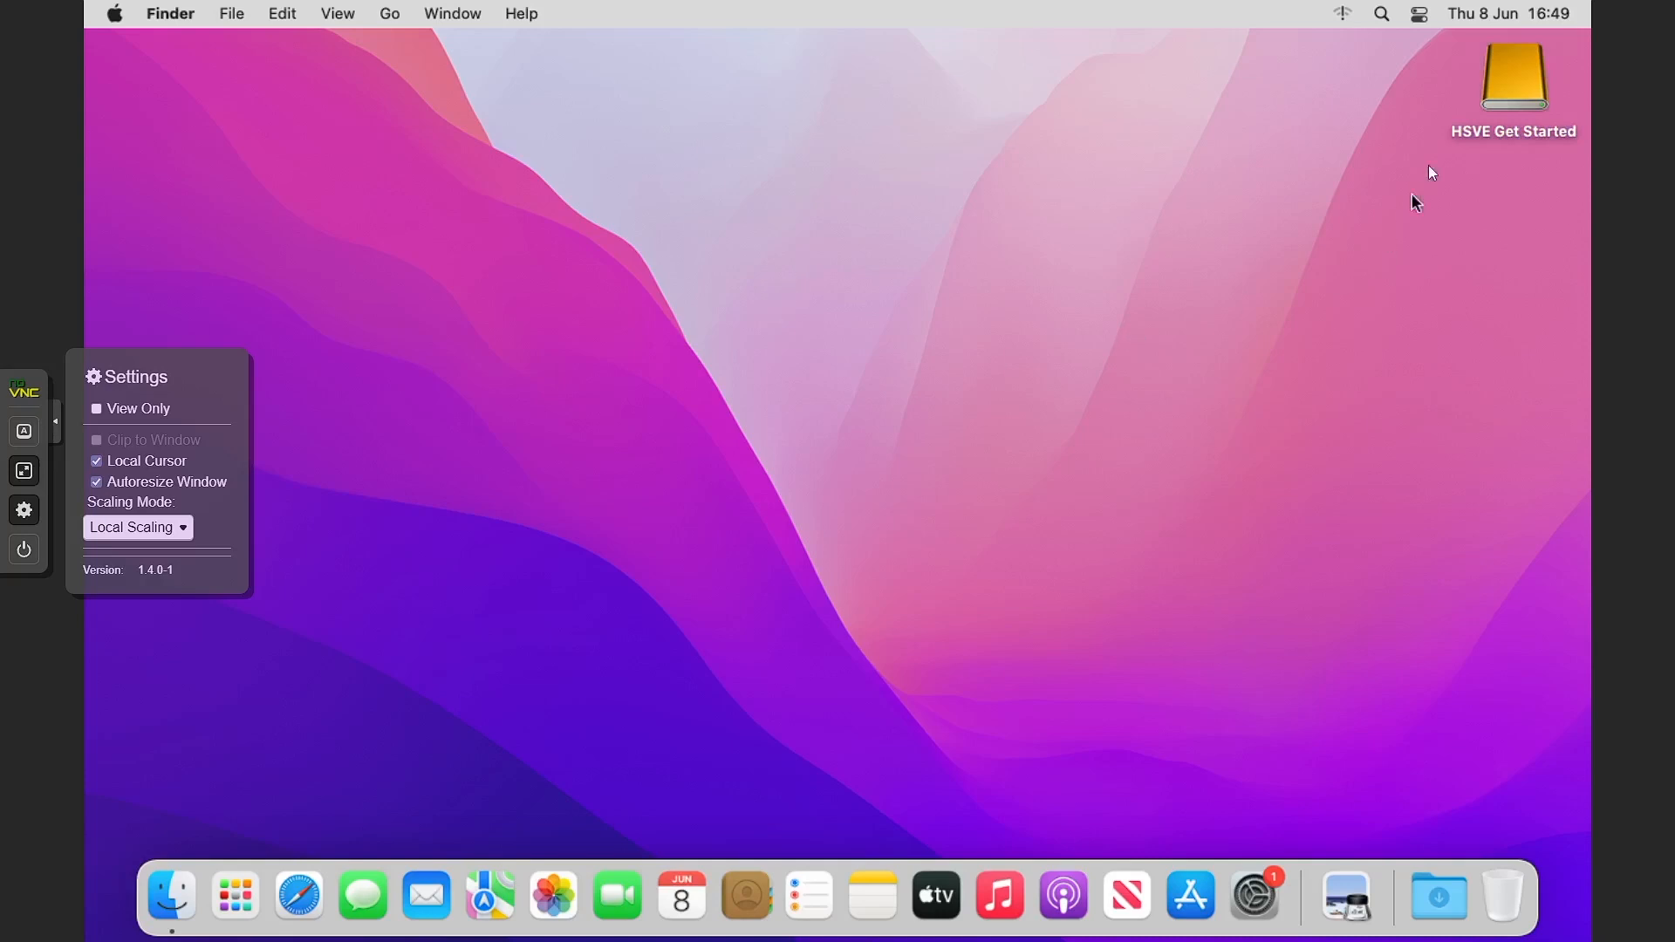
mouse_move(791, 577)
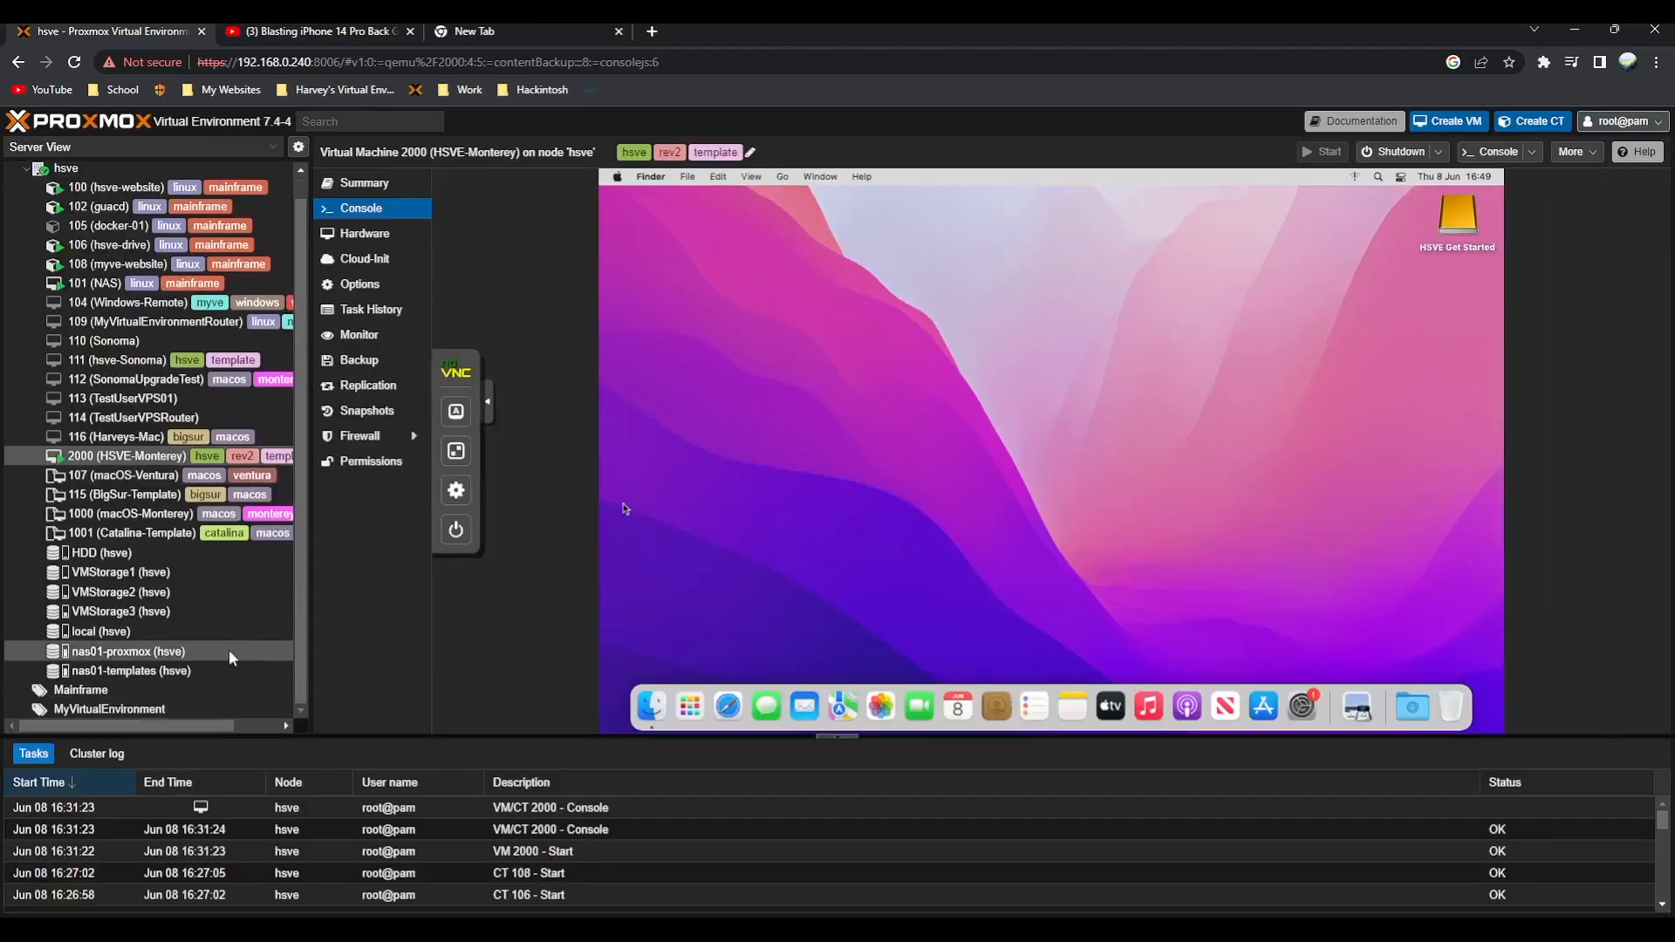
Select nas01-templates (hsve) in the server tree to show its backups
click(129, 670)
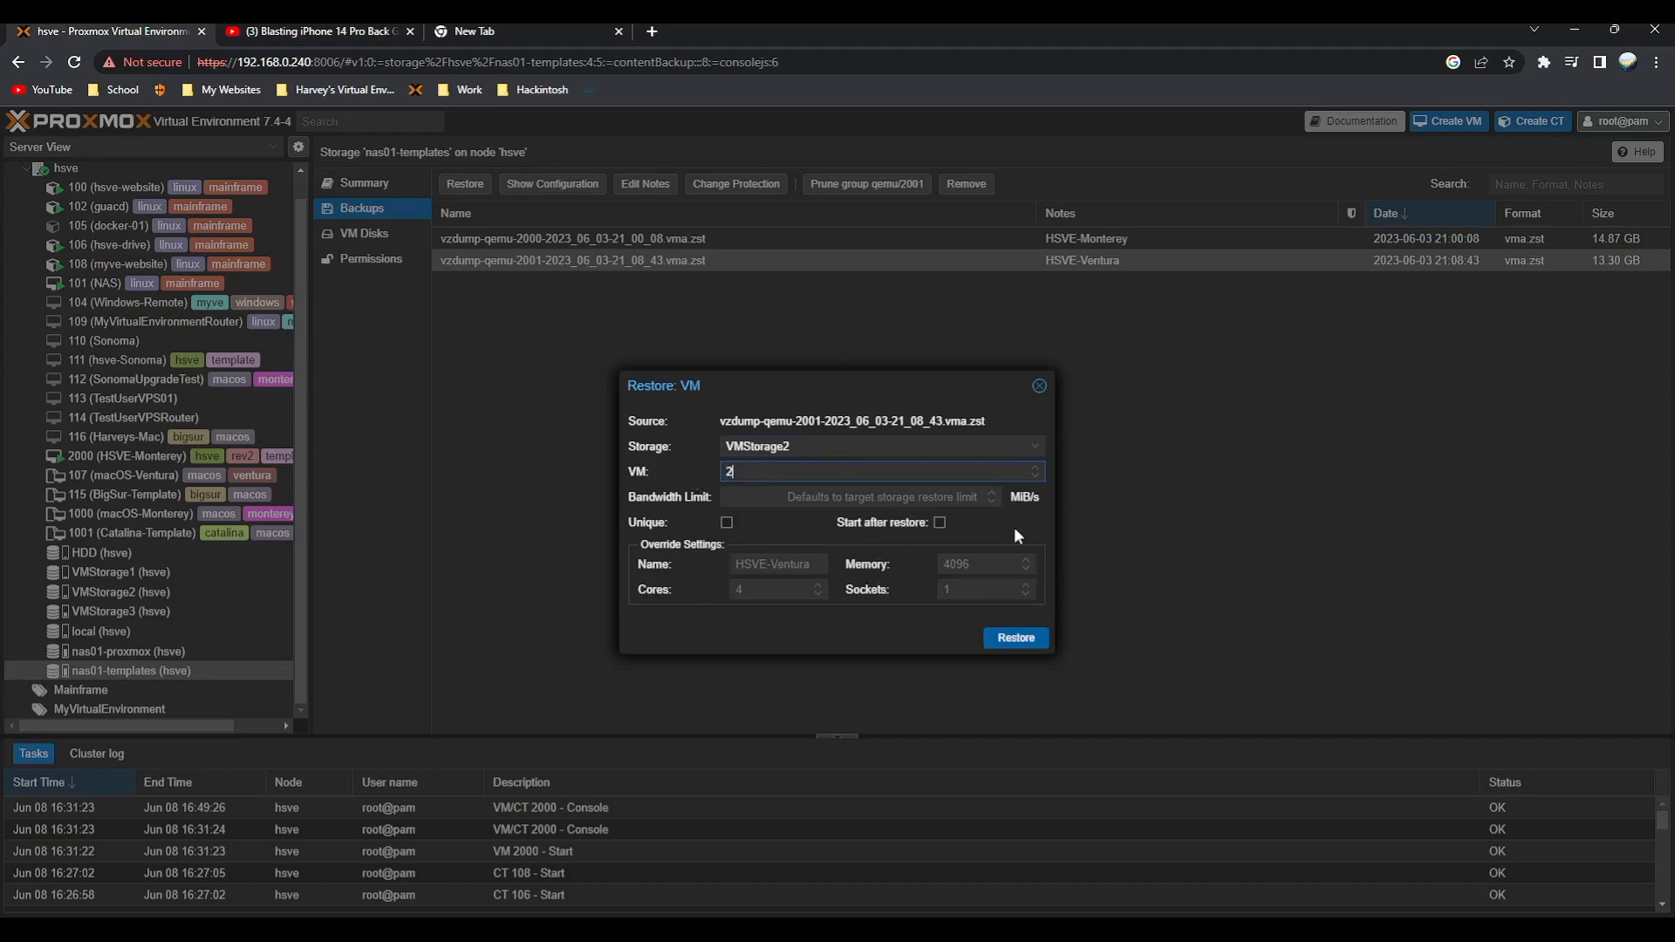
Restore the qemu-2001 HSVE-Ventura backup to VMStorage2 as VM 2001 and follow the task log
text(001)
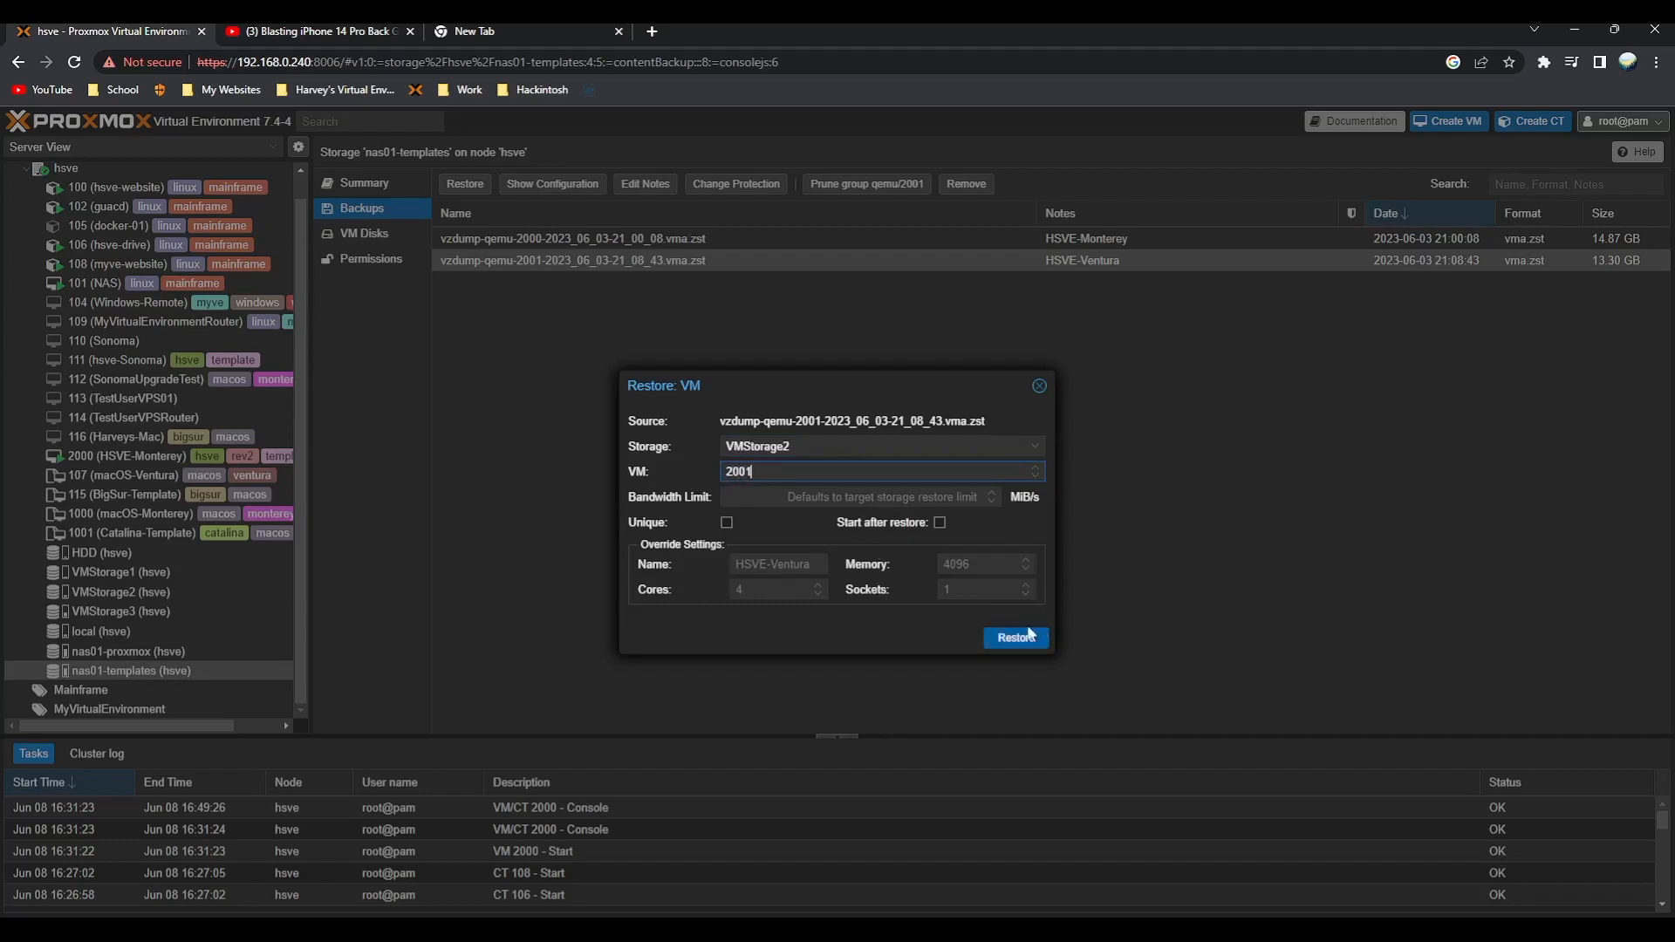
click(1015, 638)
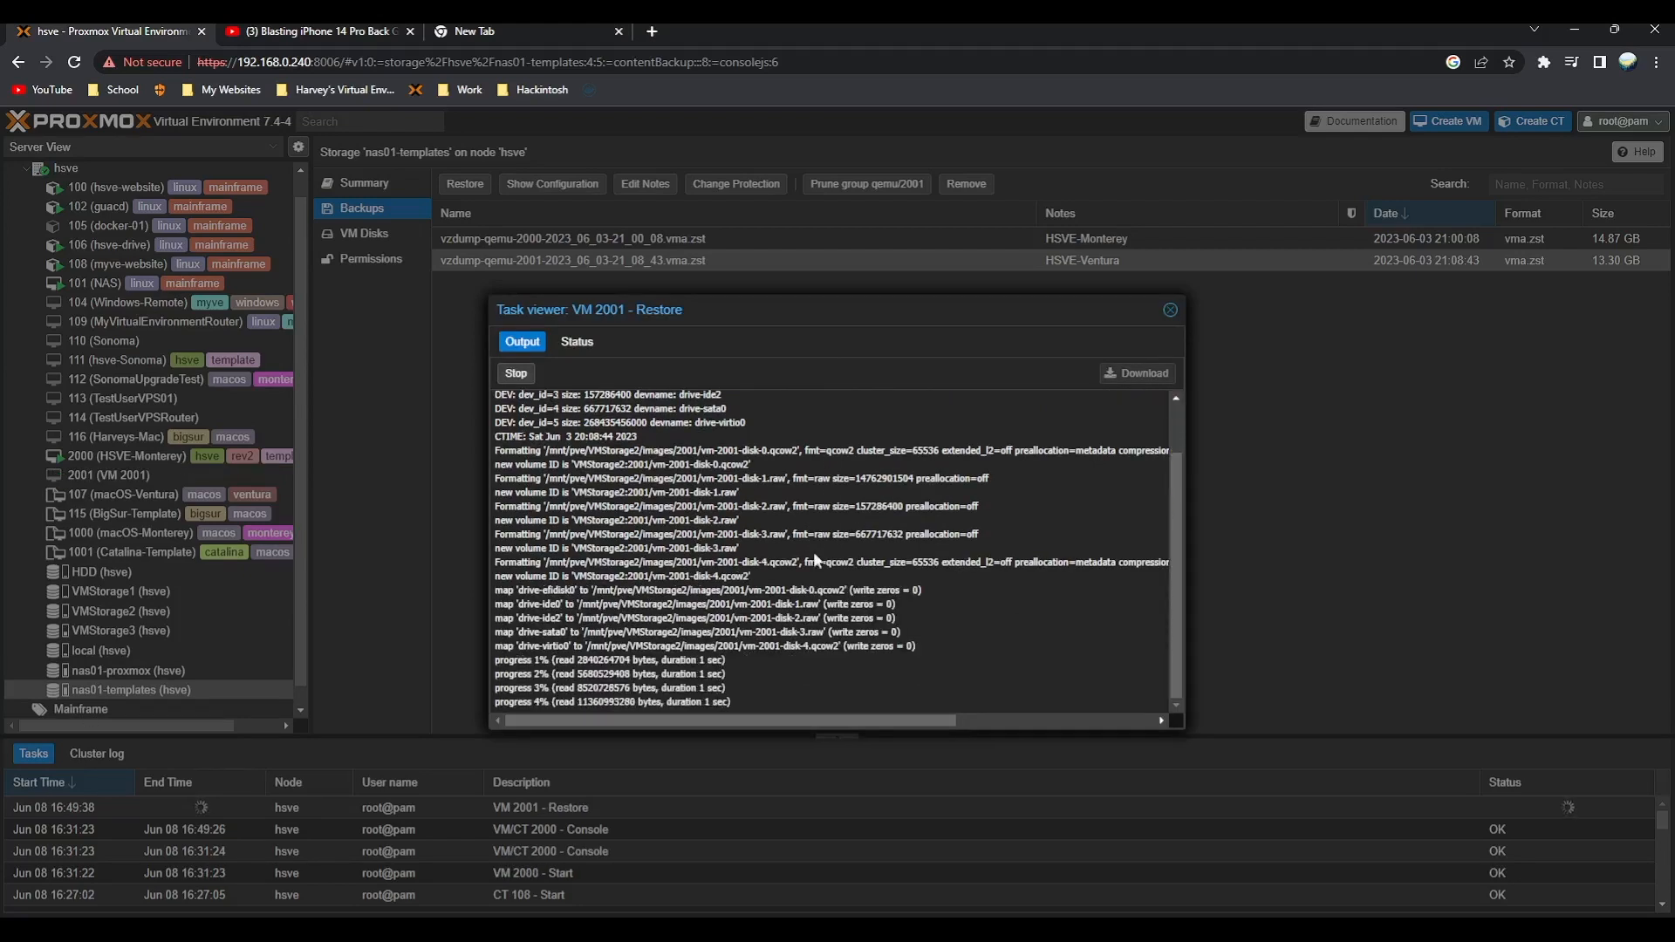
scroll(down, 3)
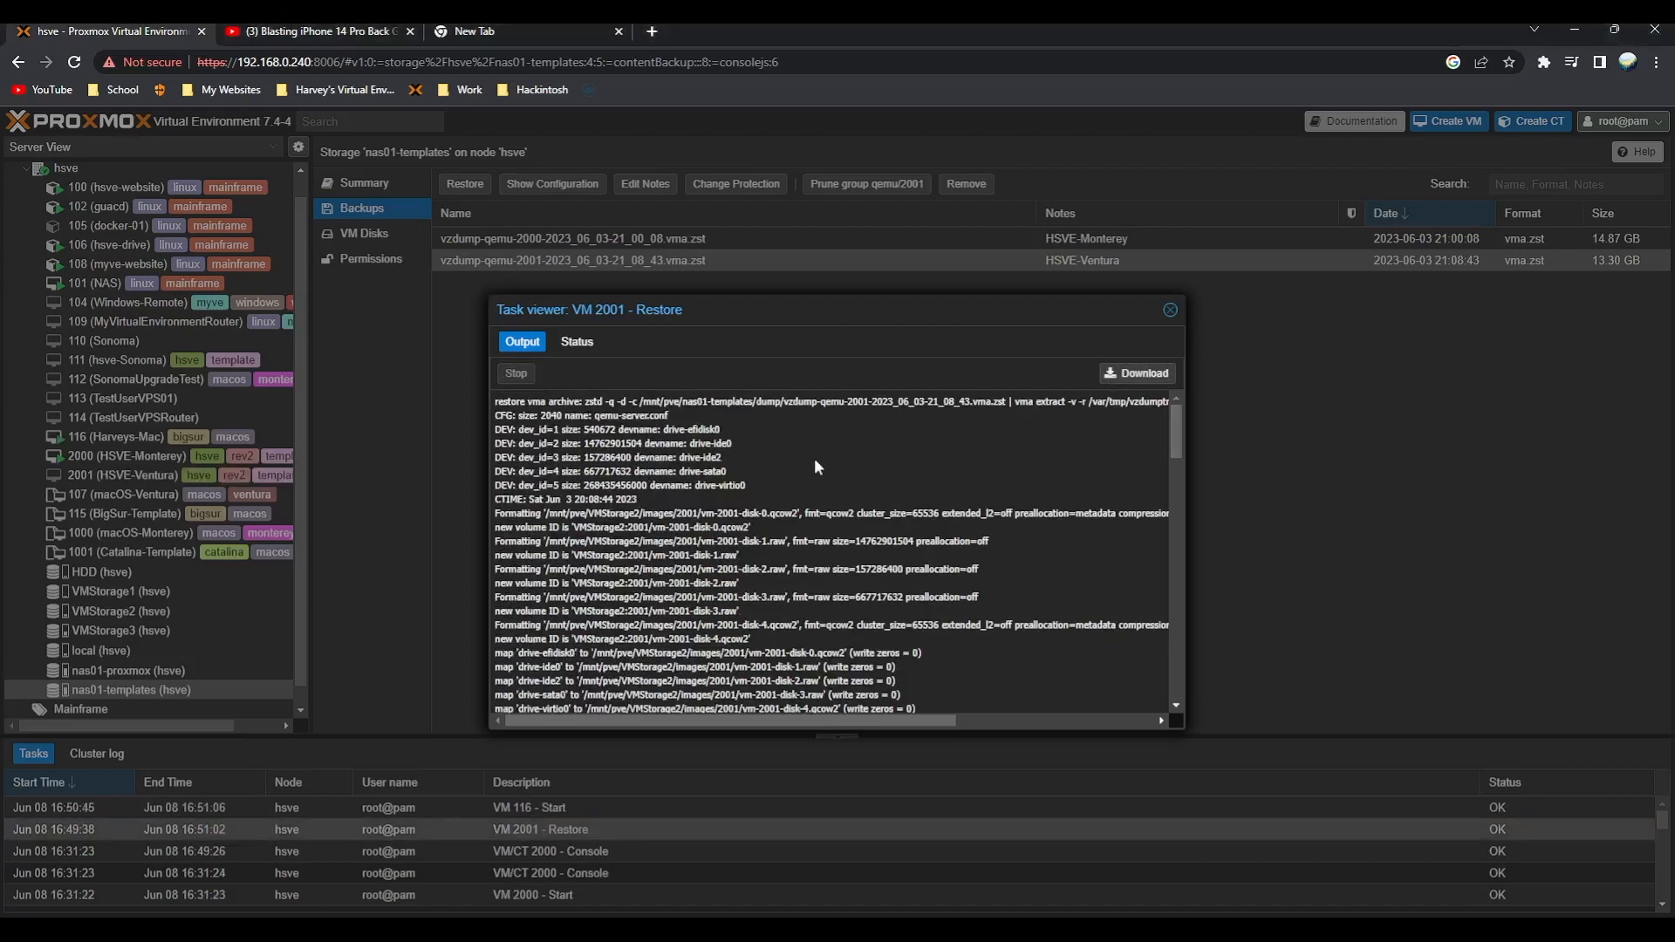
Close the finished restore log and move between the HSVE-Ventura and HSVE-Monterey VMs
click(1170, 310)
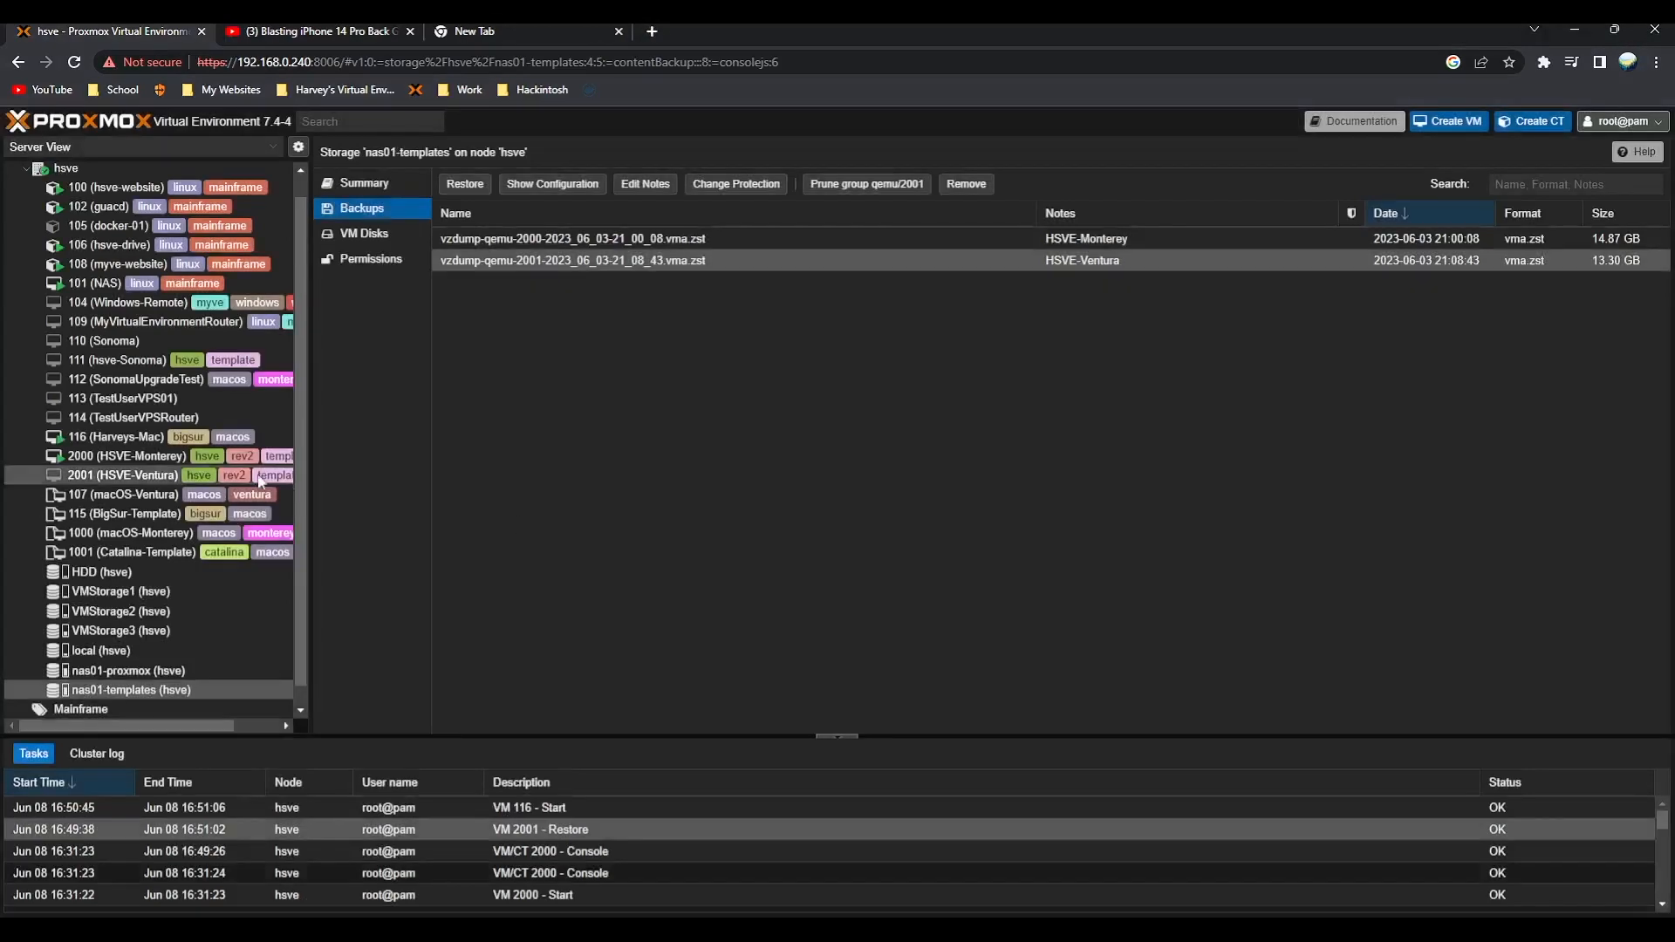
click(100, 475)
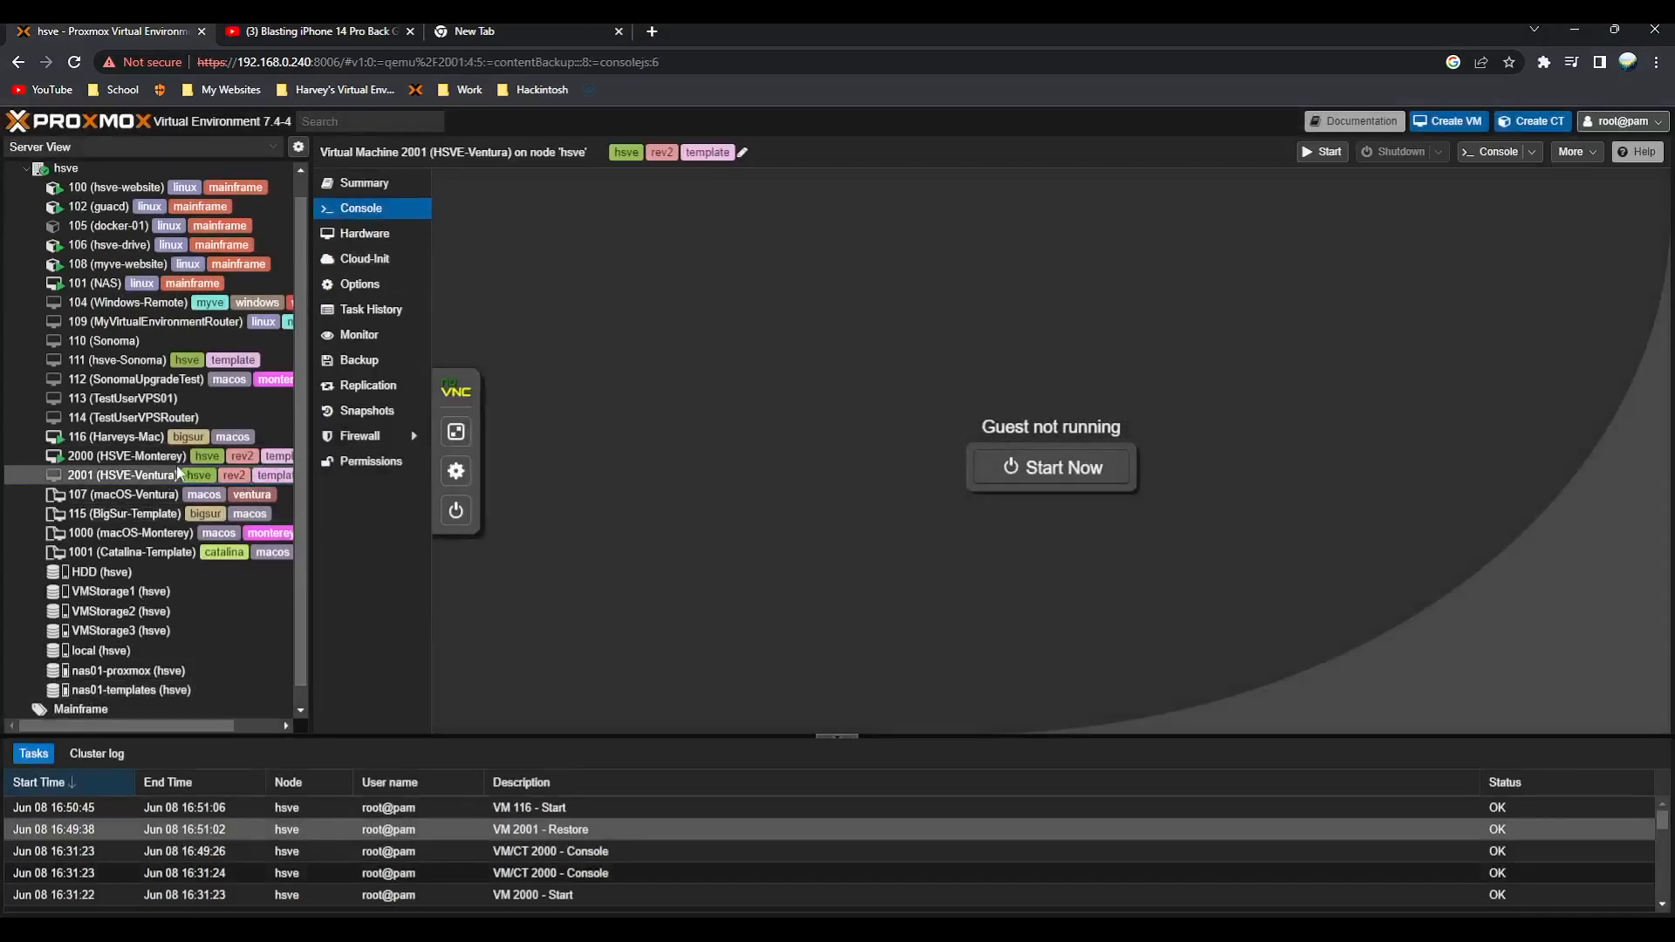
click(96, 455)
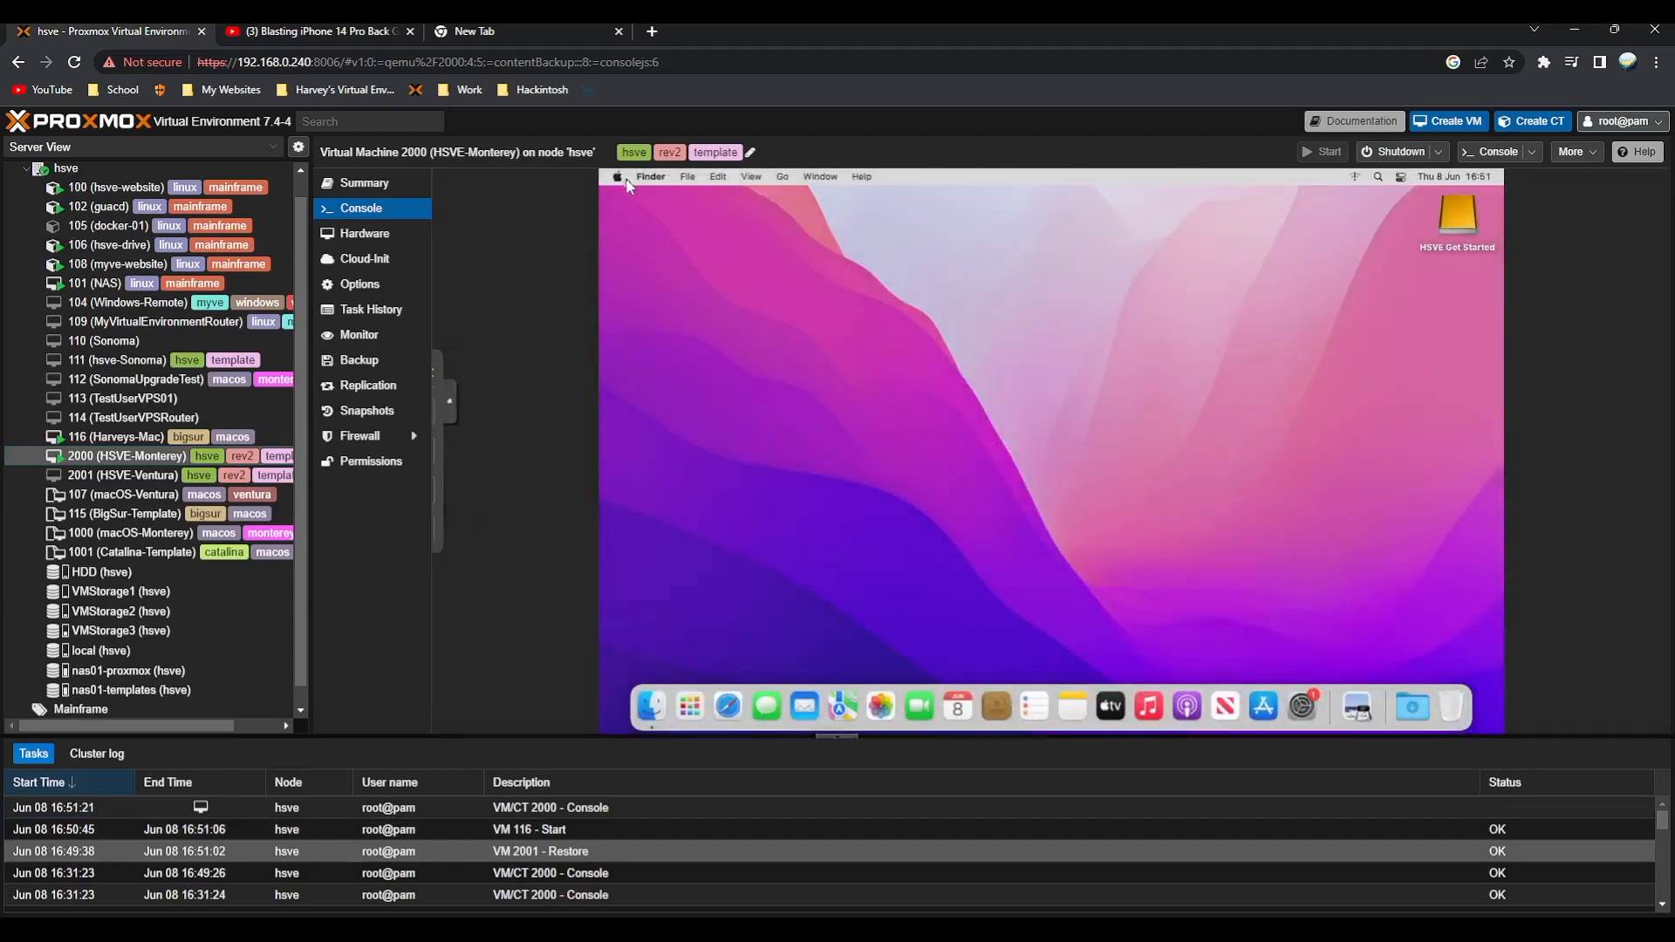
click(618, 176)
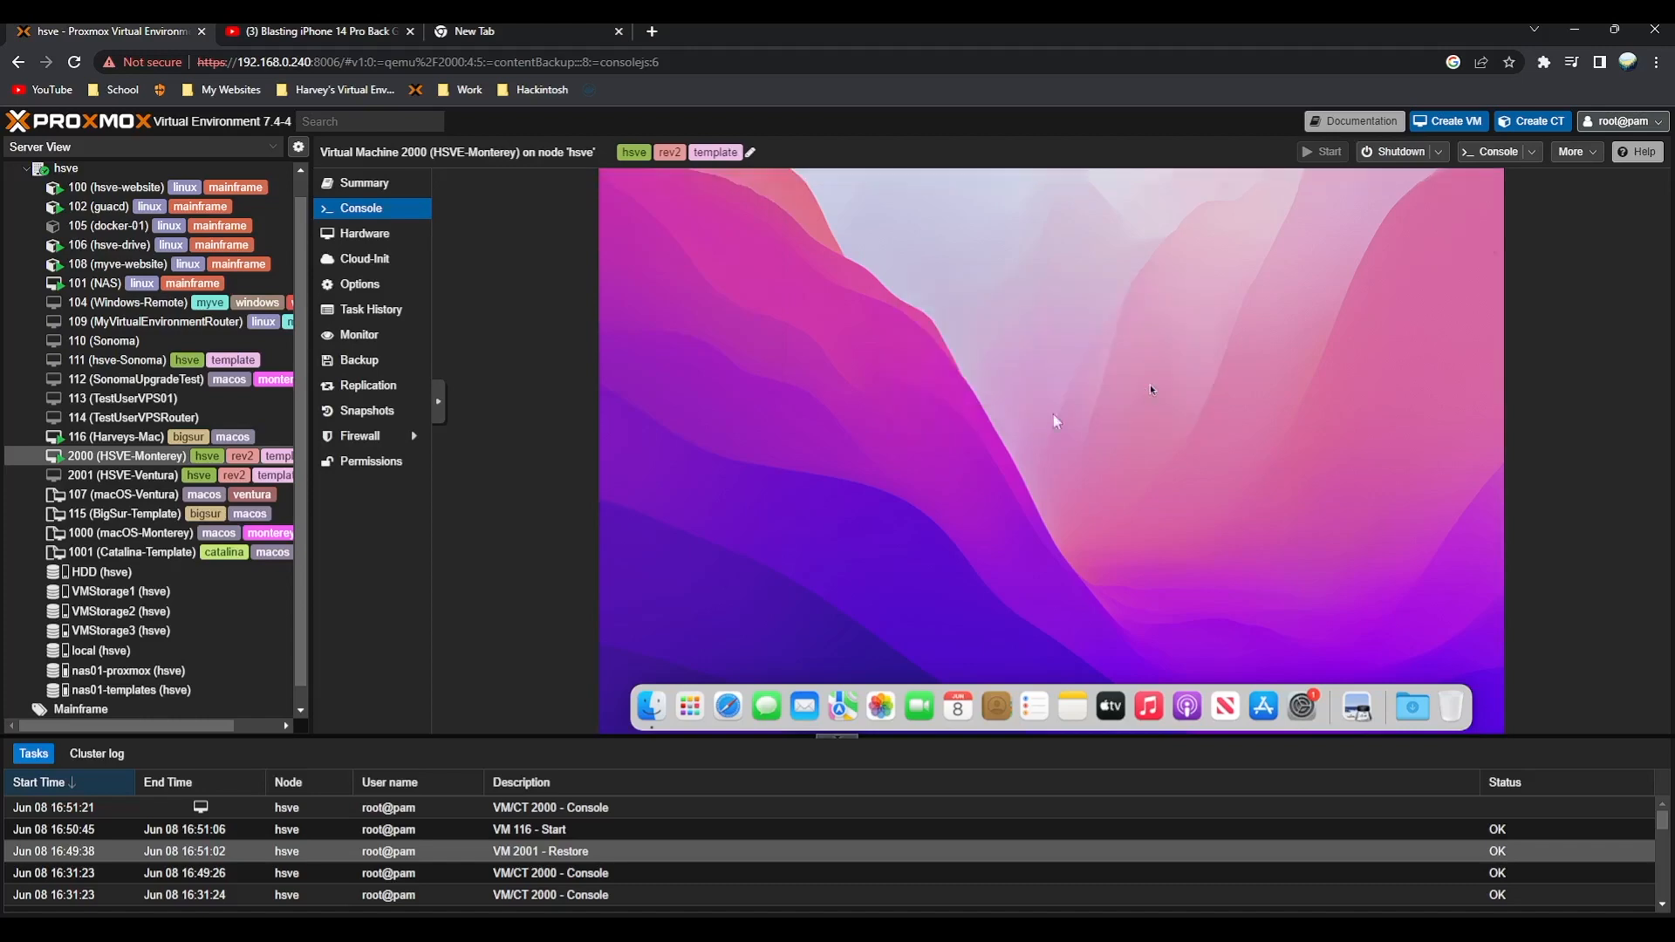
Review VM 2001 HSVE-Ventura's summary notes, then start it from its console
click(100, 474)
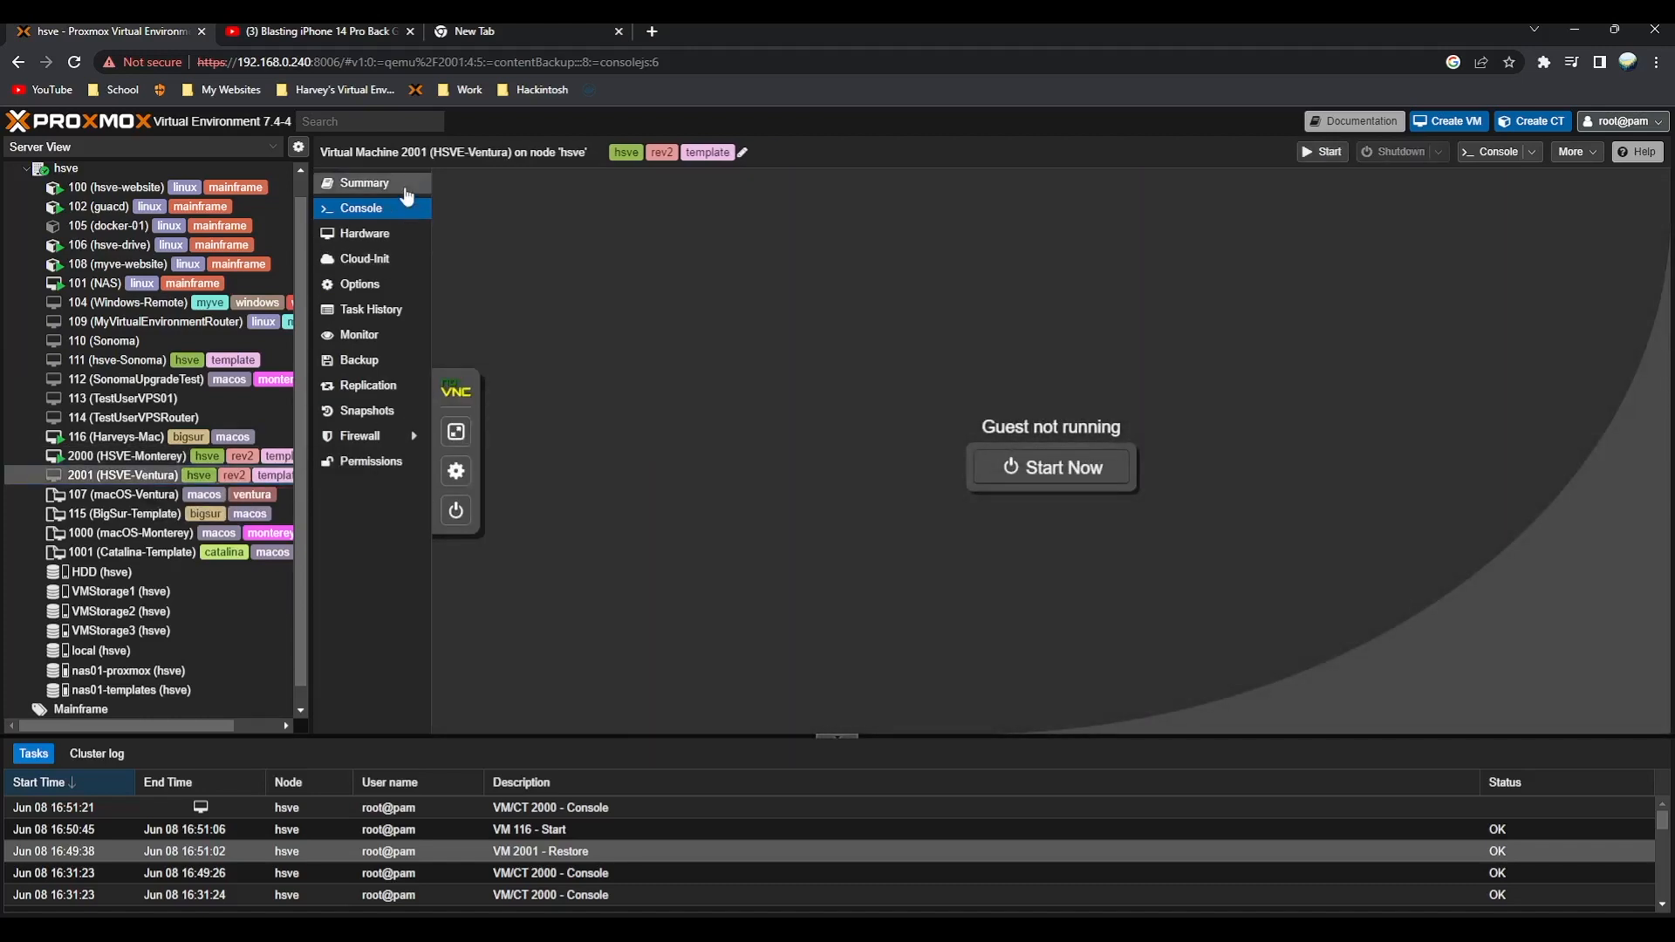
click(363, 183)
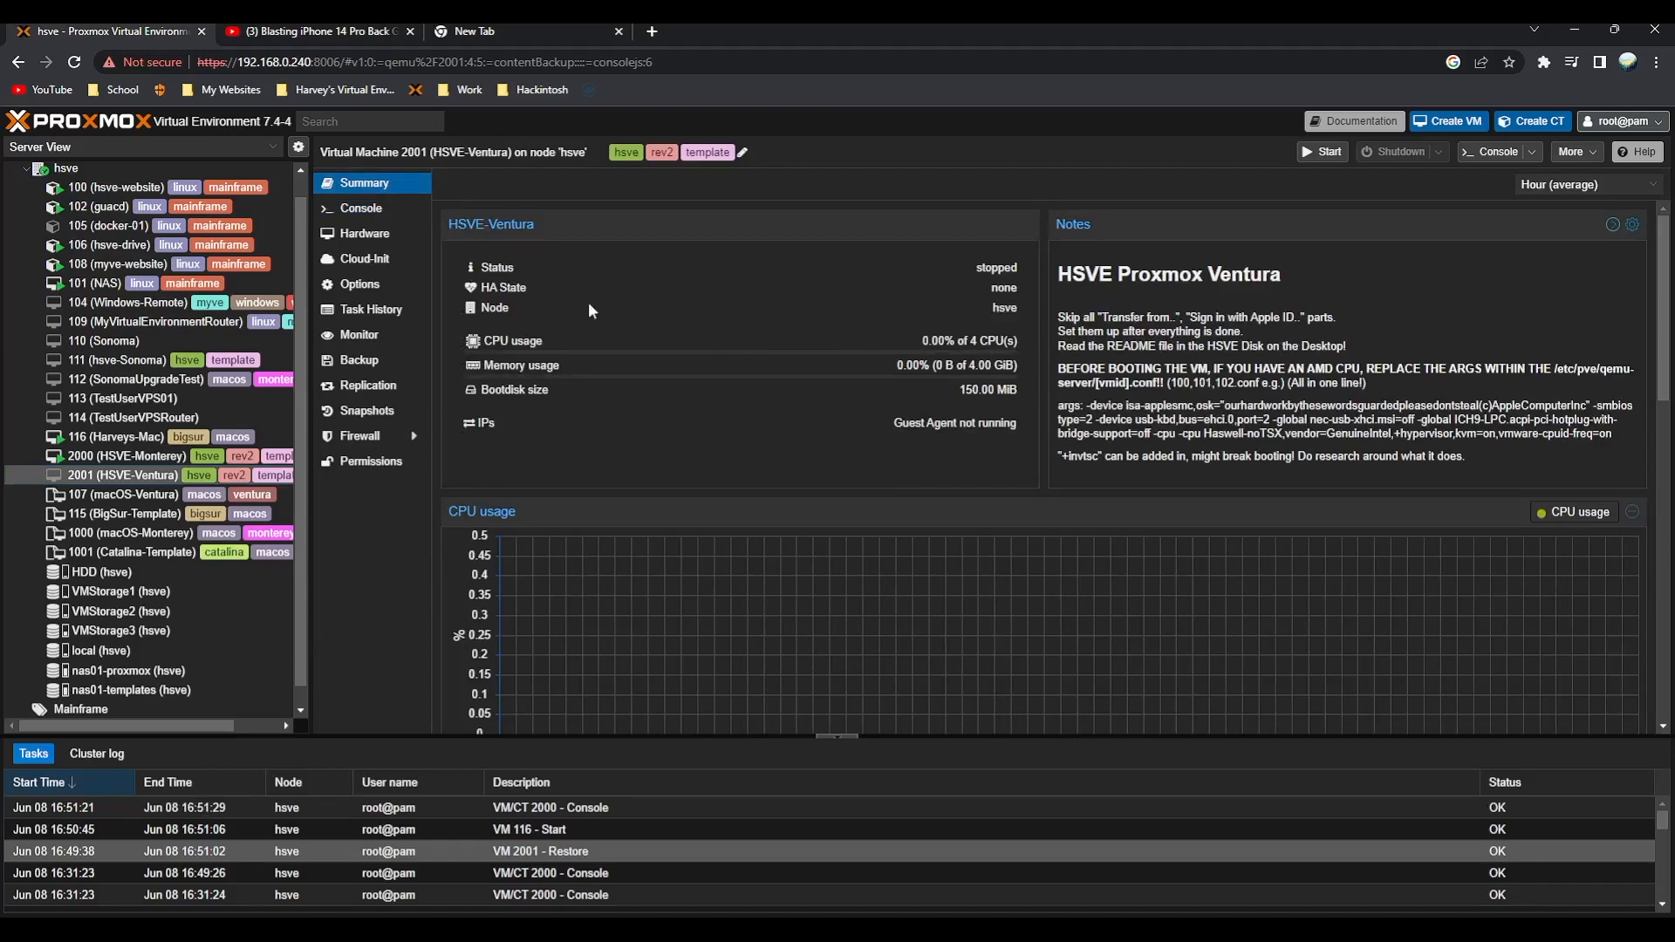
click(360, 207)
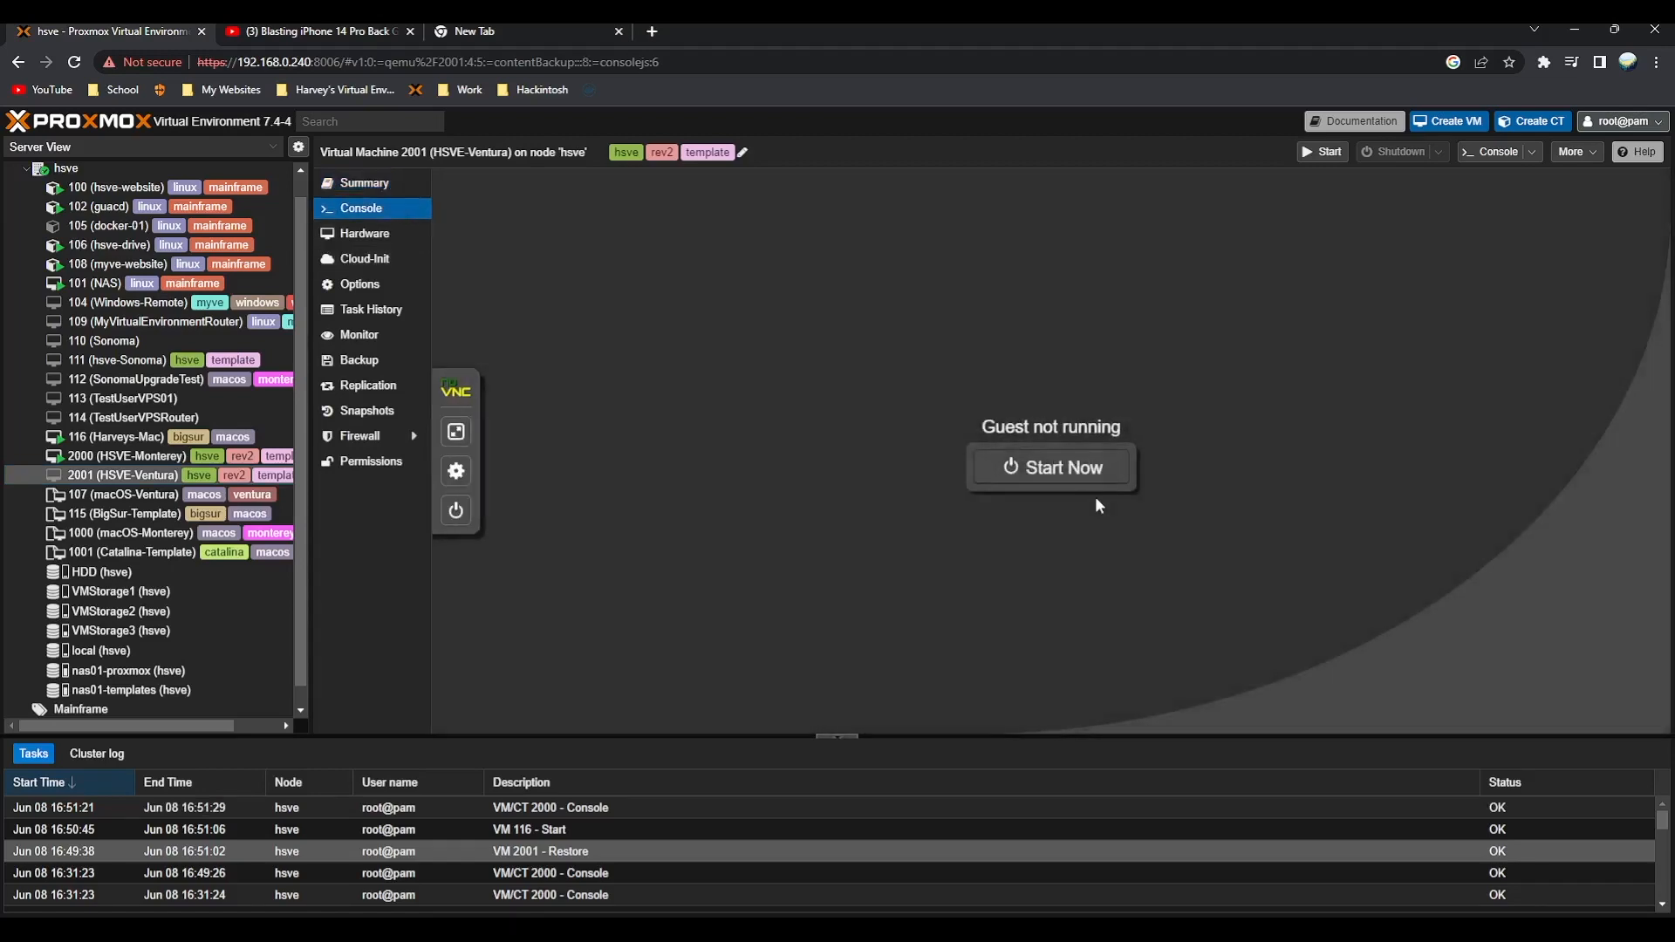
click(1050, 466)
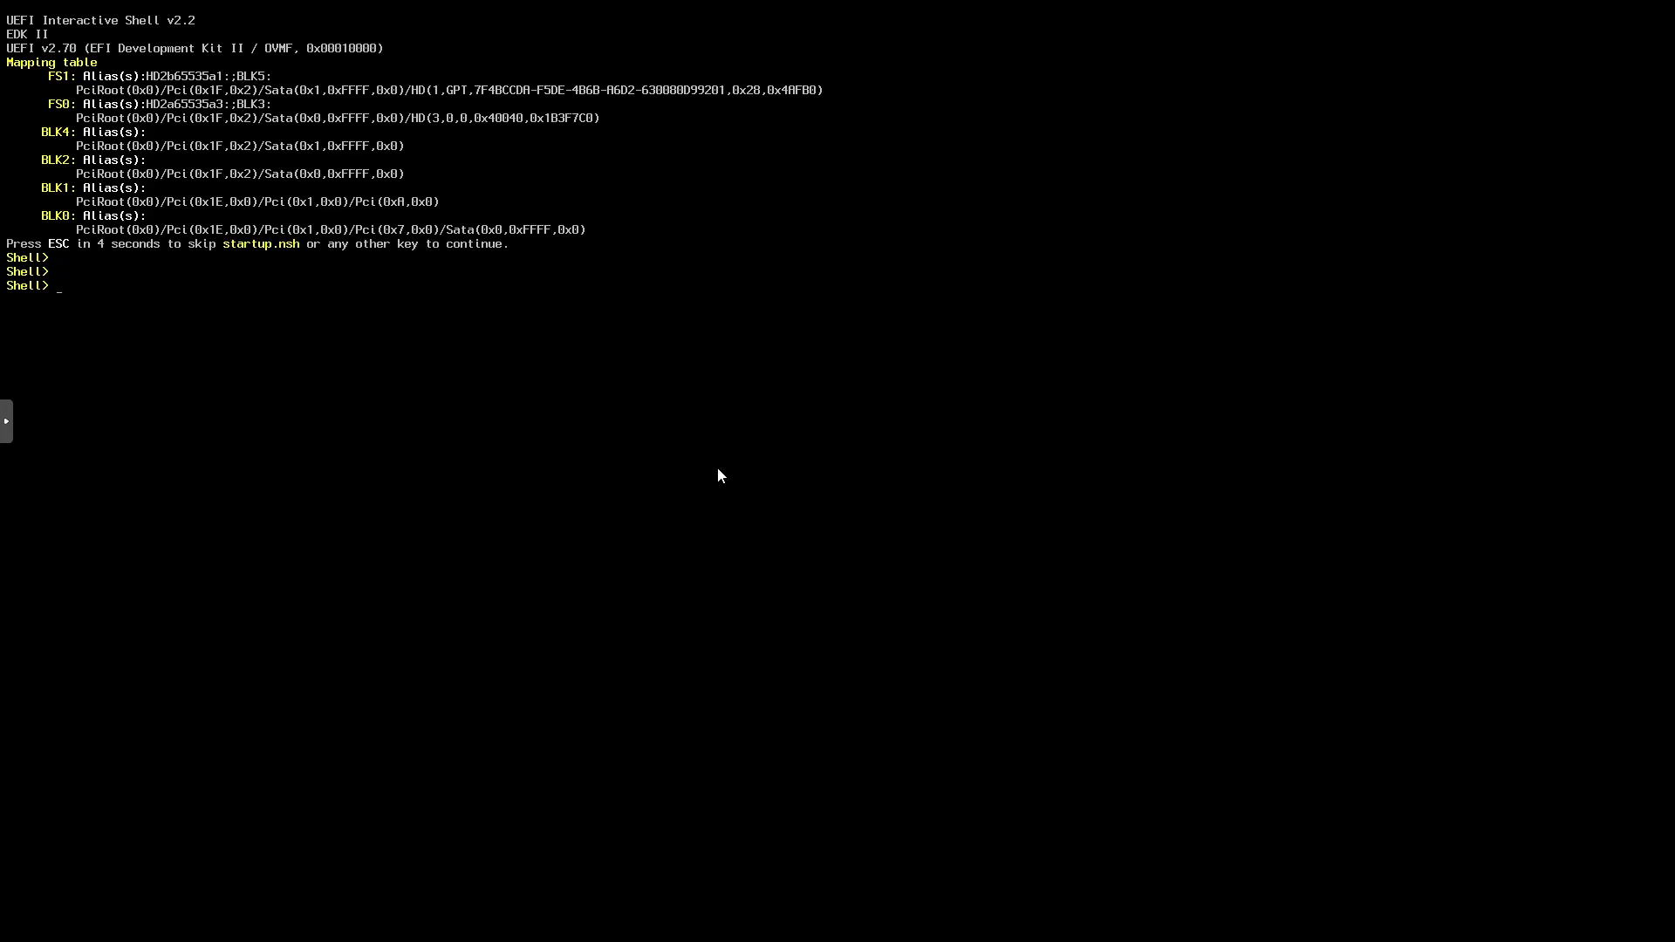
mouse_move(19, 303)
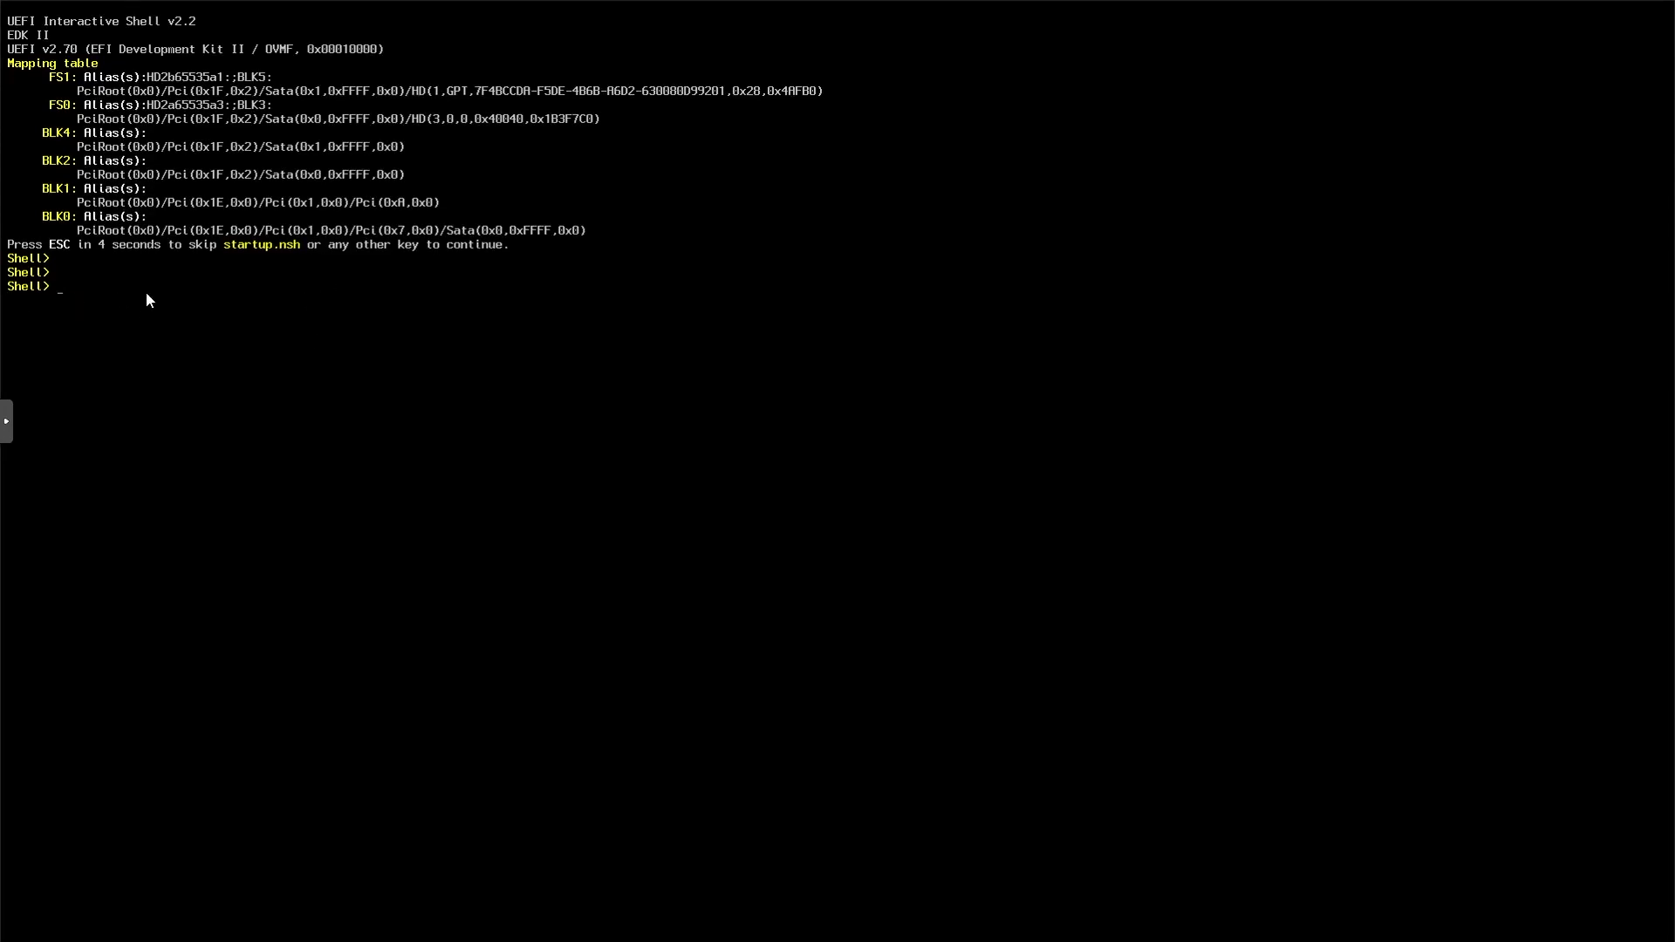
Run fs0:\System\Library\CoreServices\boot.efi in the UEFI shell, correcting the drive from fs1
text(fs1:)
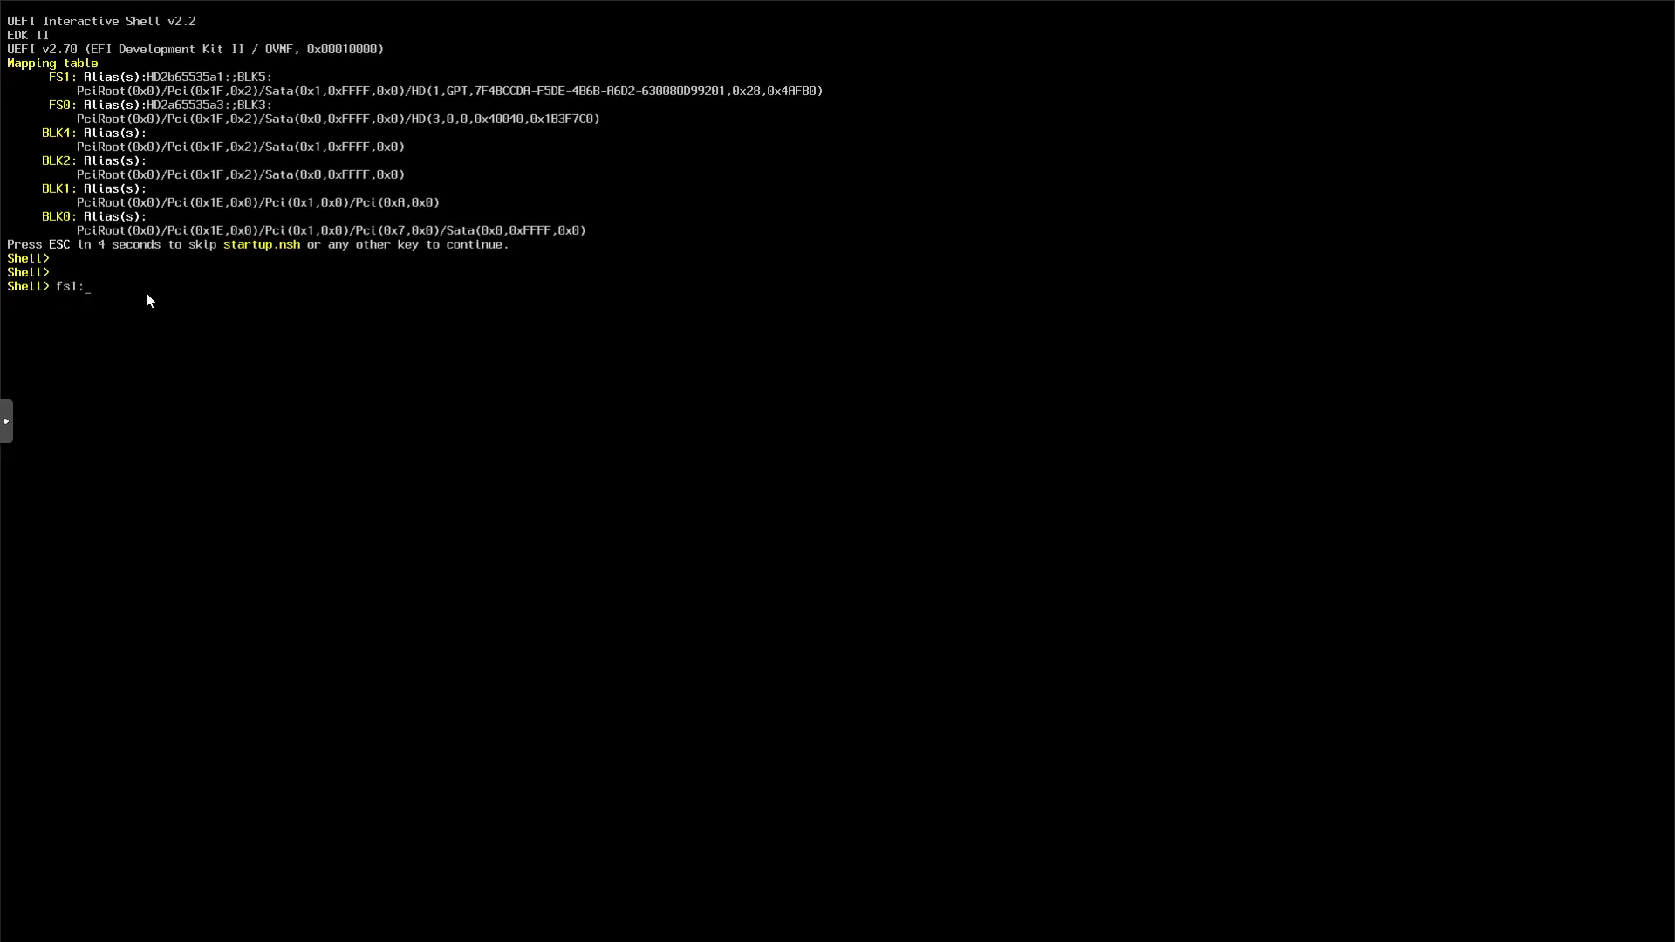
text(\)
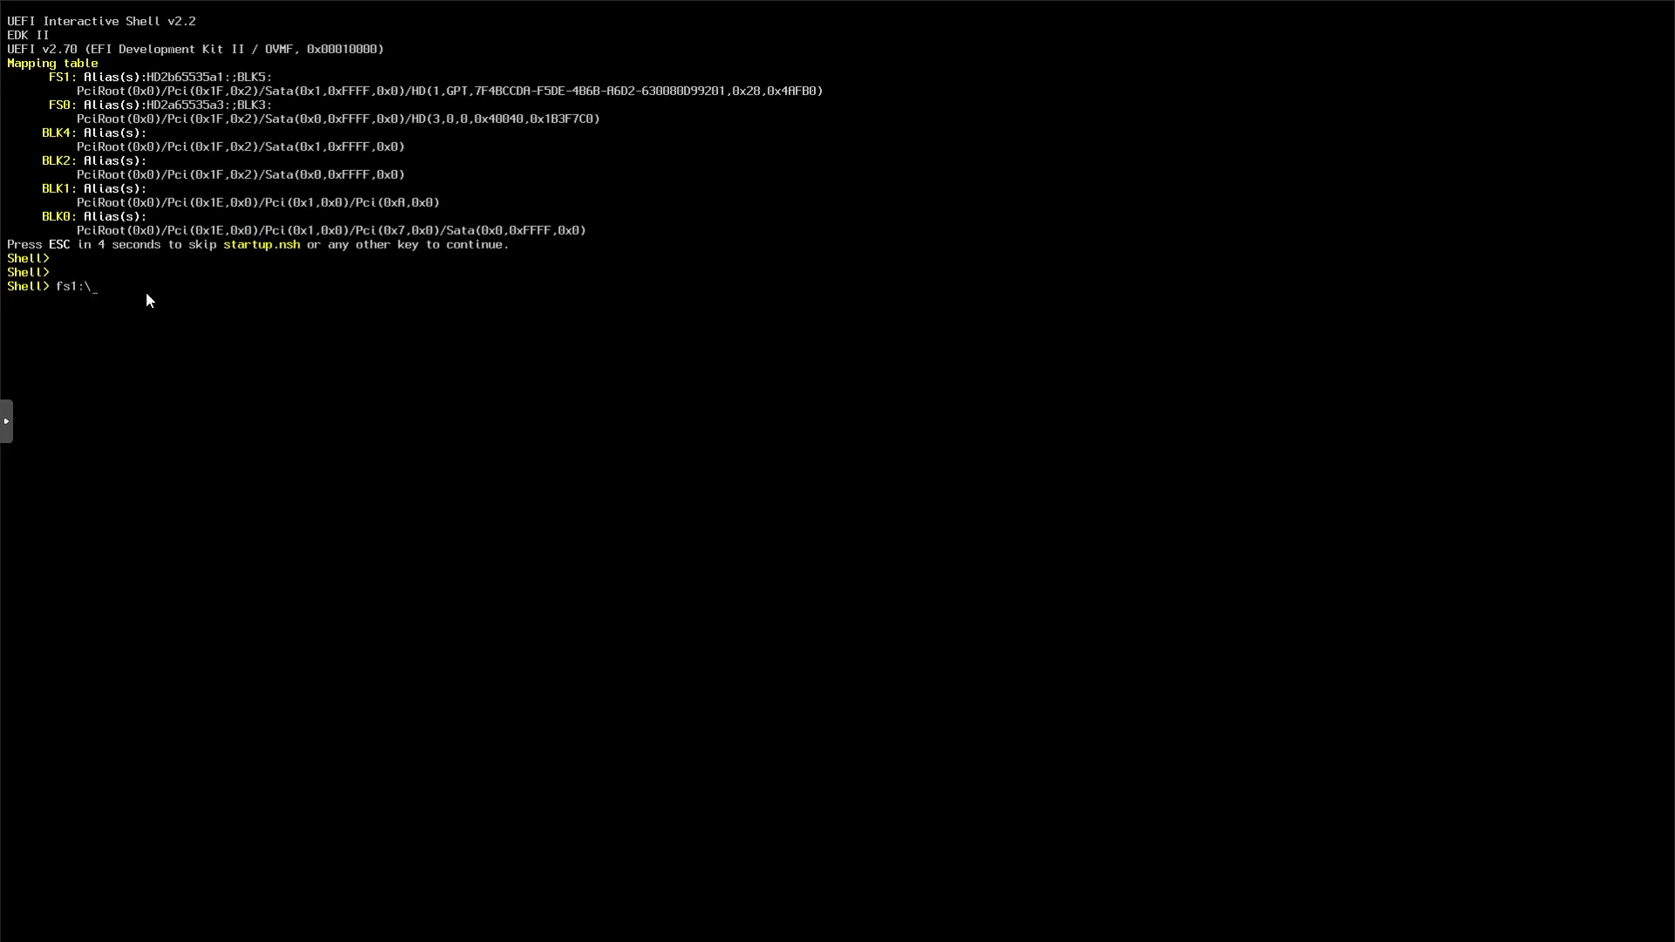
text(S)
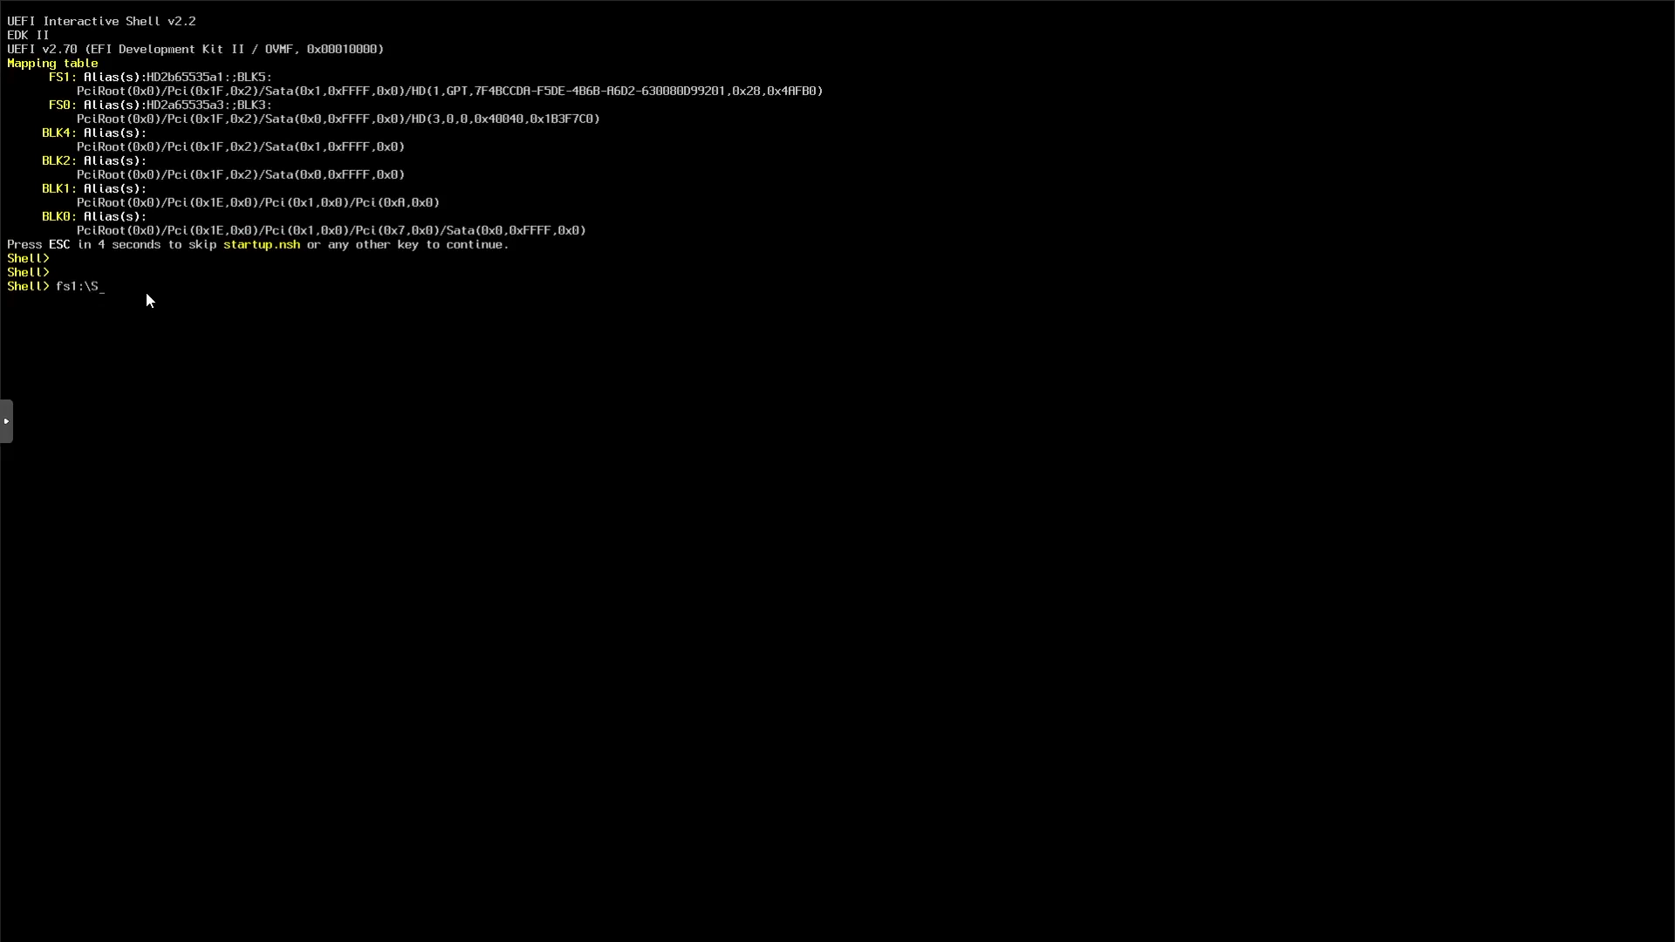
key(BackSpace)
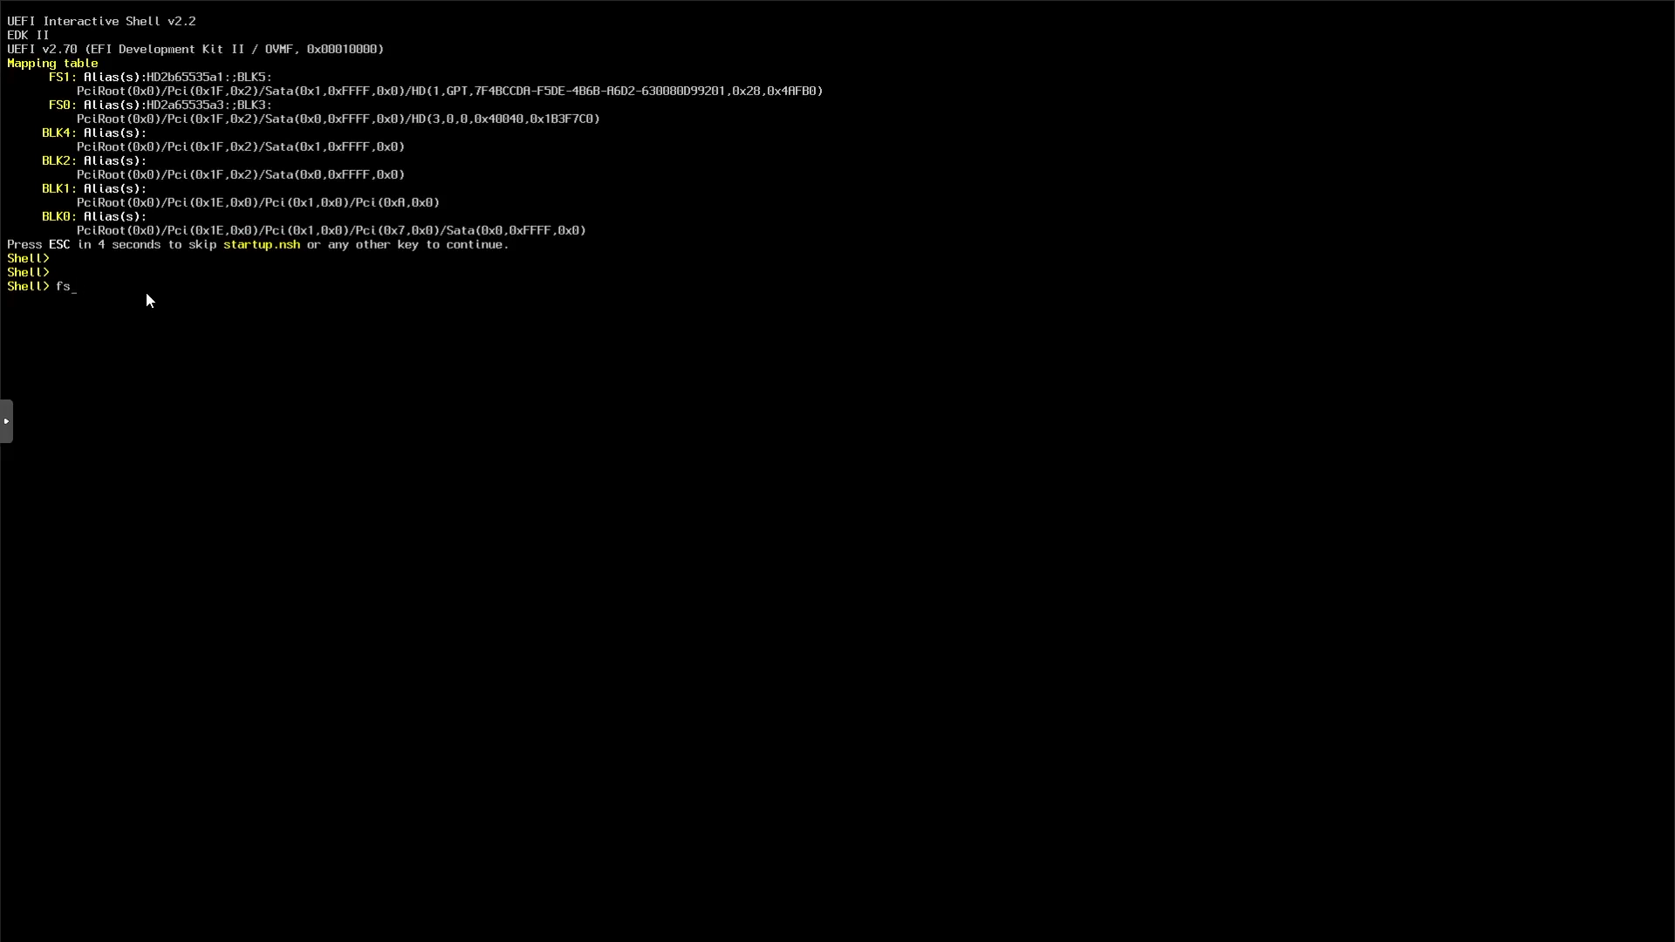
text(0:\)
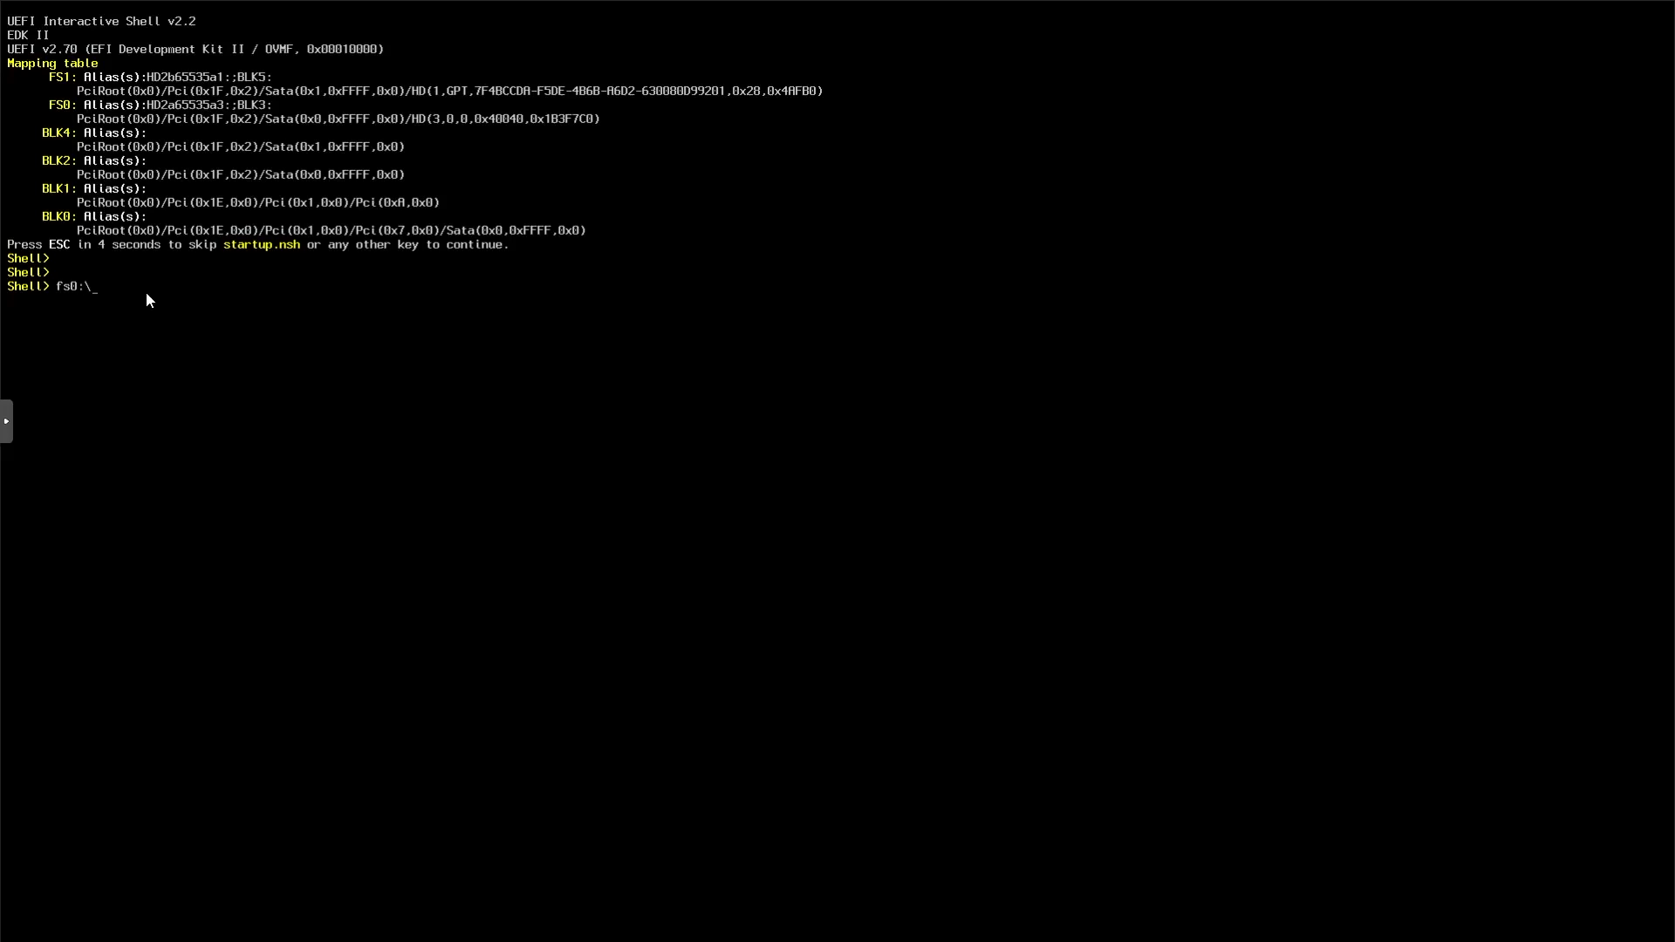
text(System)
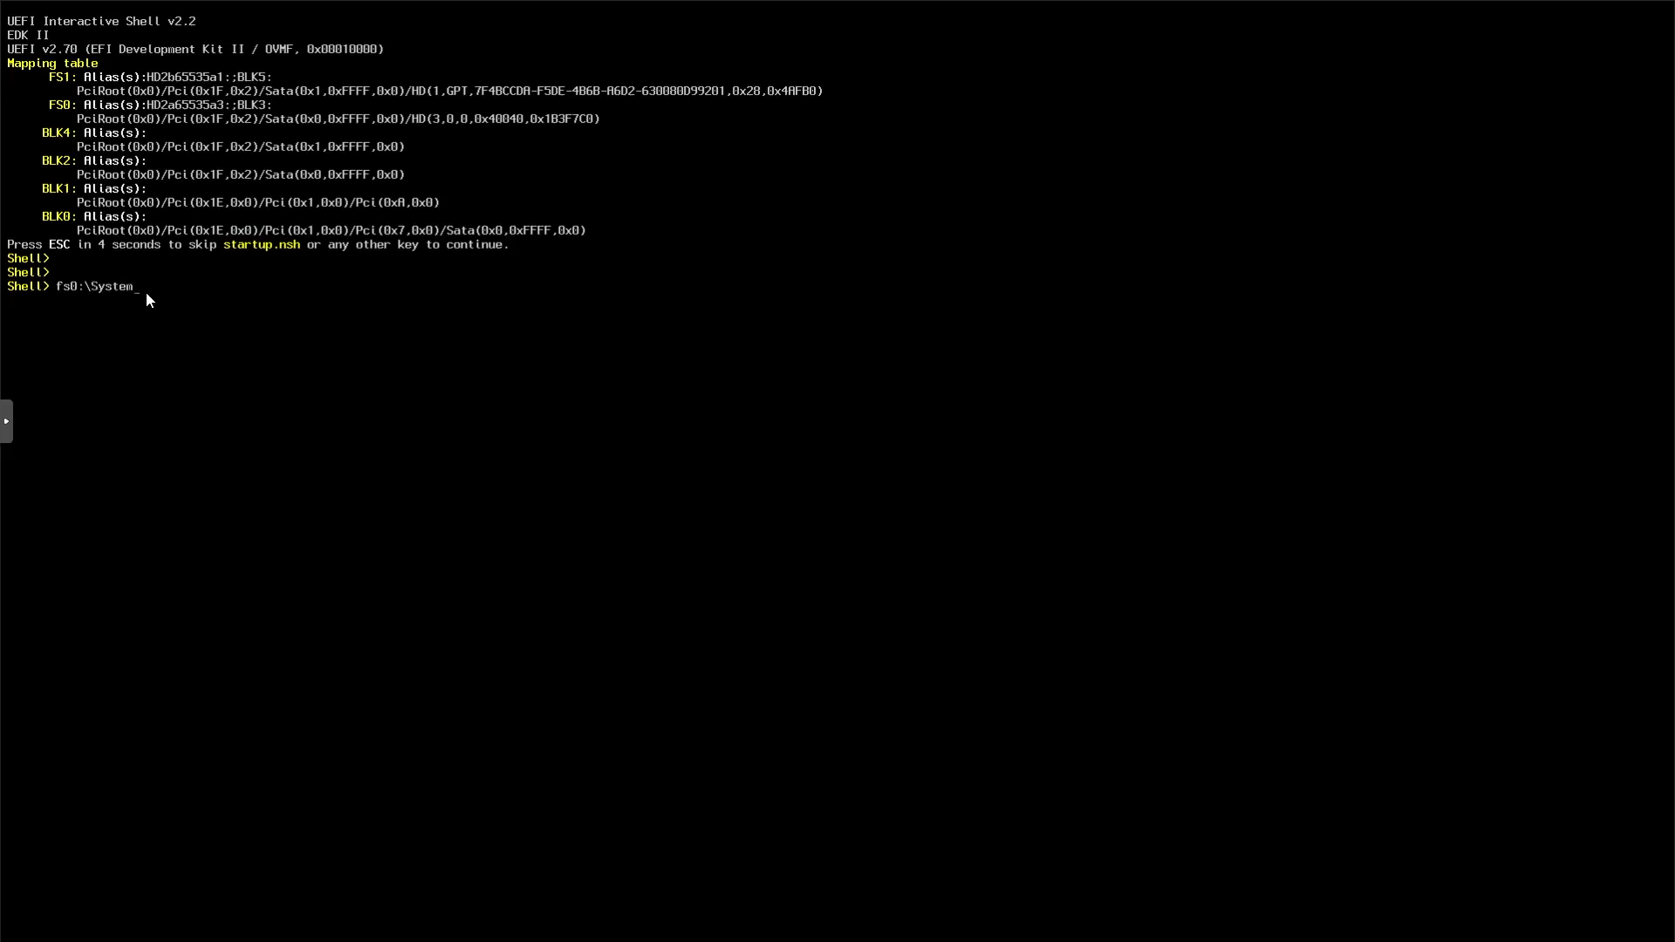
text(\Library)
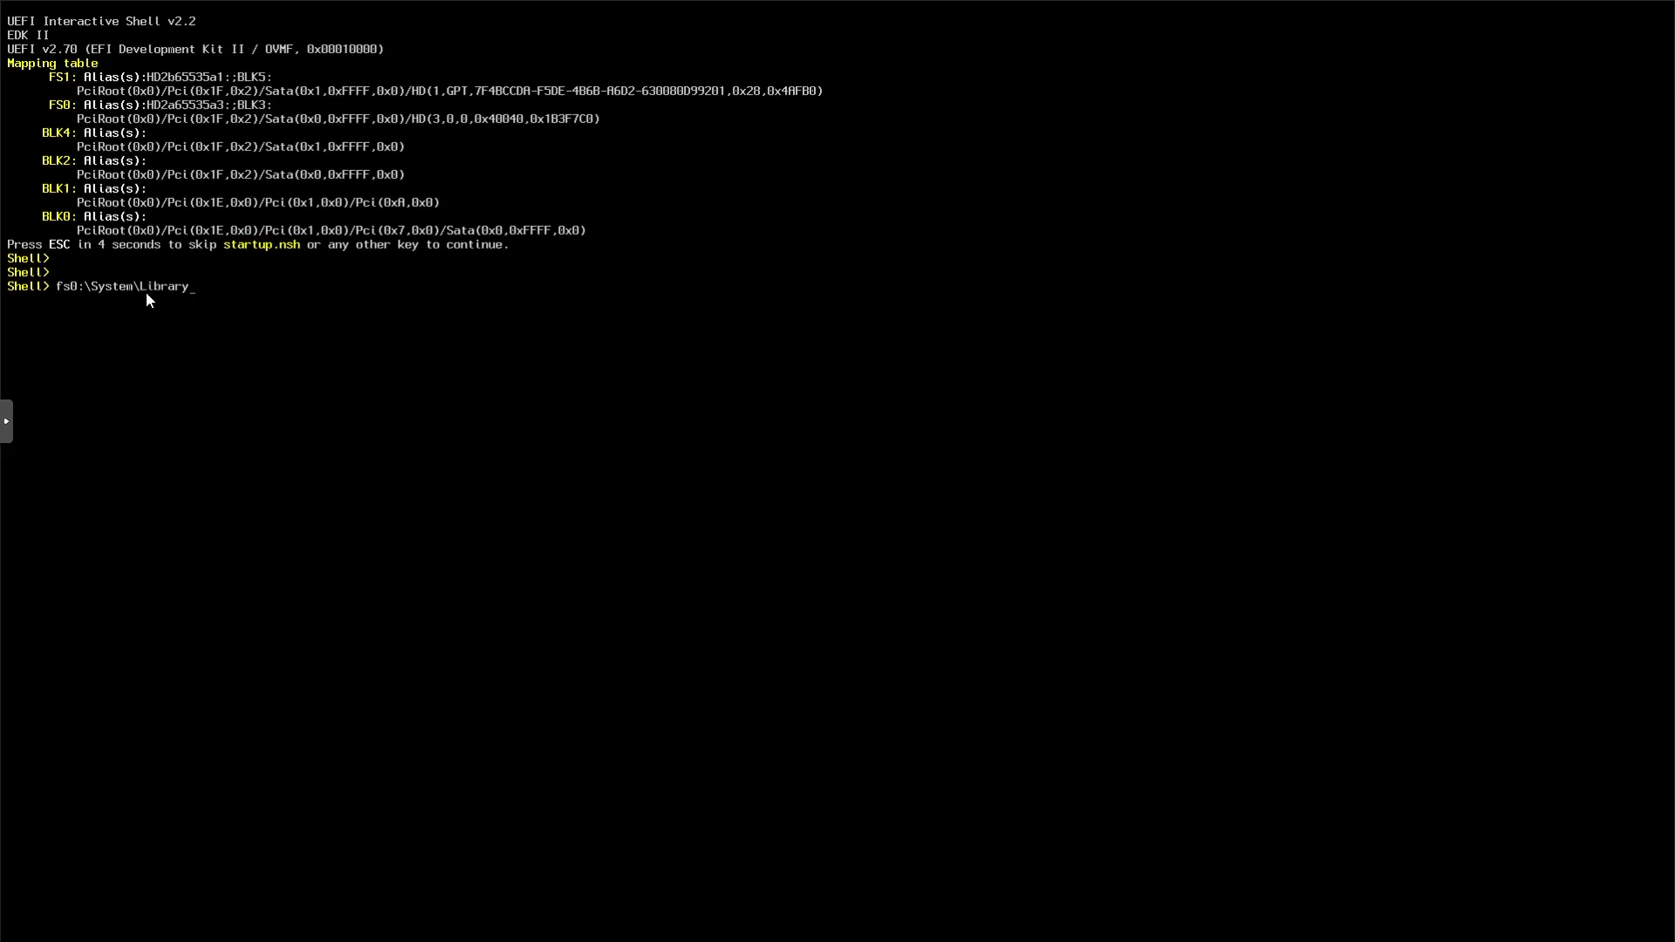
text(\C)
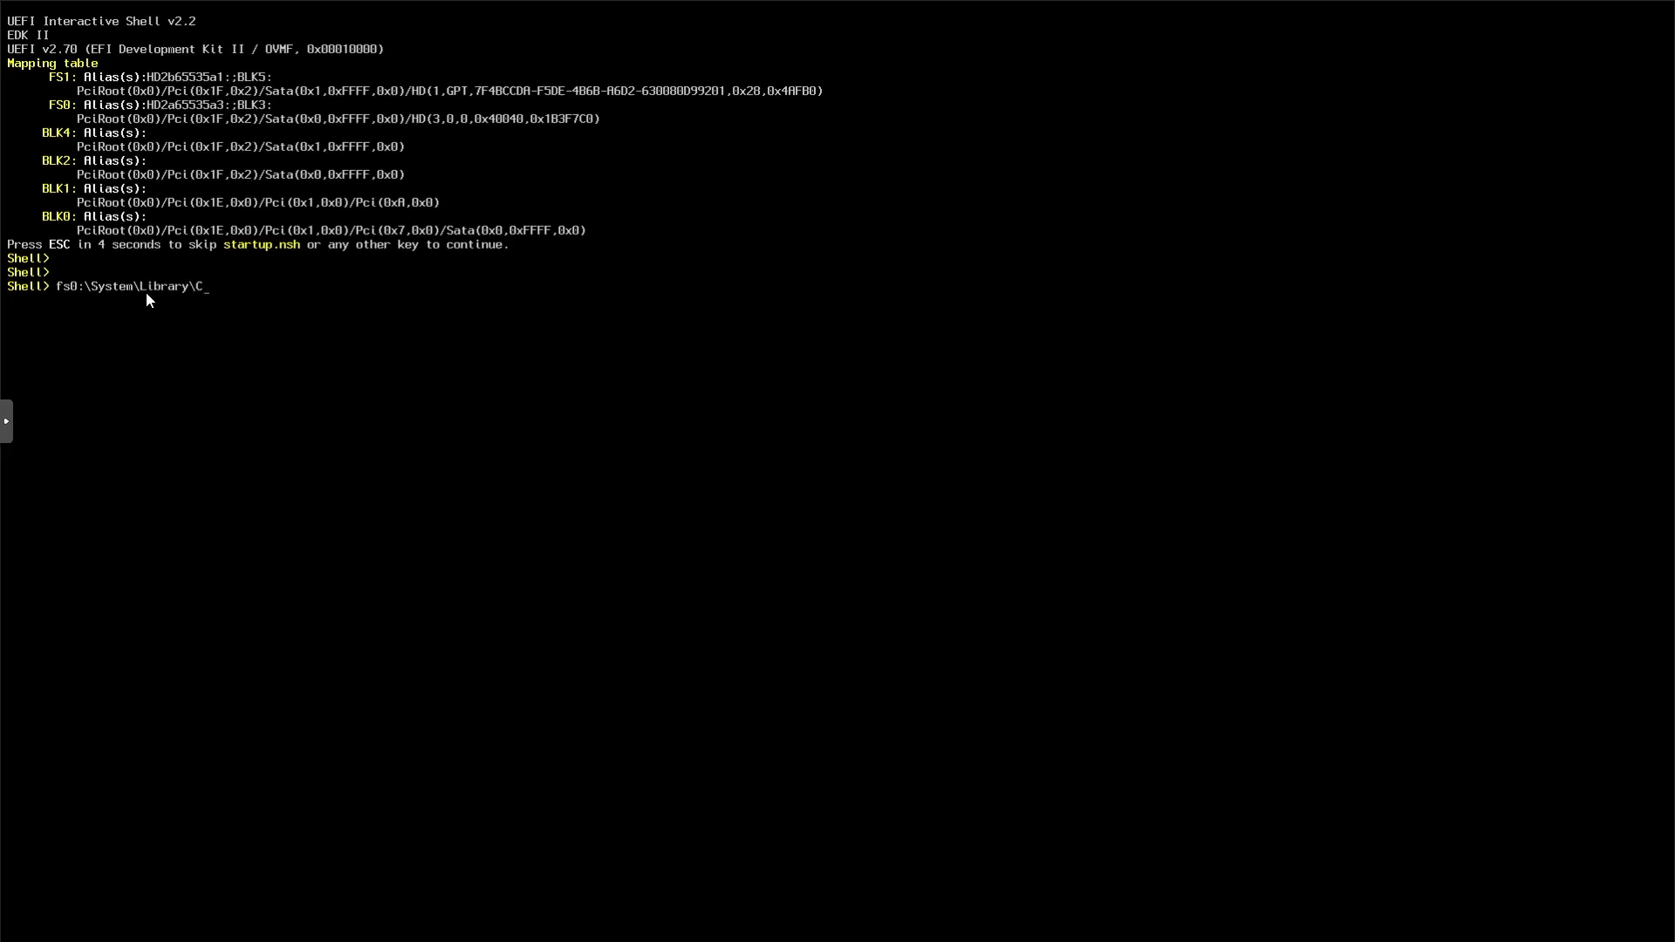
text(oreServices)
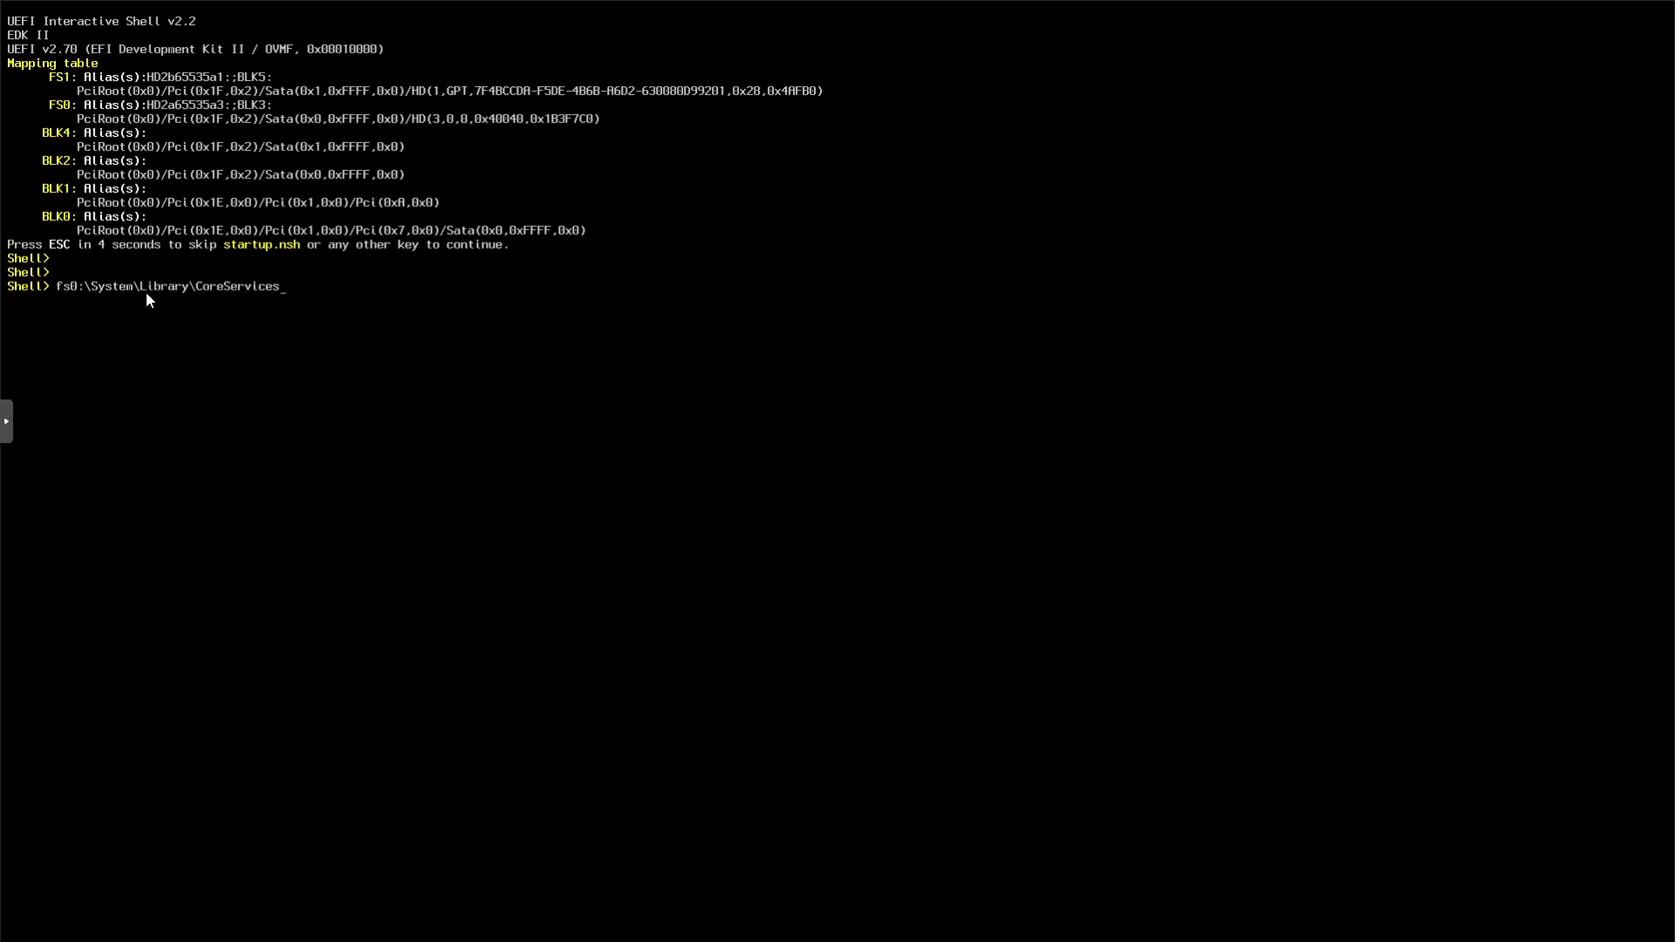
text(boot.efi)
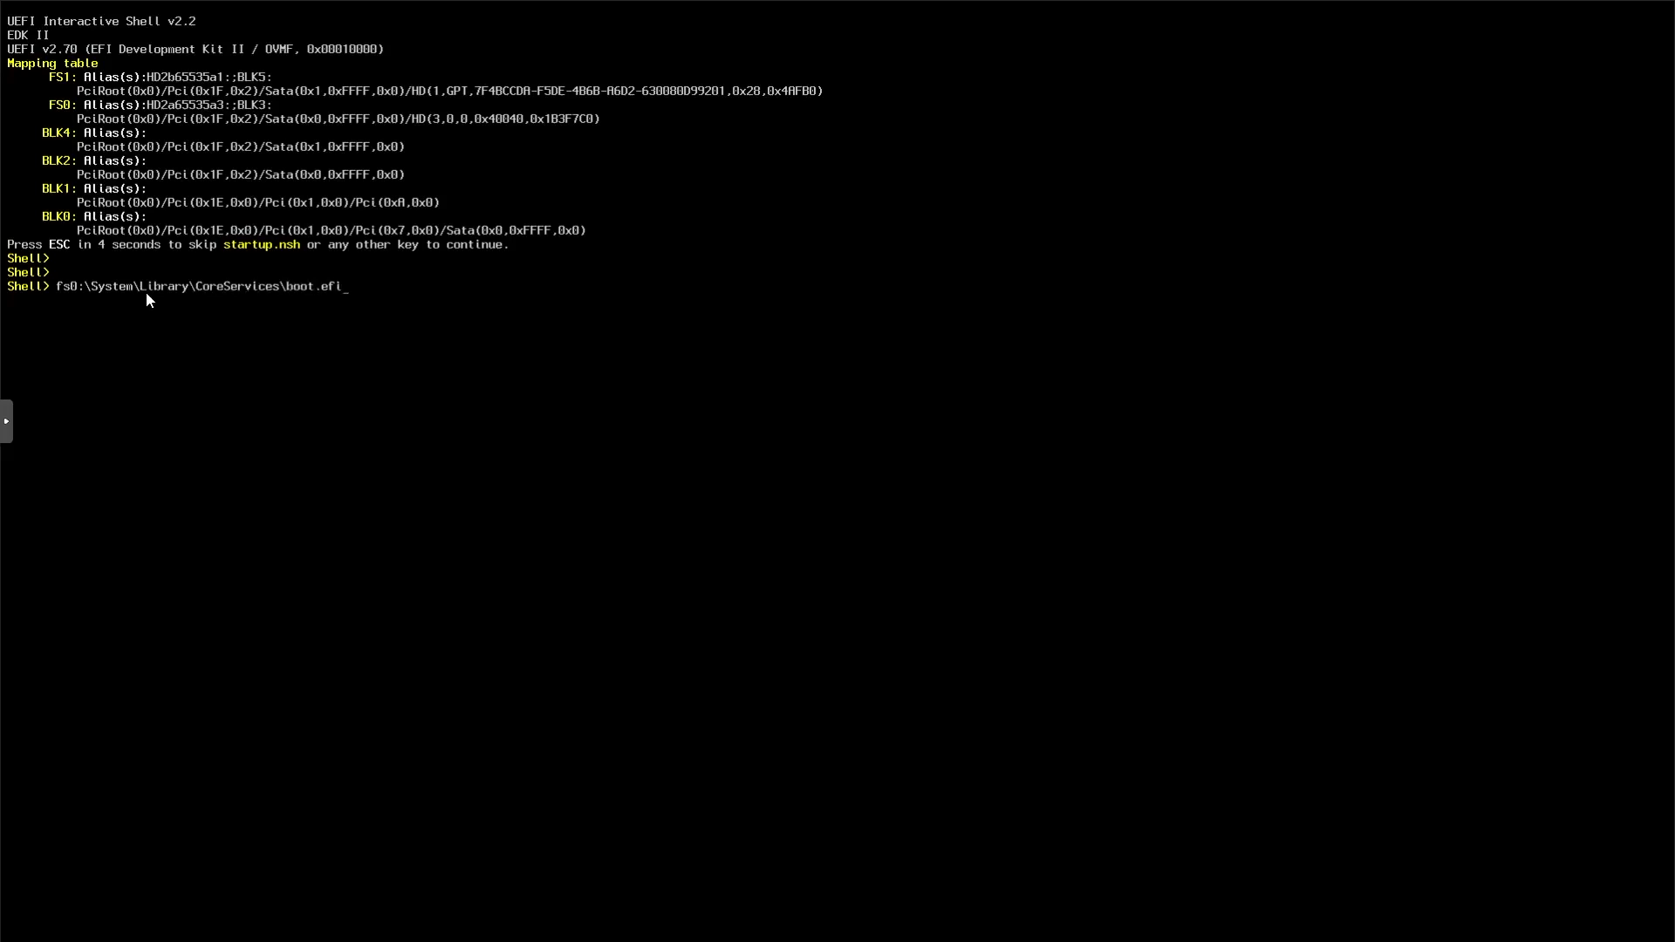
key(Enter)
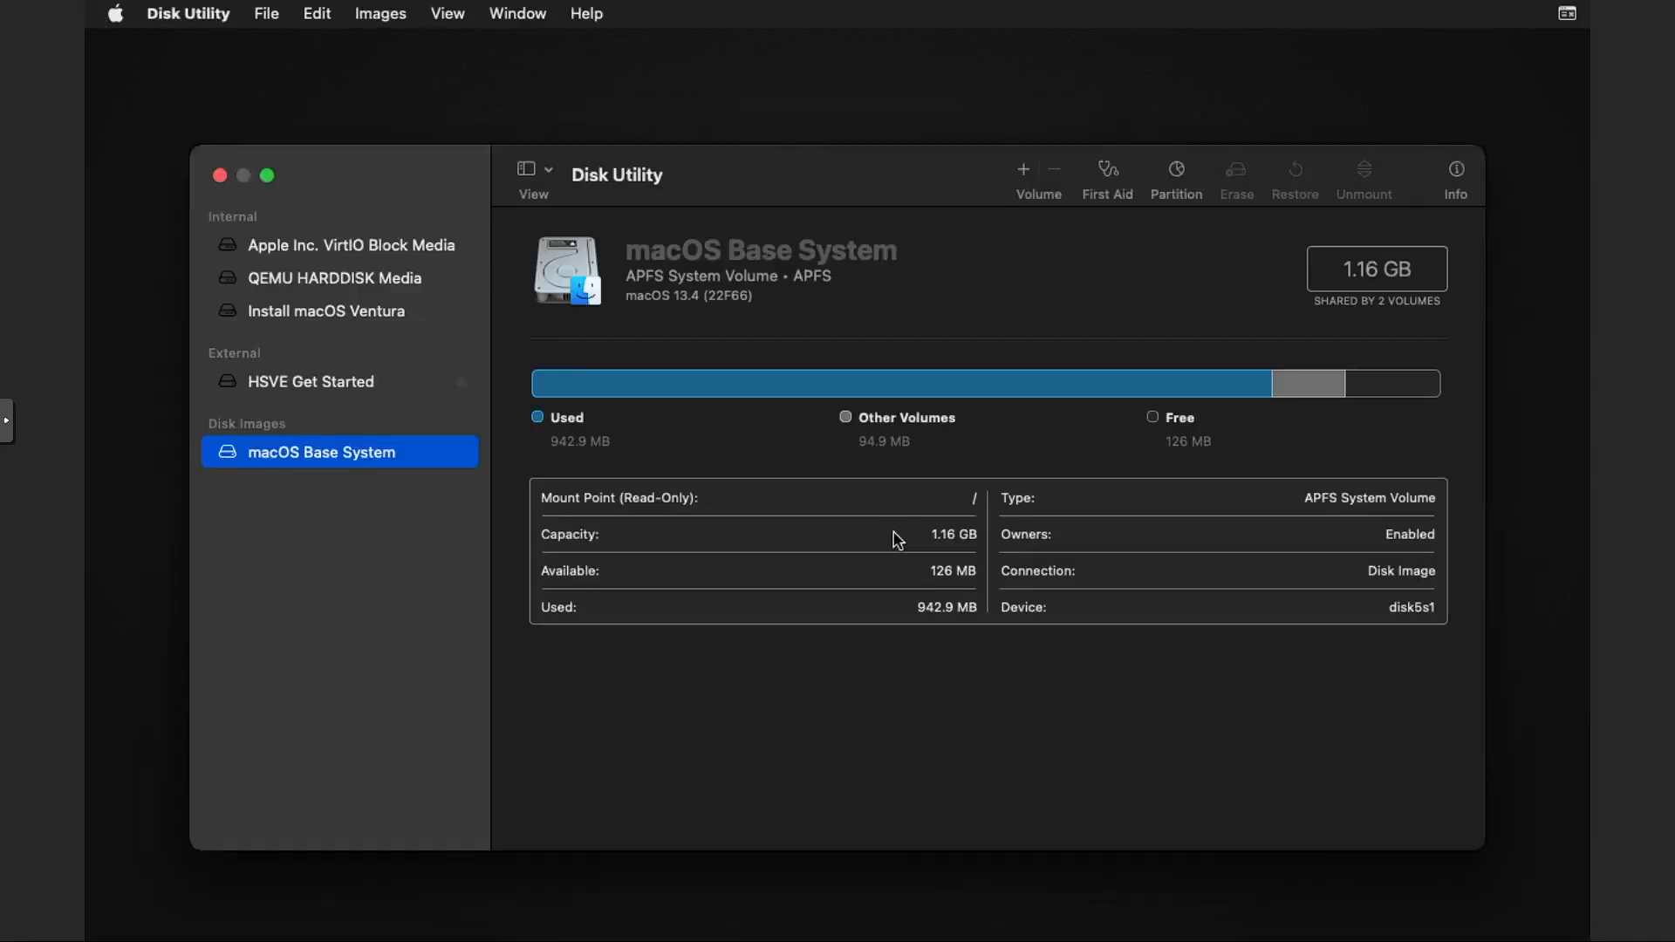
mouse_move(578, 195)
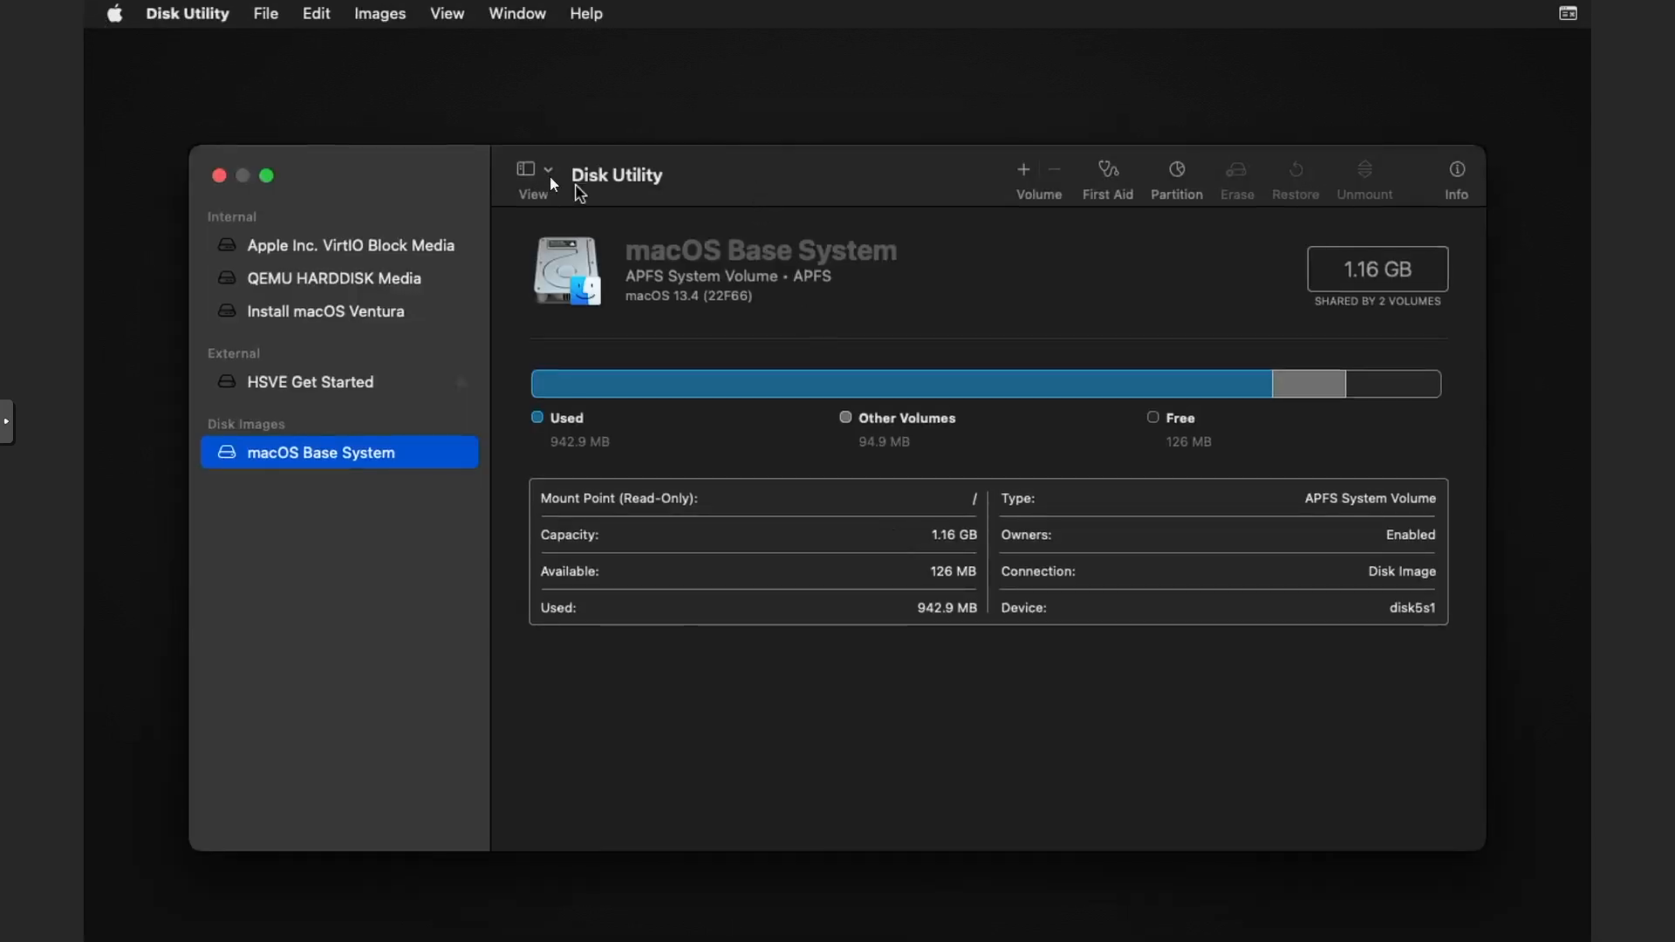
mouse_move(322, 281)
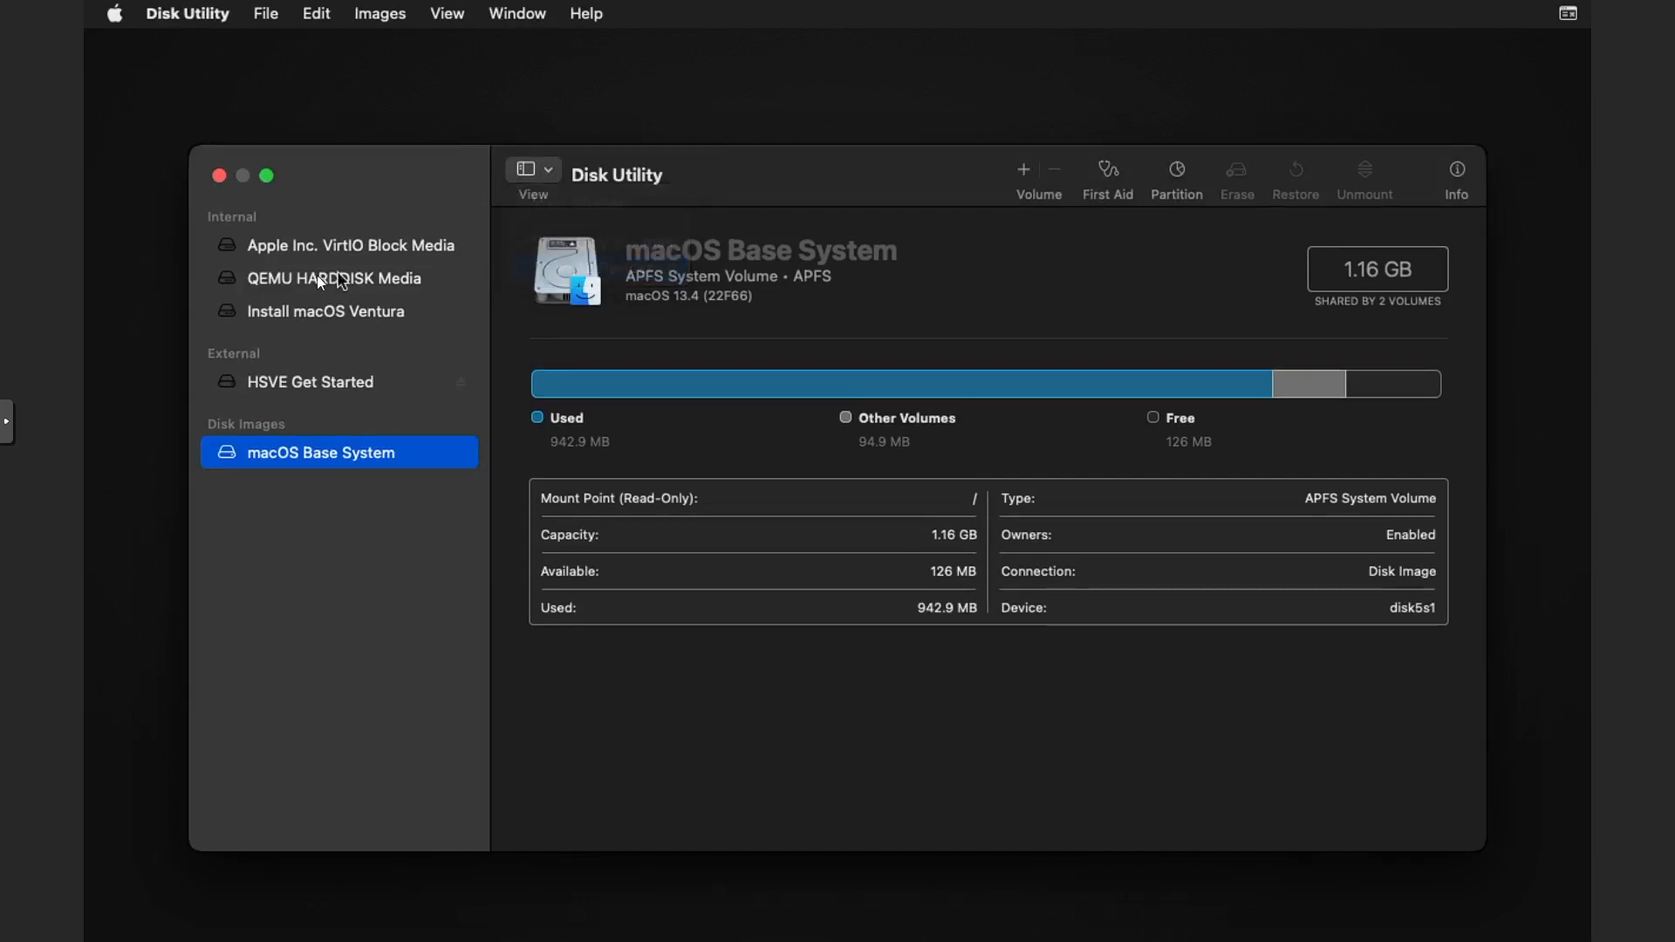
Select the 268.44 GB Apple Inc. VirtIO Block Media disk in the Disk Utility sidebar
click(349, 246)
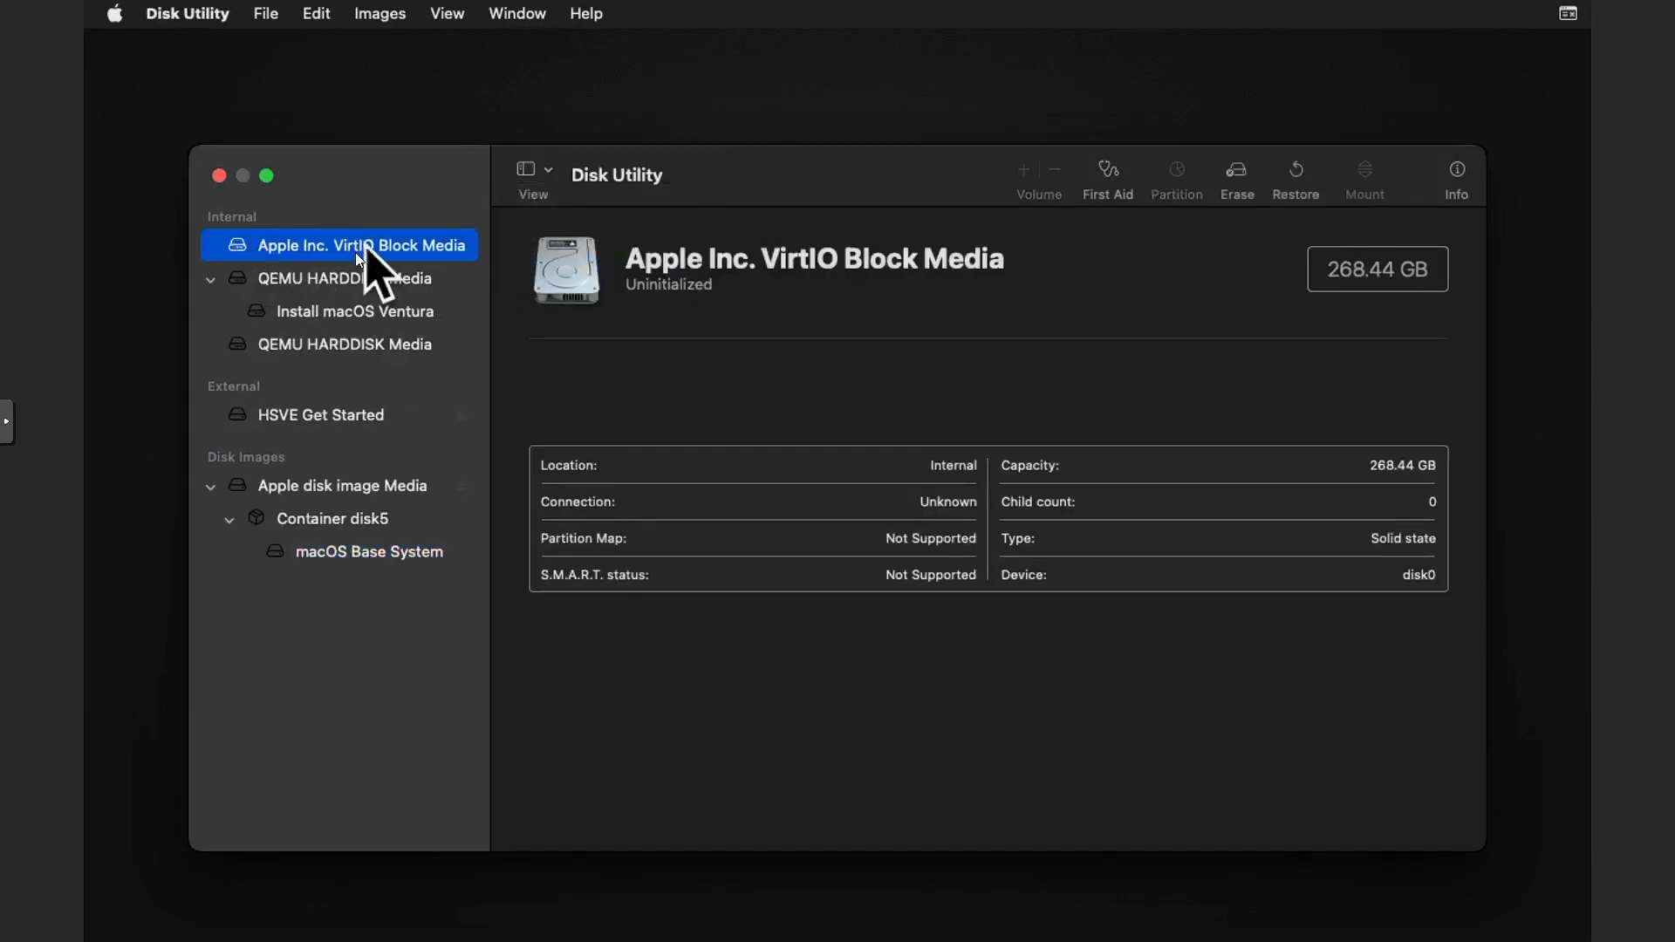
mouse_move(1222, 183)
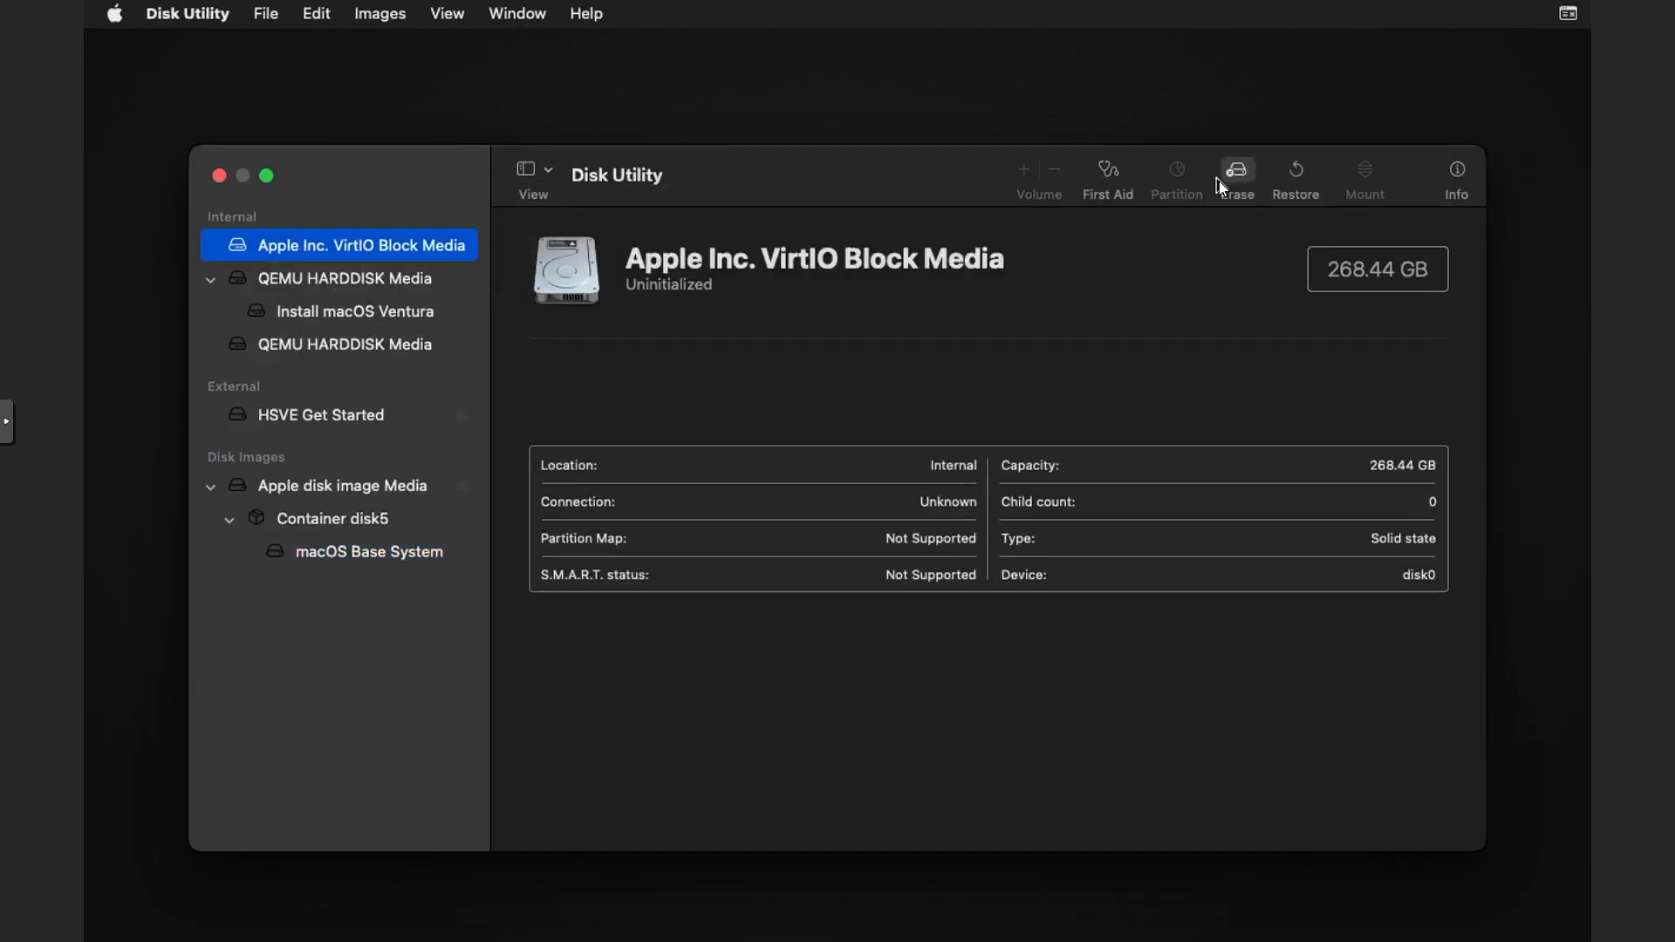
Erase the VirtIO disk as APFS with GUID Partition Map, named HSVEVENTURA, and dismiss the report
click(1237, 170)
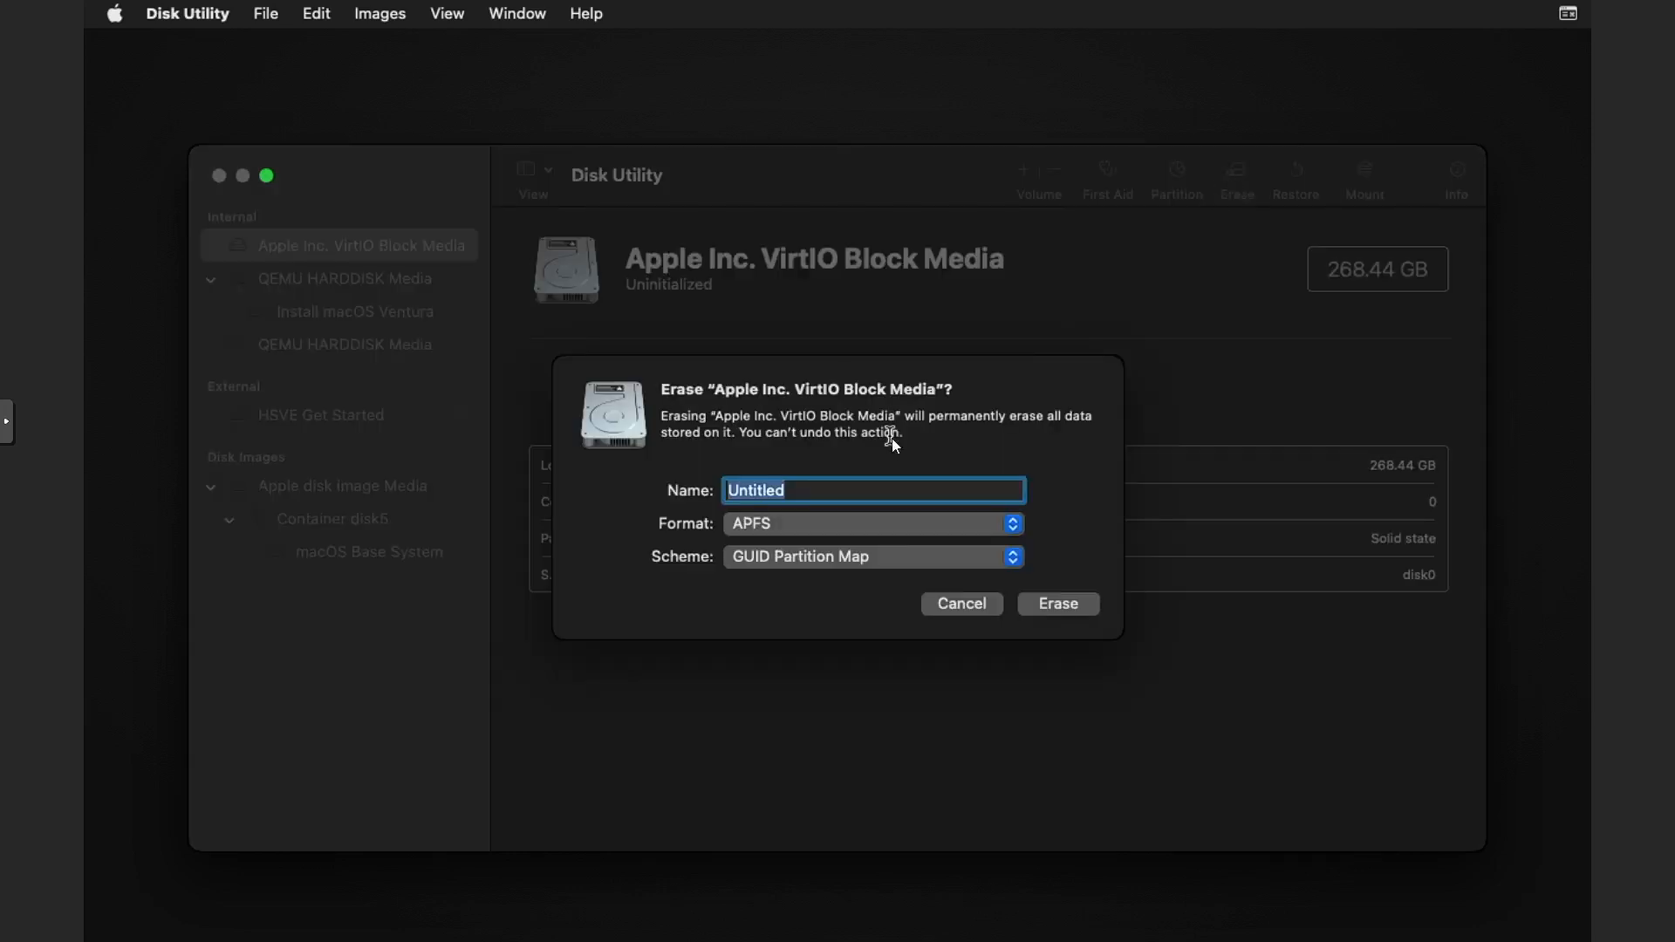
text(HS)
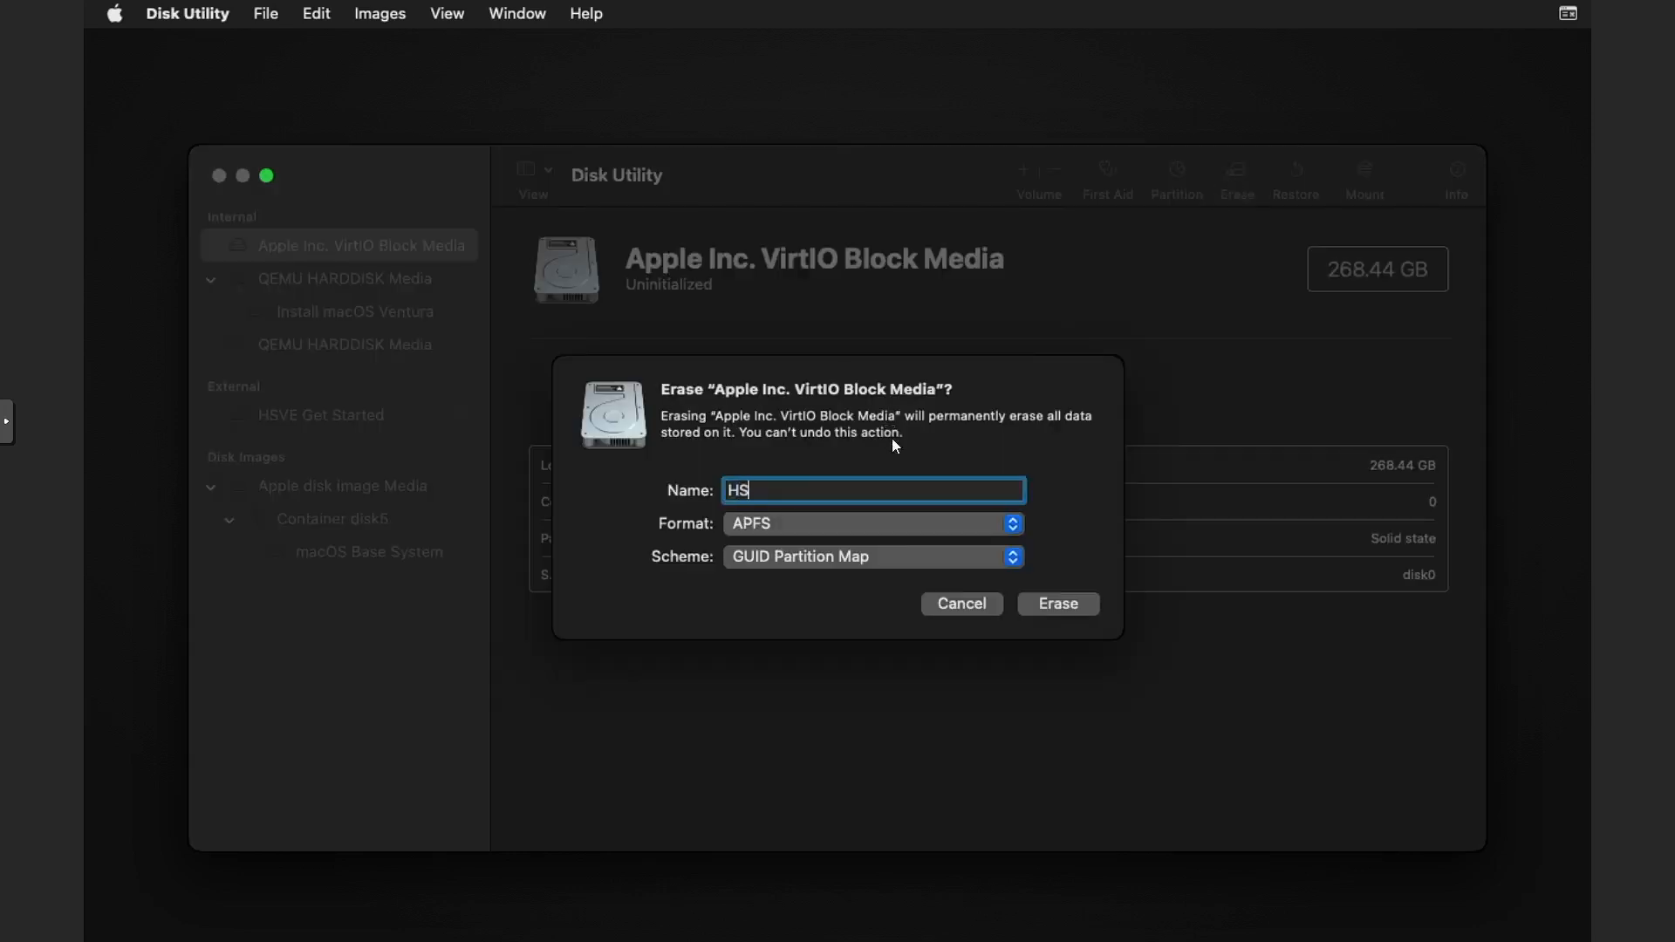
text(VEVENTURA)
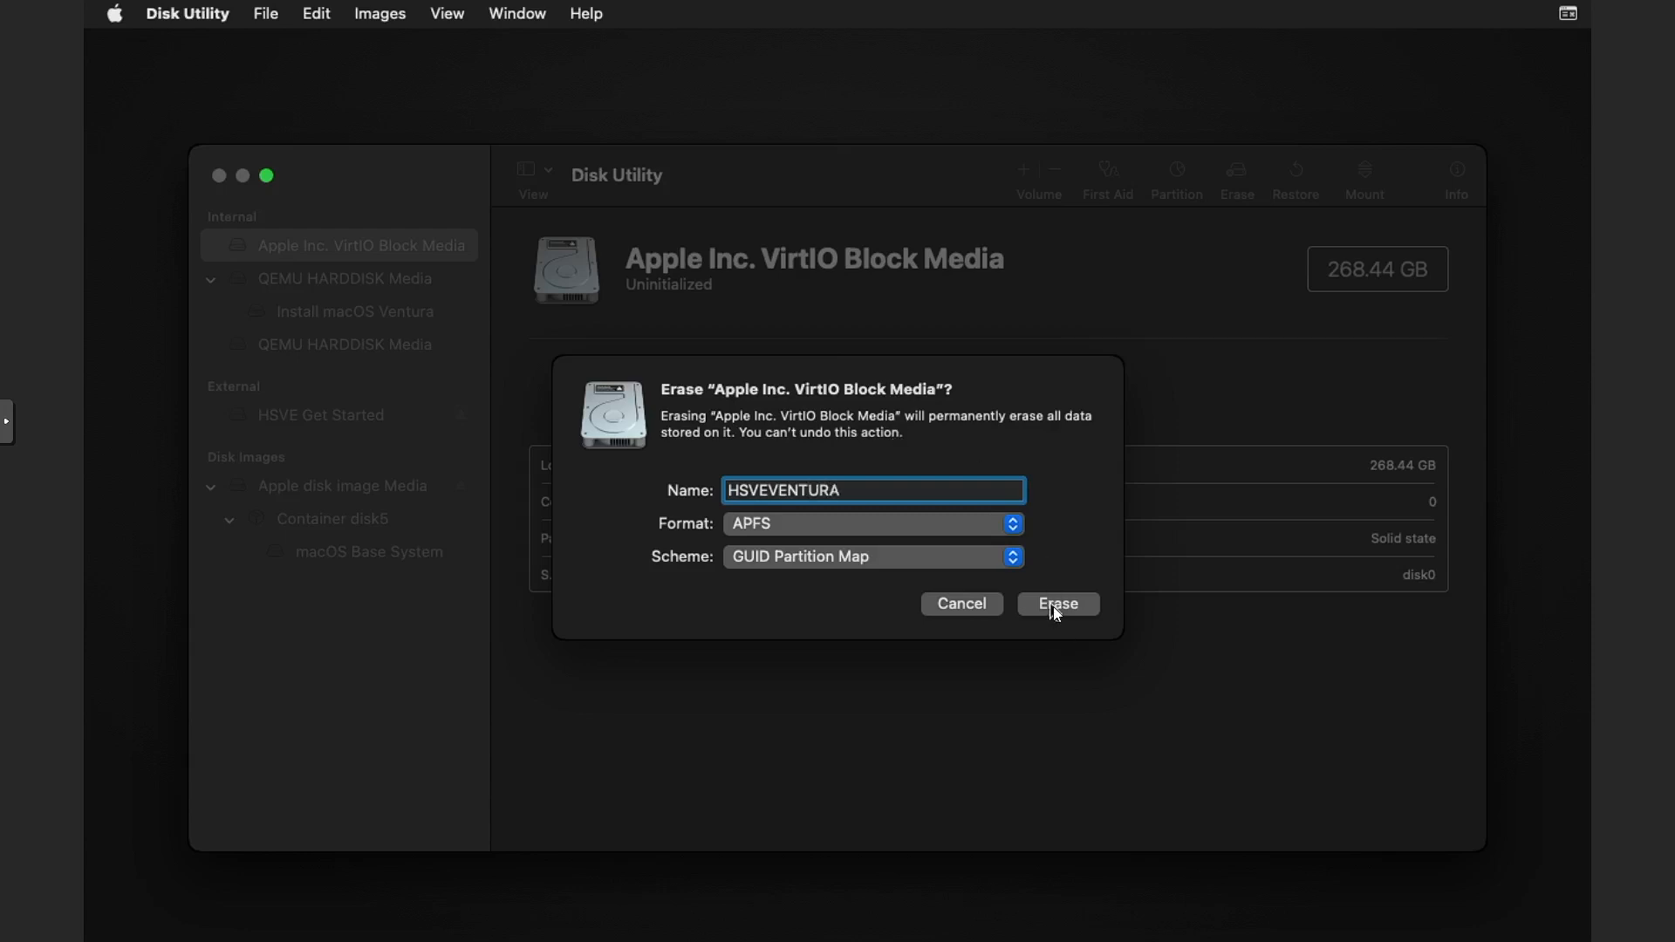
click(1058, 604)
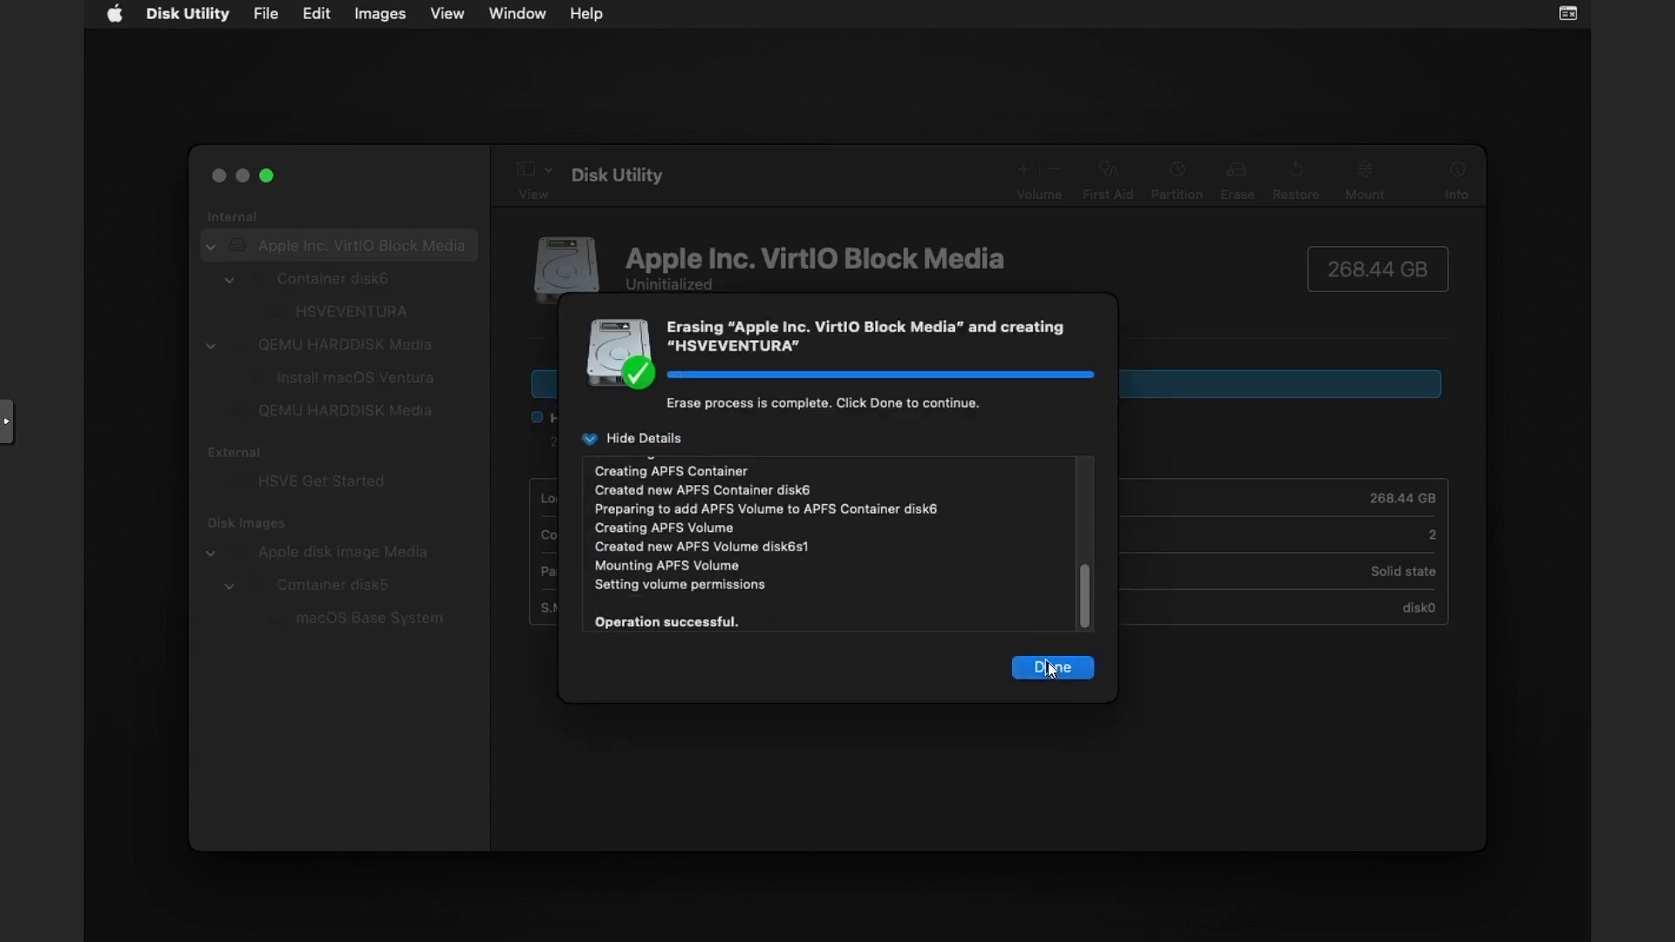
mouse_move(1072, 676)
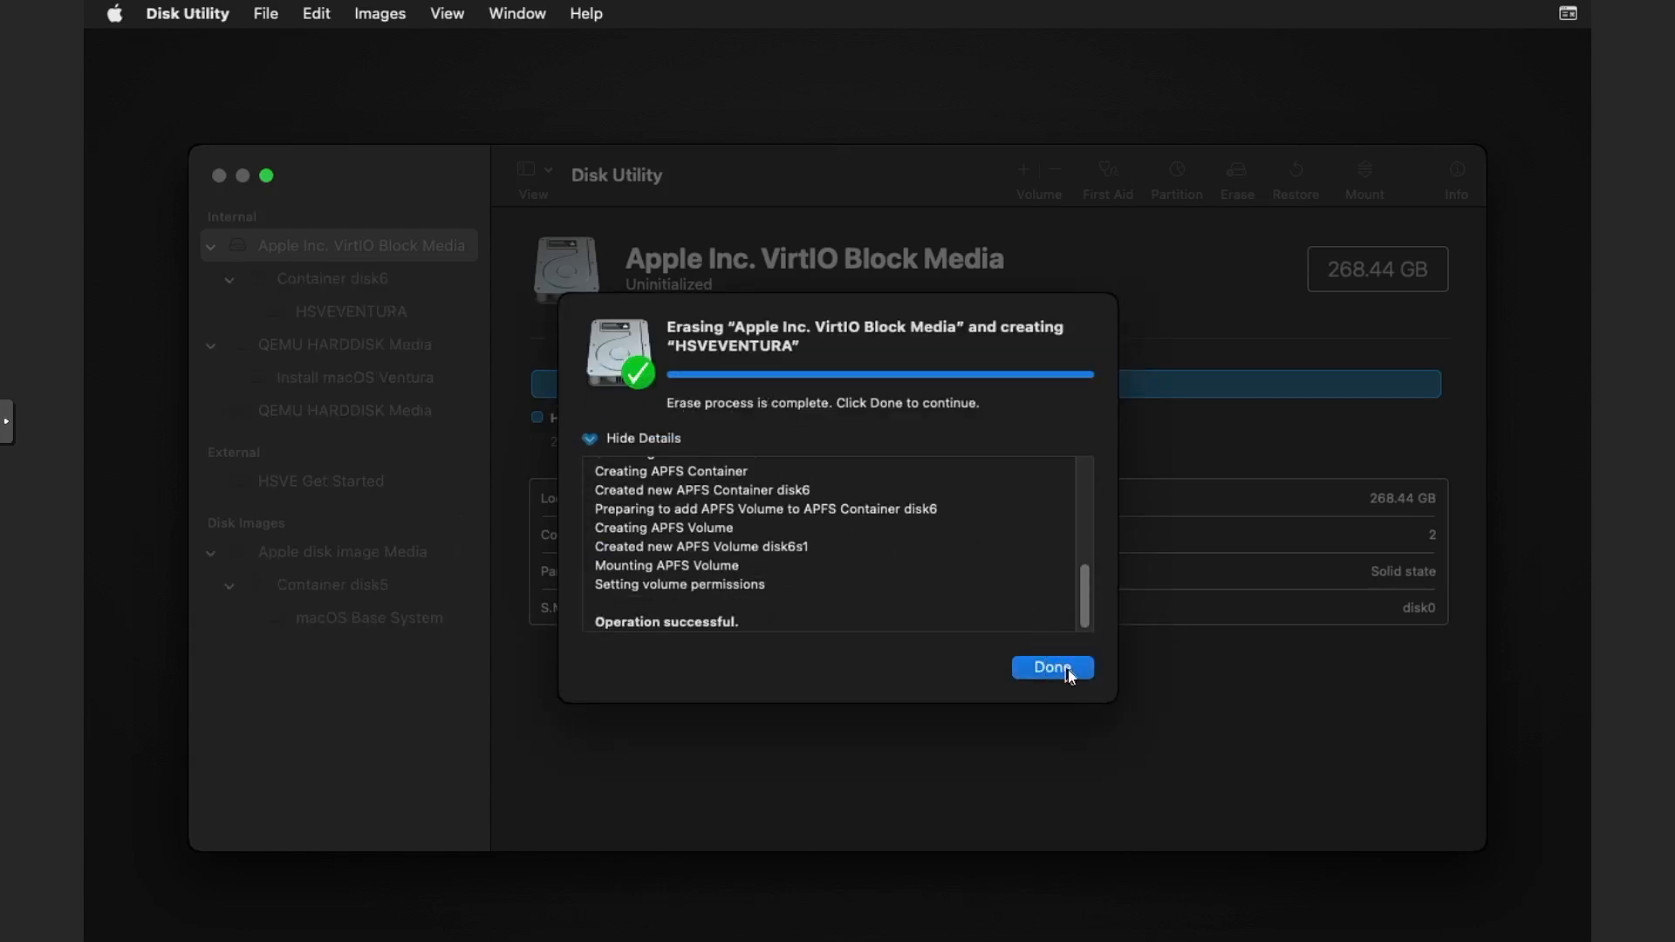
click(1052, 668)
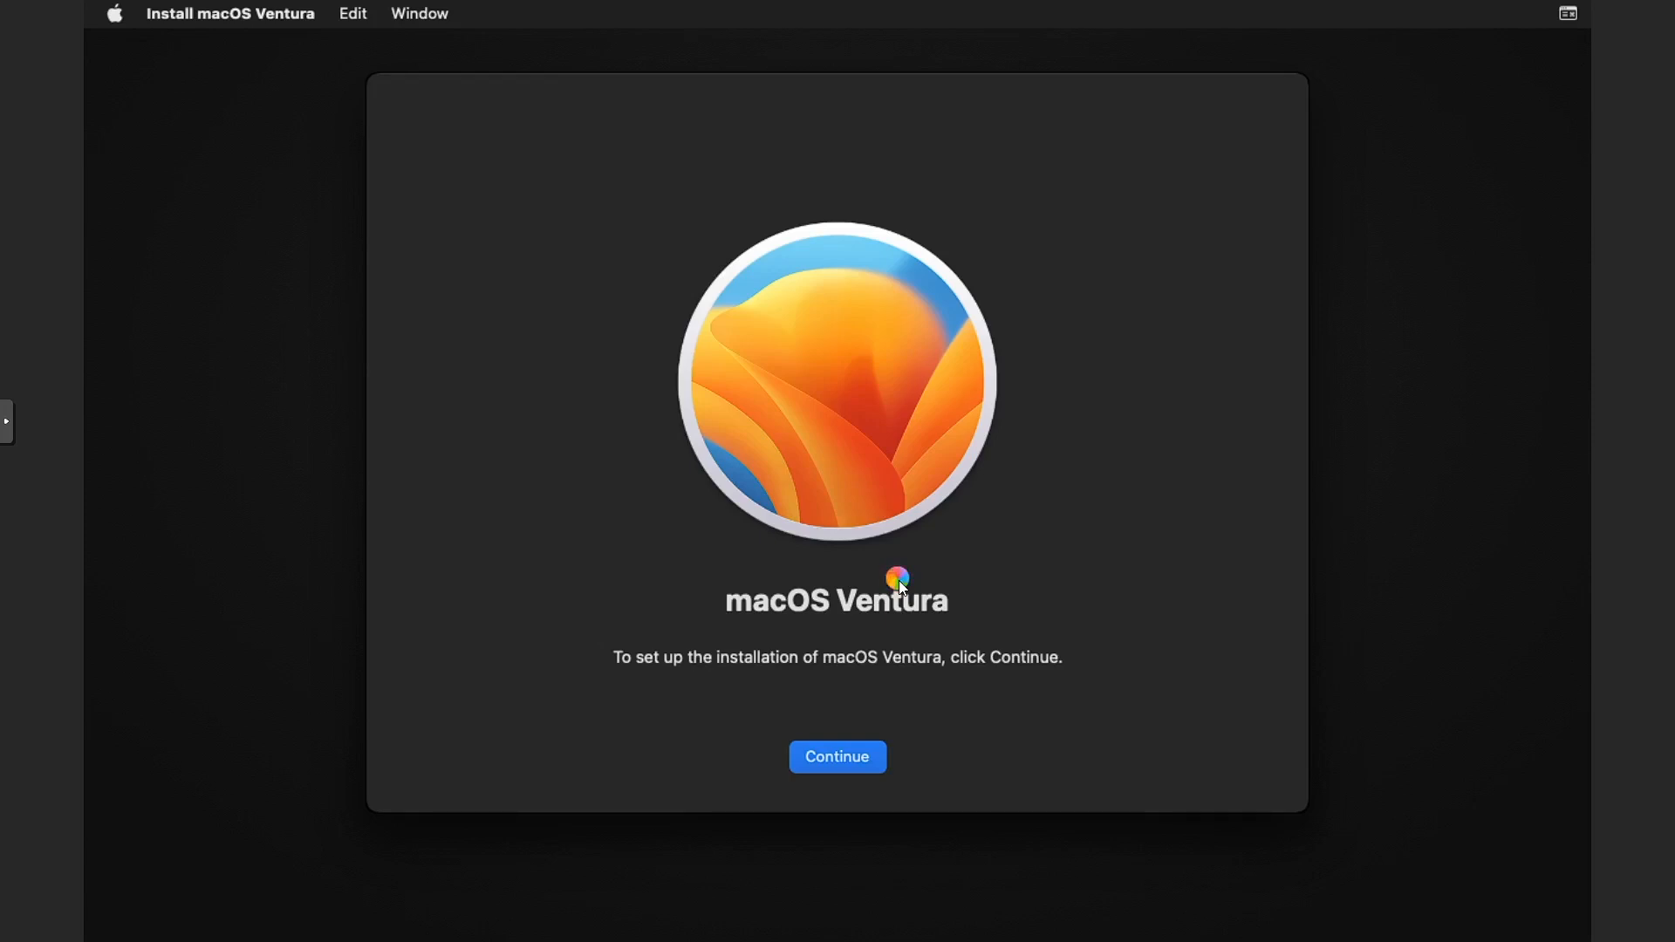
Agree to the macOS Ventura license and begin installing onto the HSVEVENTURA disk
click(837, 757)
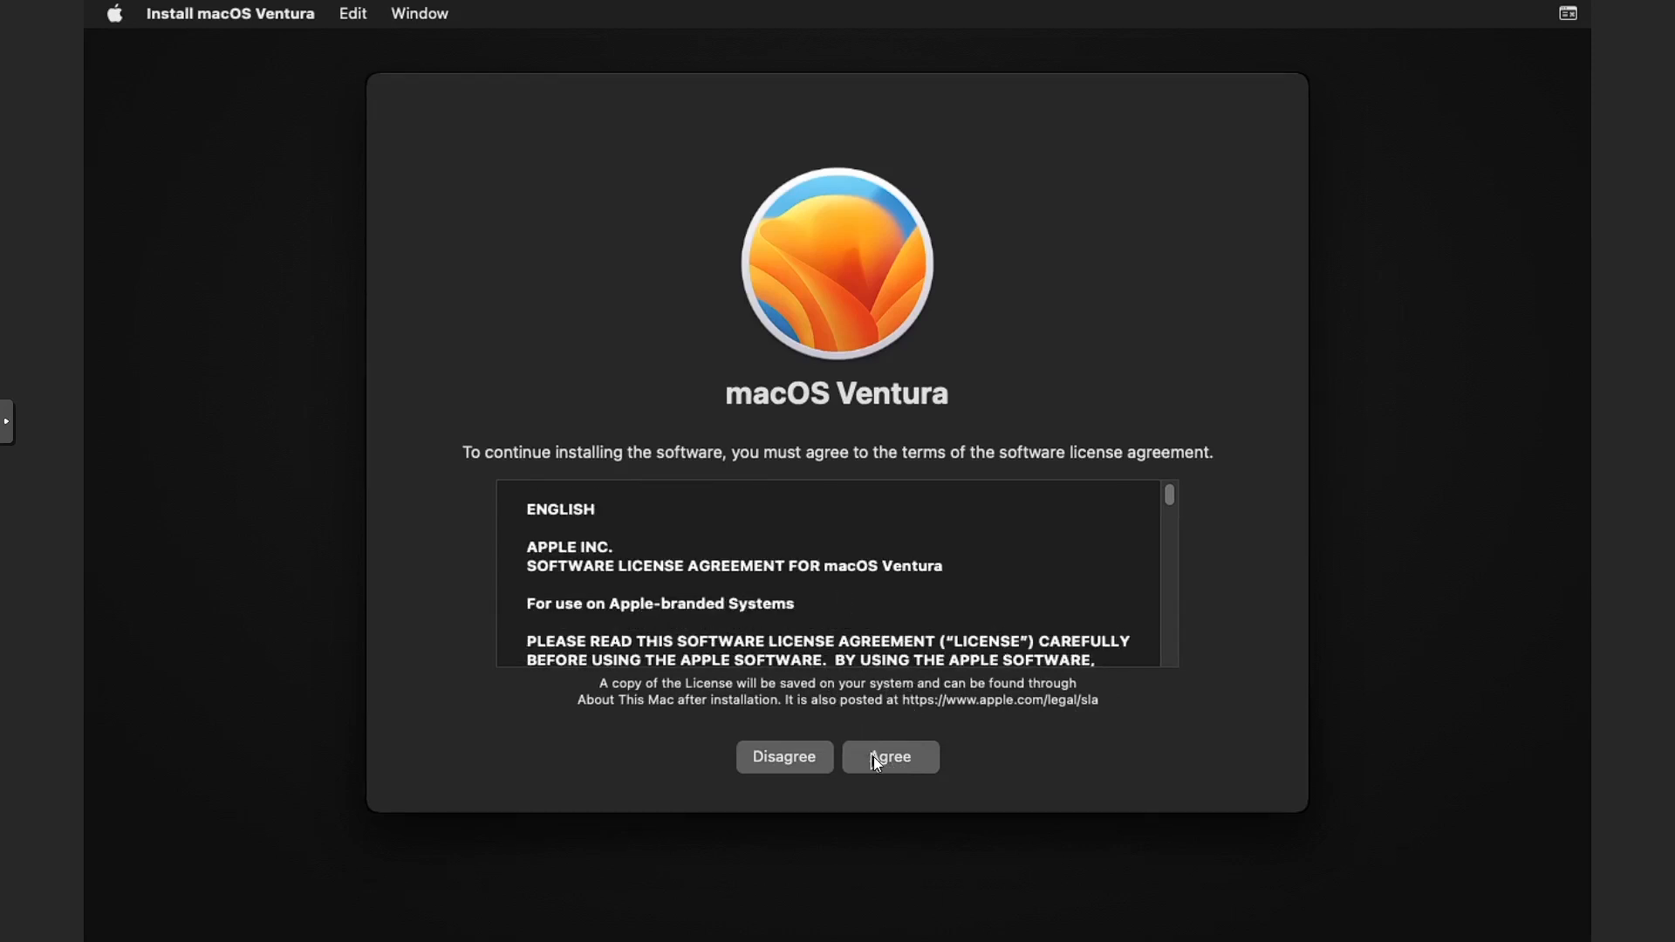
click(890, 756)
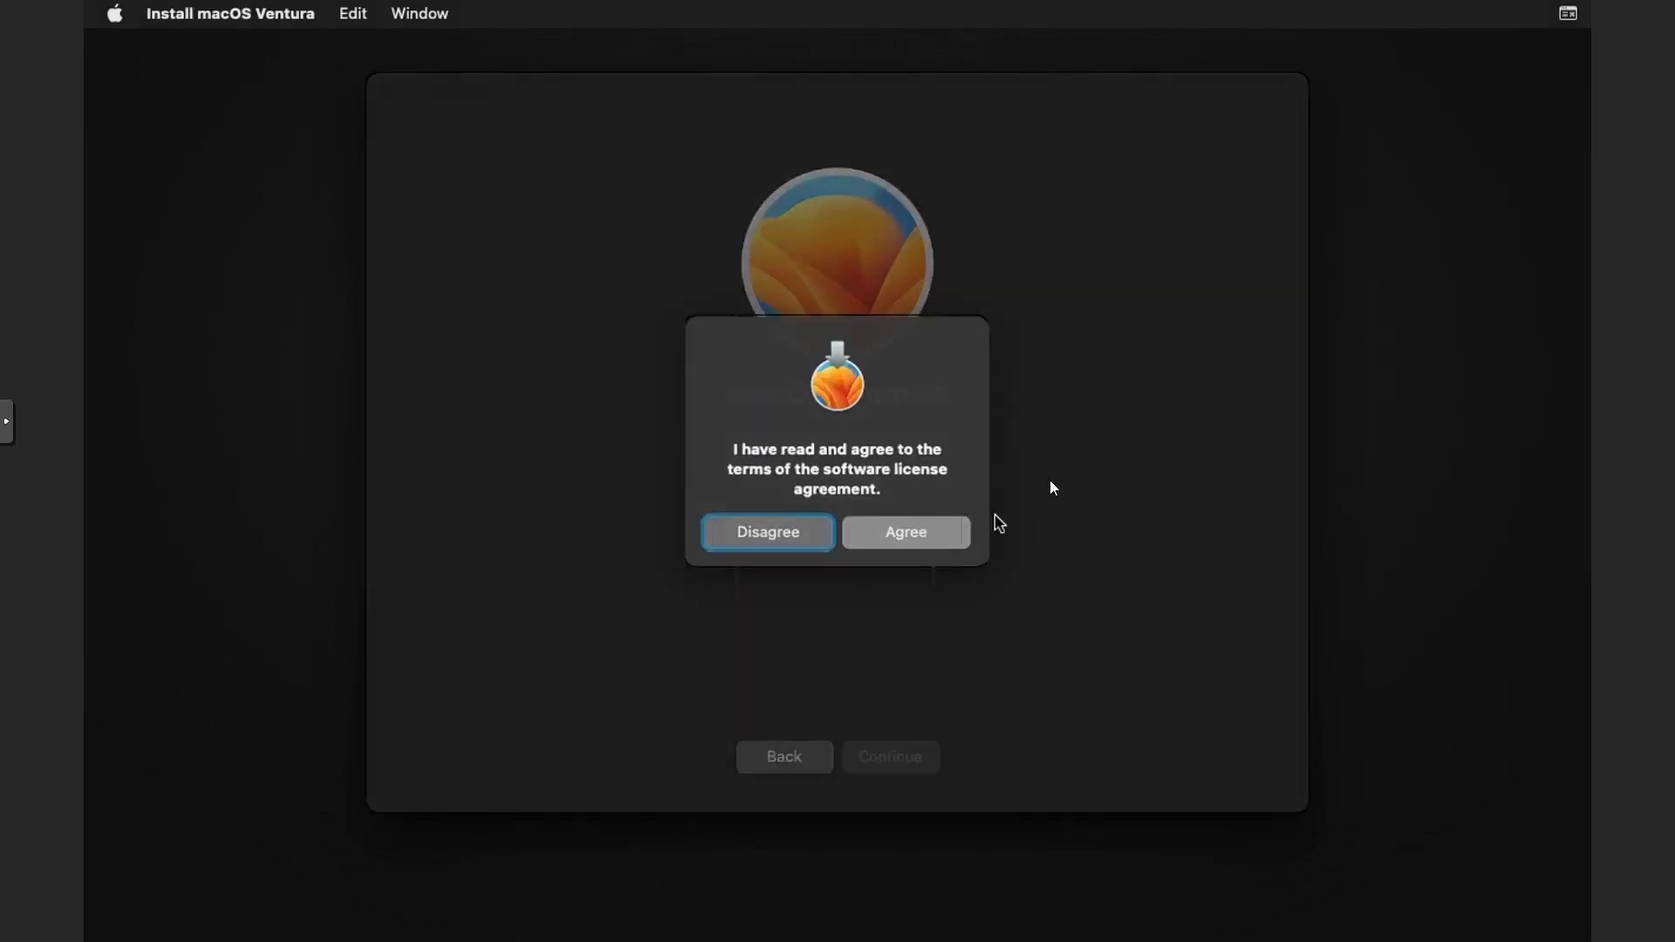
click(905, 532)
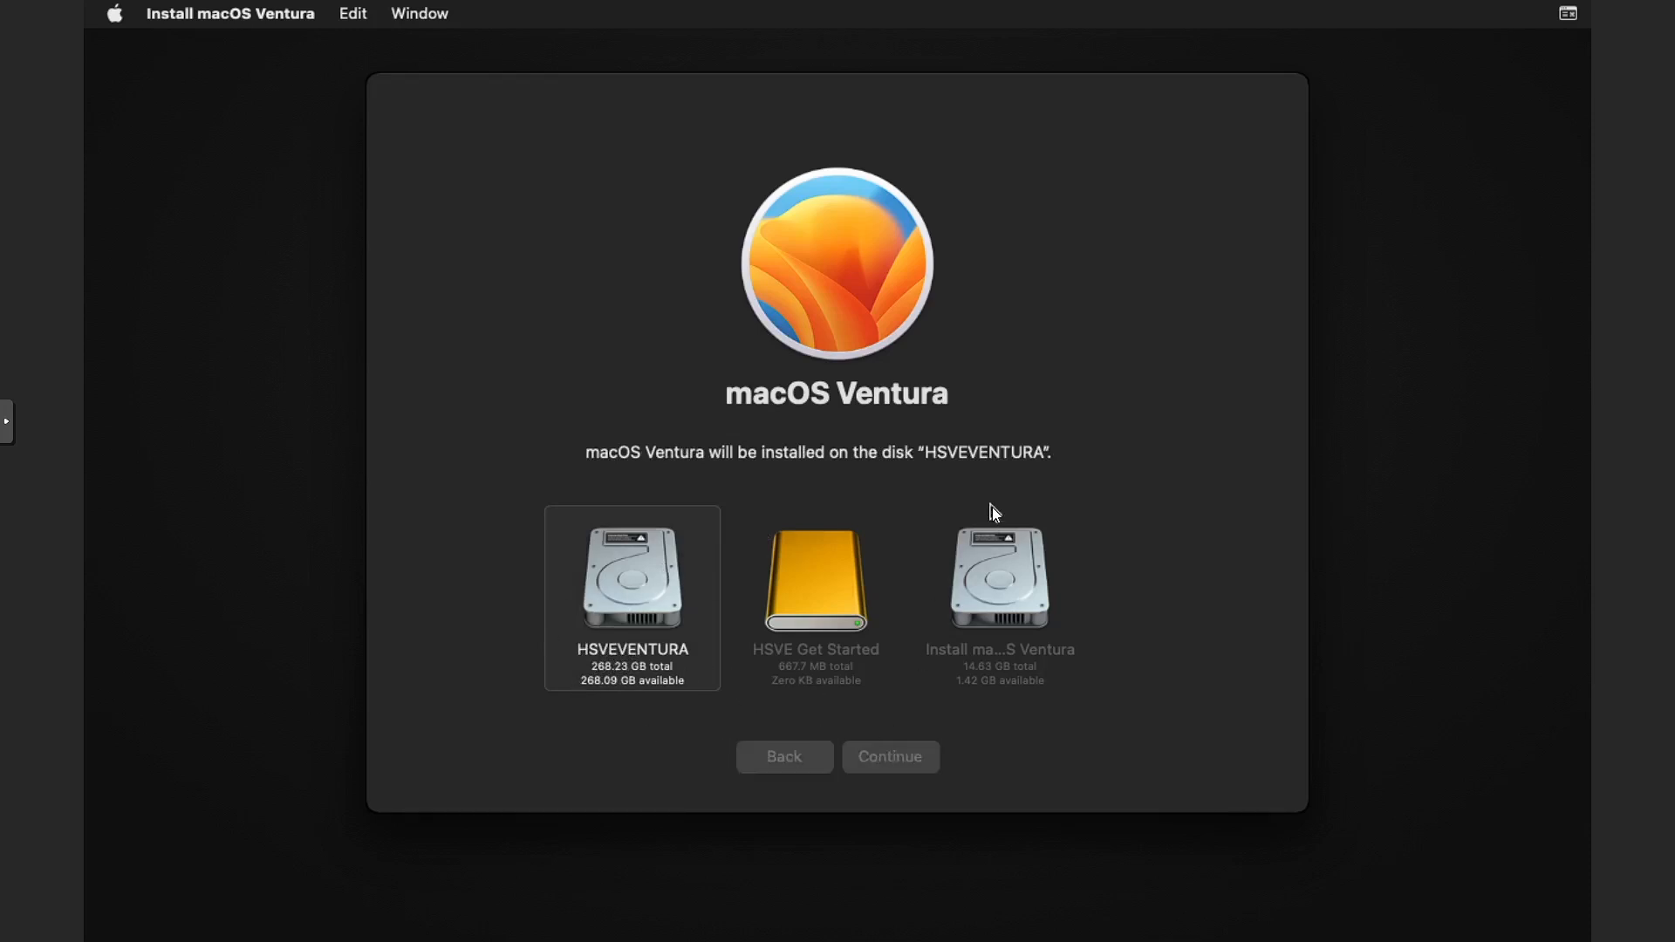
click(890, 756)
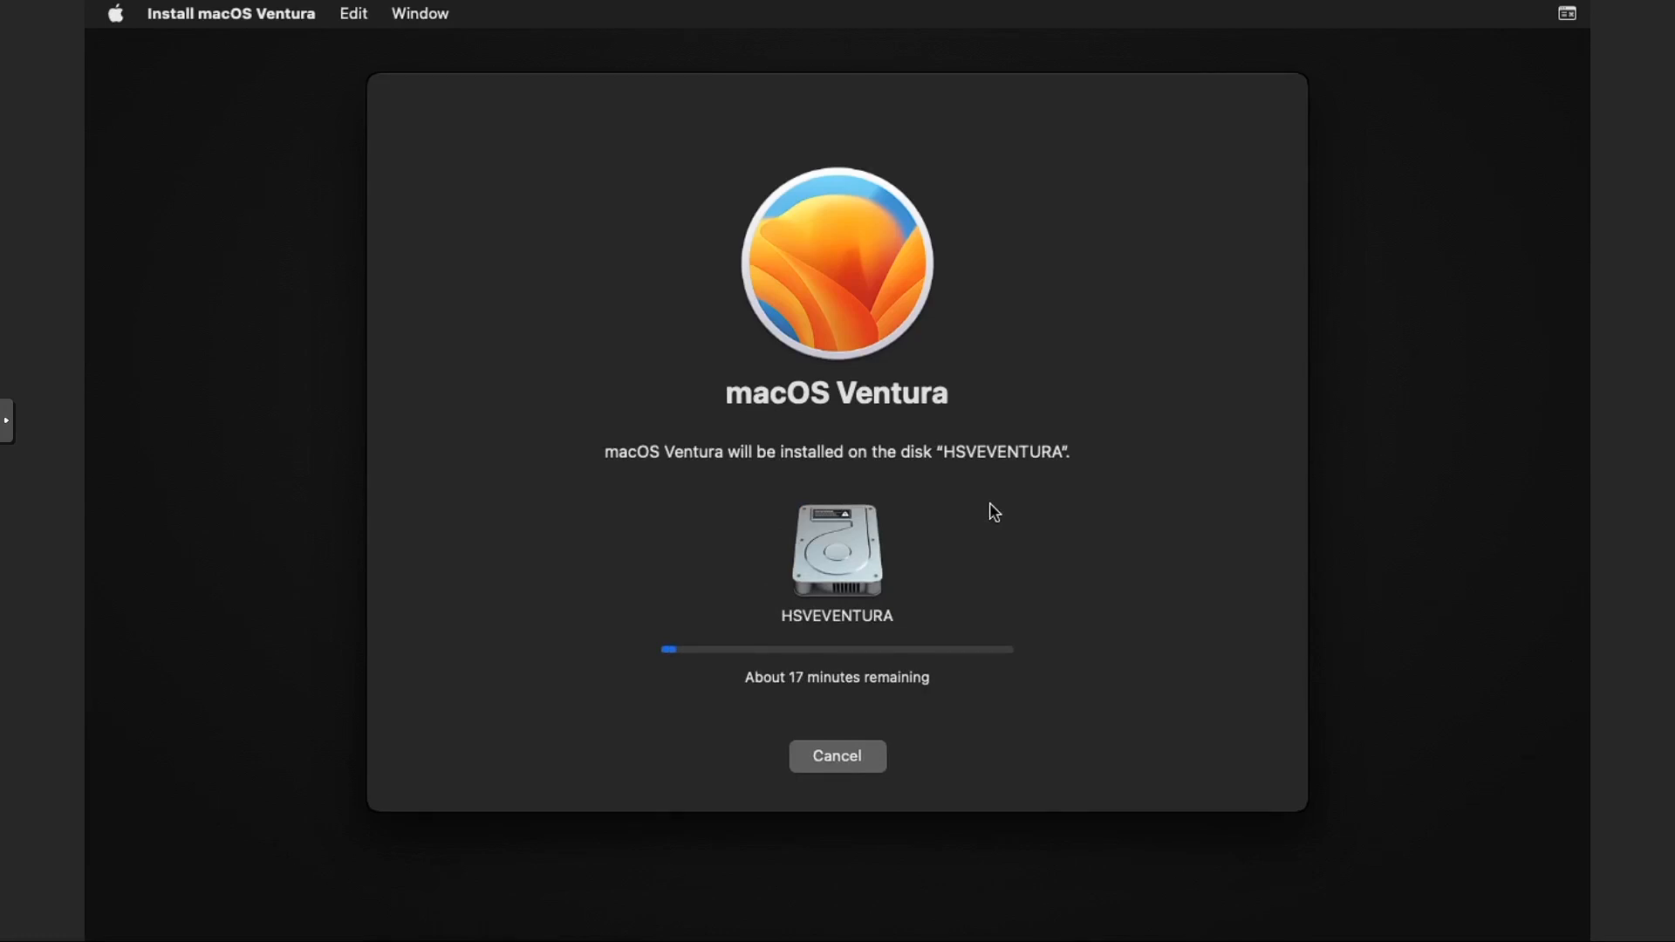
mouse_move(1299, 581)
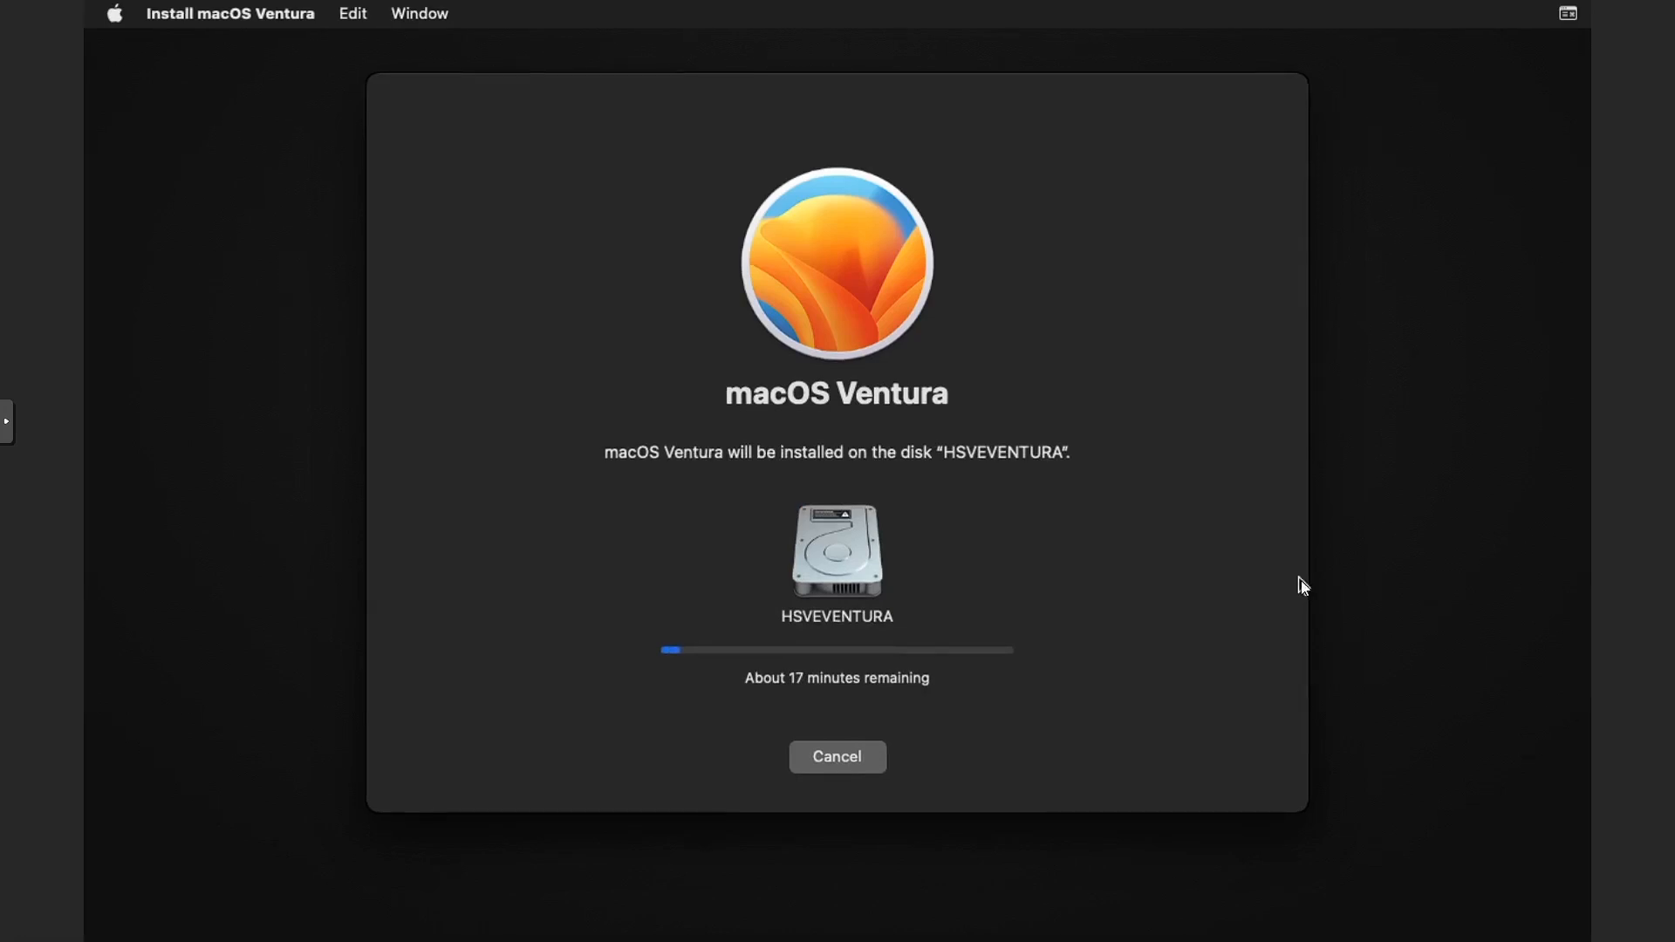